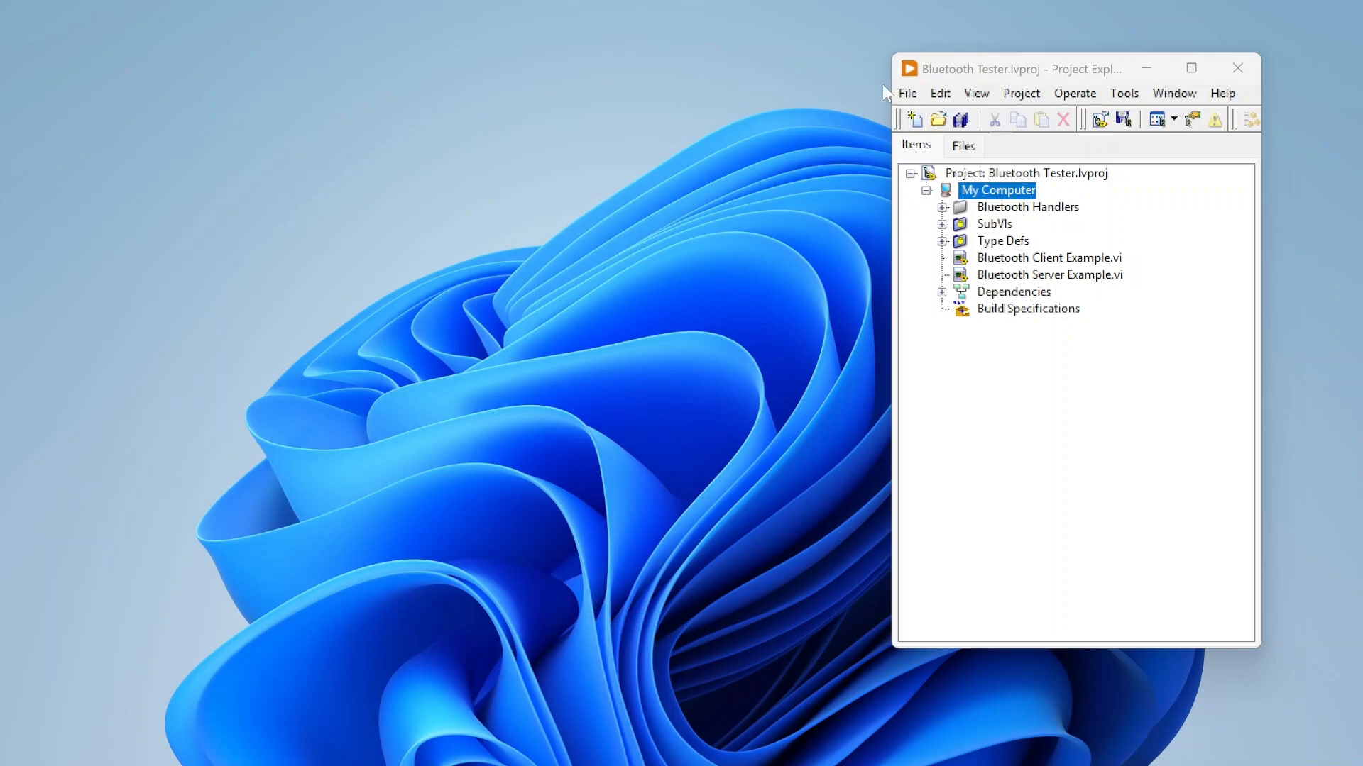
pyautogui.moveTo(1083, 377)
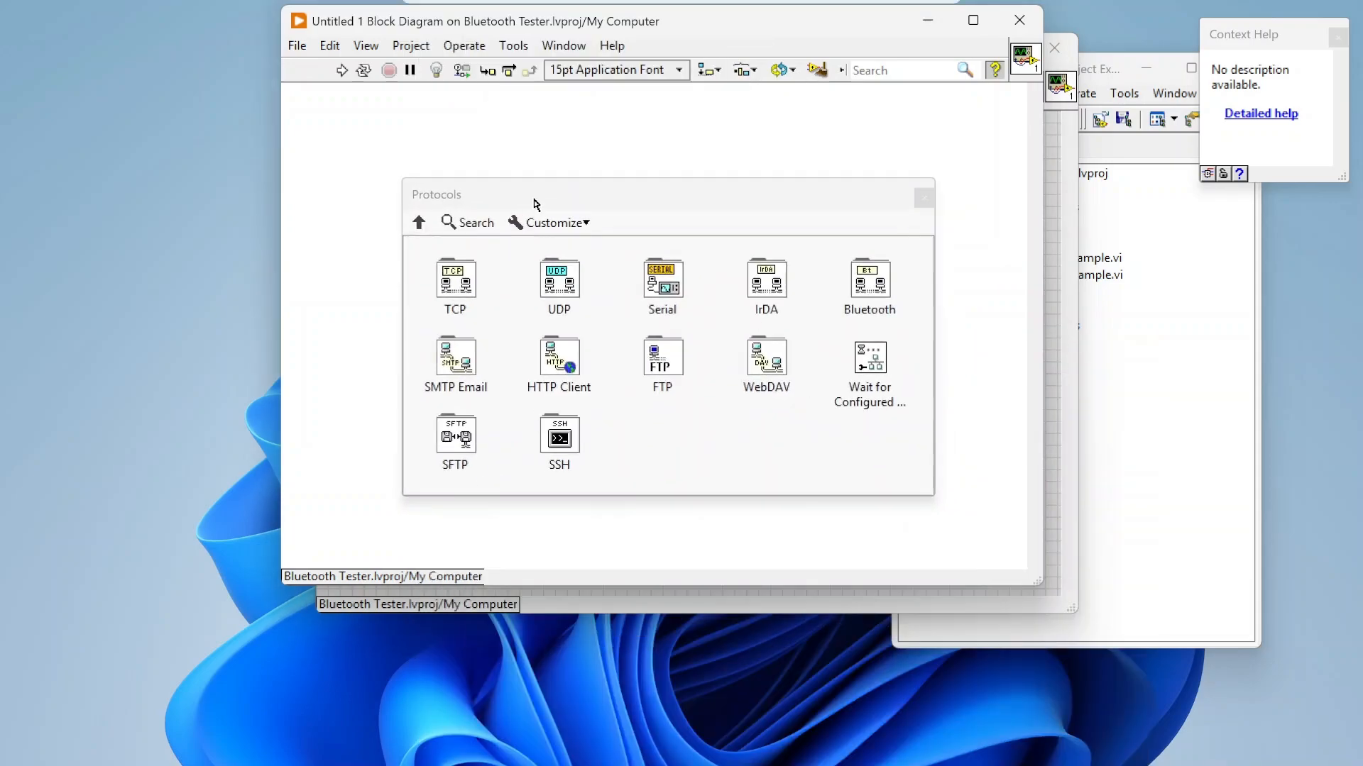
# Step: Show the Bluetooth functions palette under Data Communication > Protocols on the blank block diagram
pyautogui.click(870, 279)
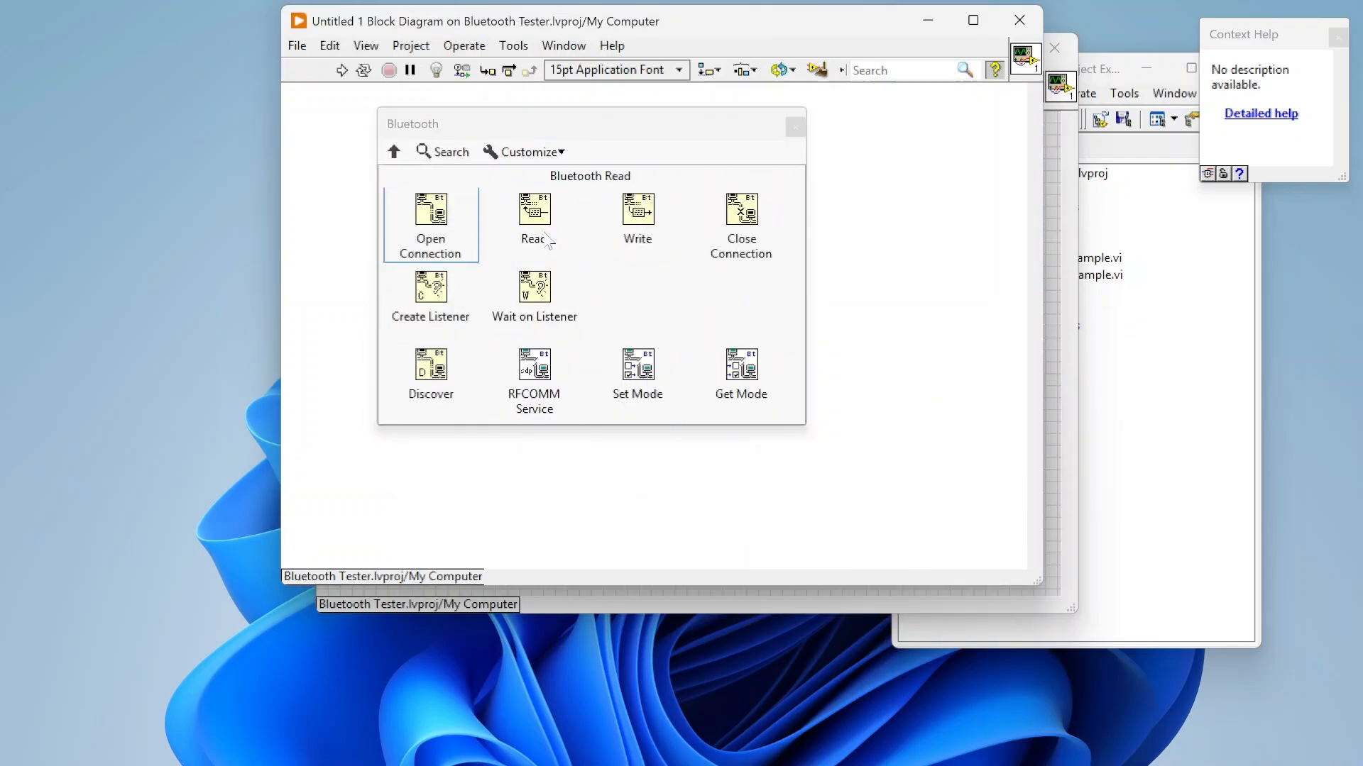
pyautogui.moveTo(600, 293)
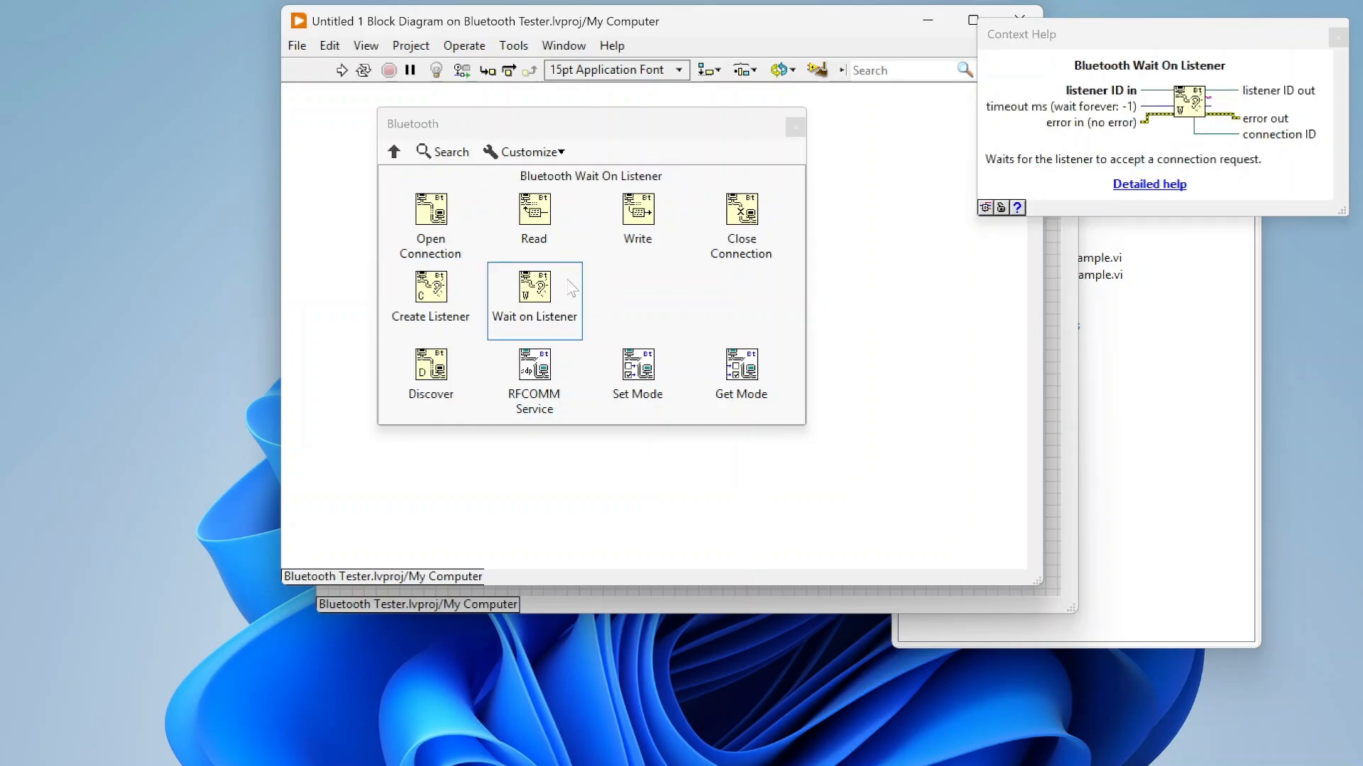
pyautogui.moveTo(431, 220)
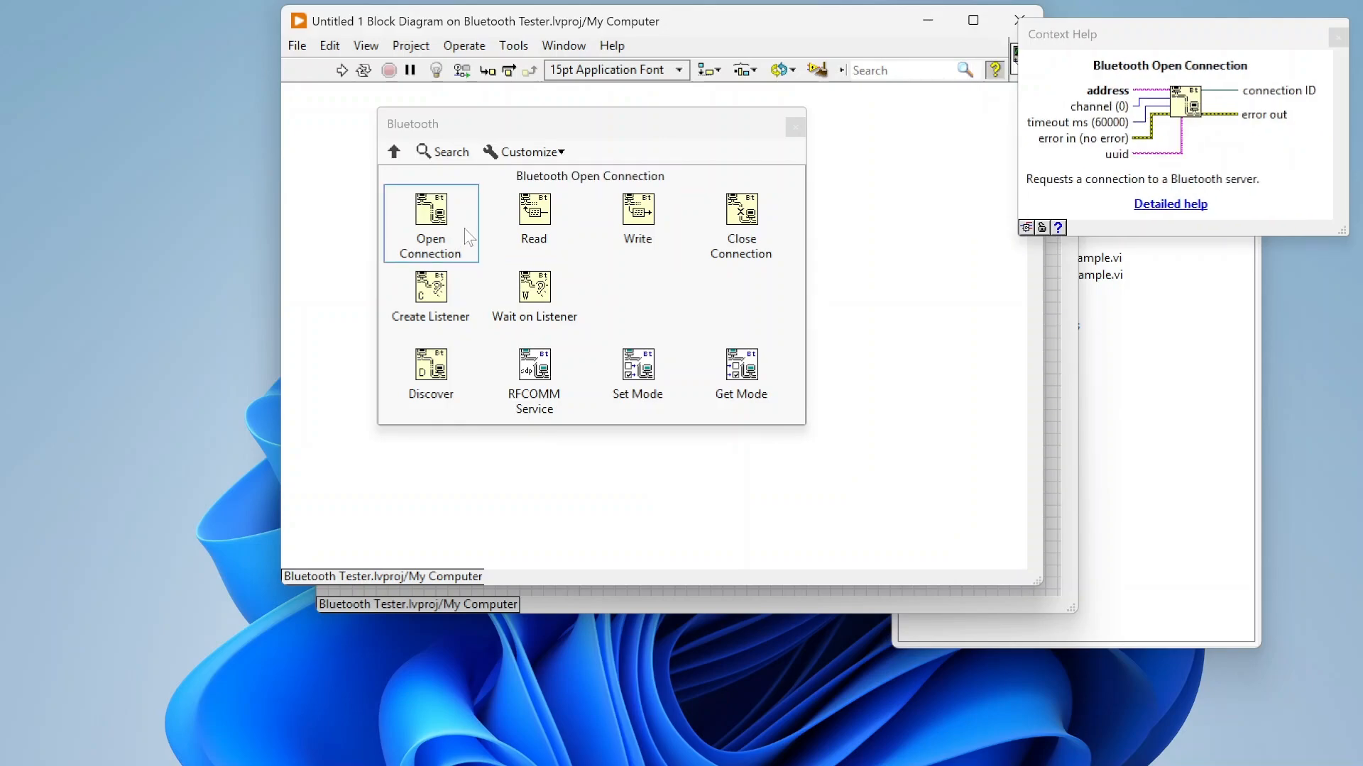
pyautogui.moveTo(459, 284)
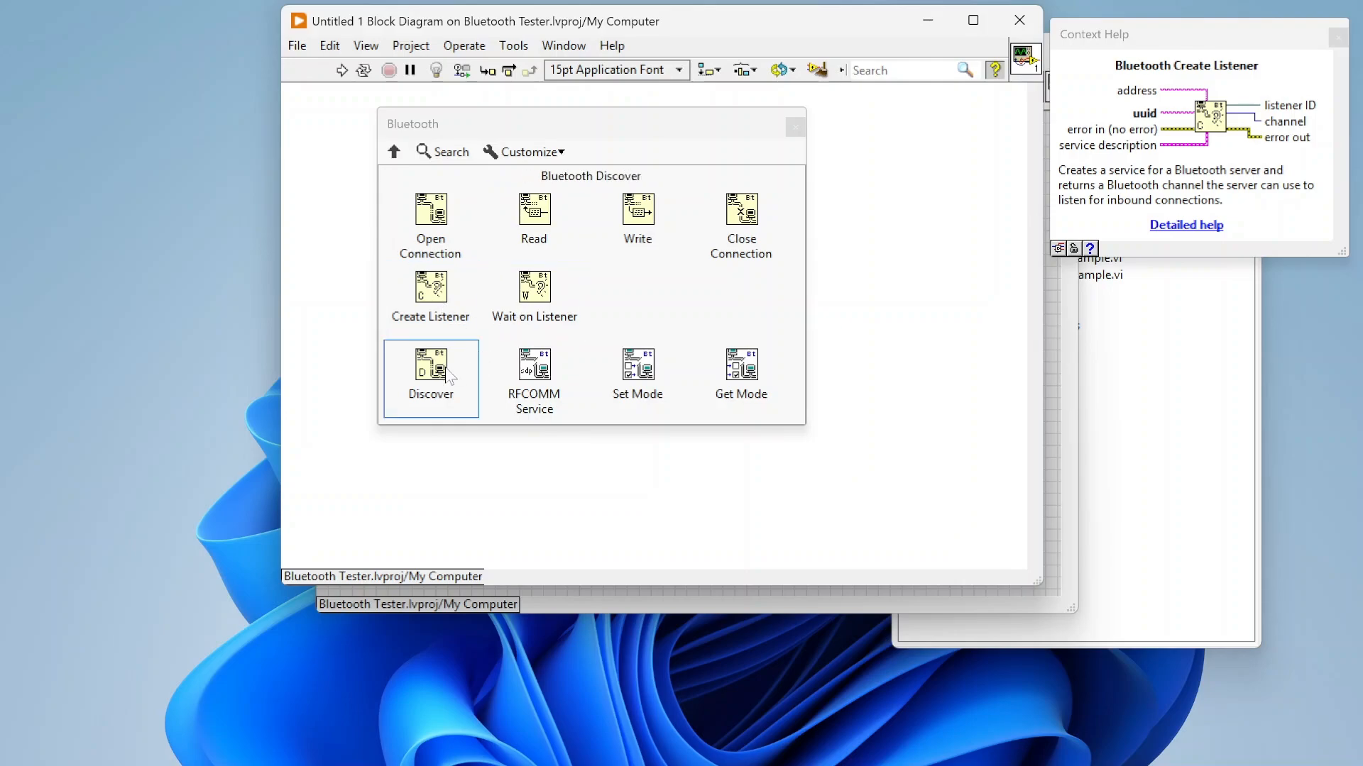
pyautogui.moveTo(445, 375)
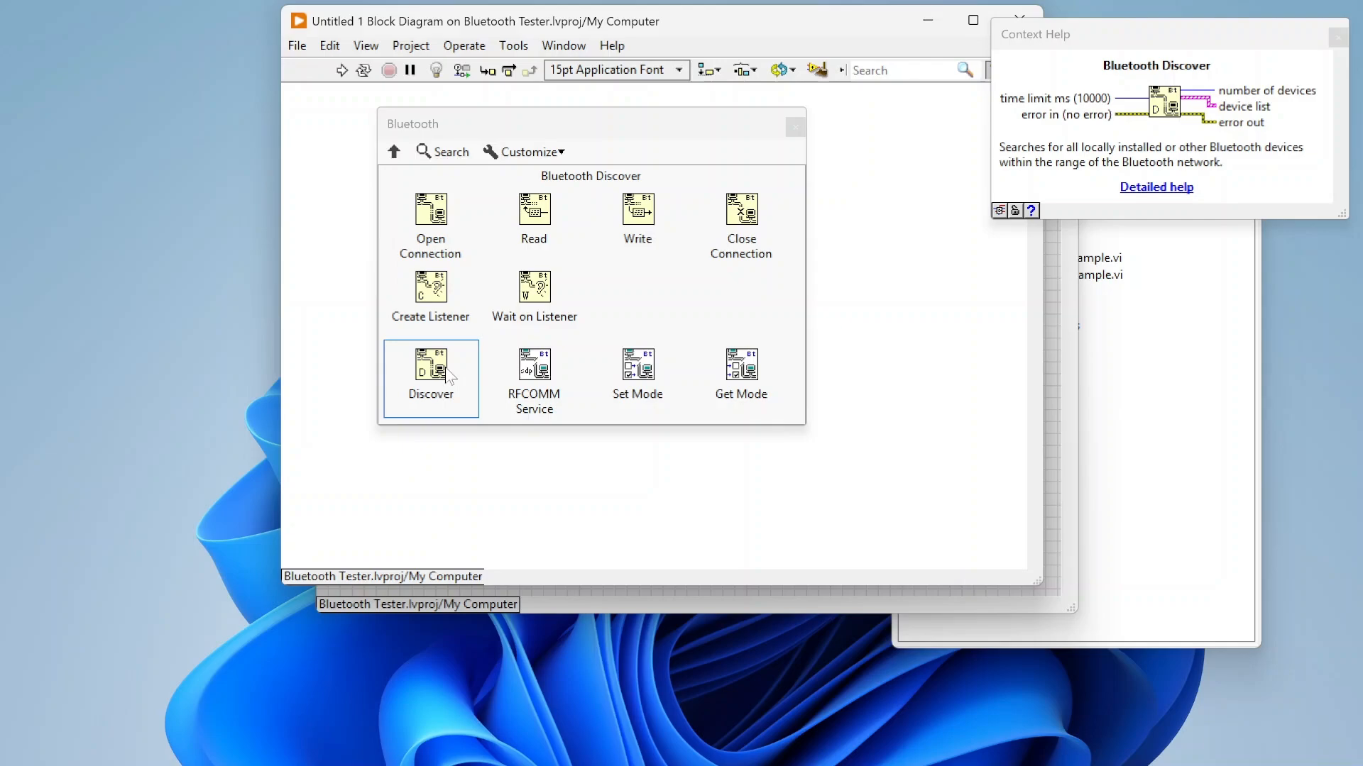
pyautogui.moveTo(796, 129)
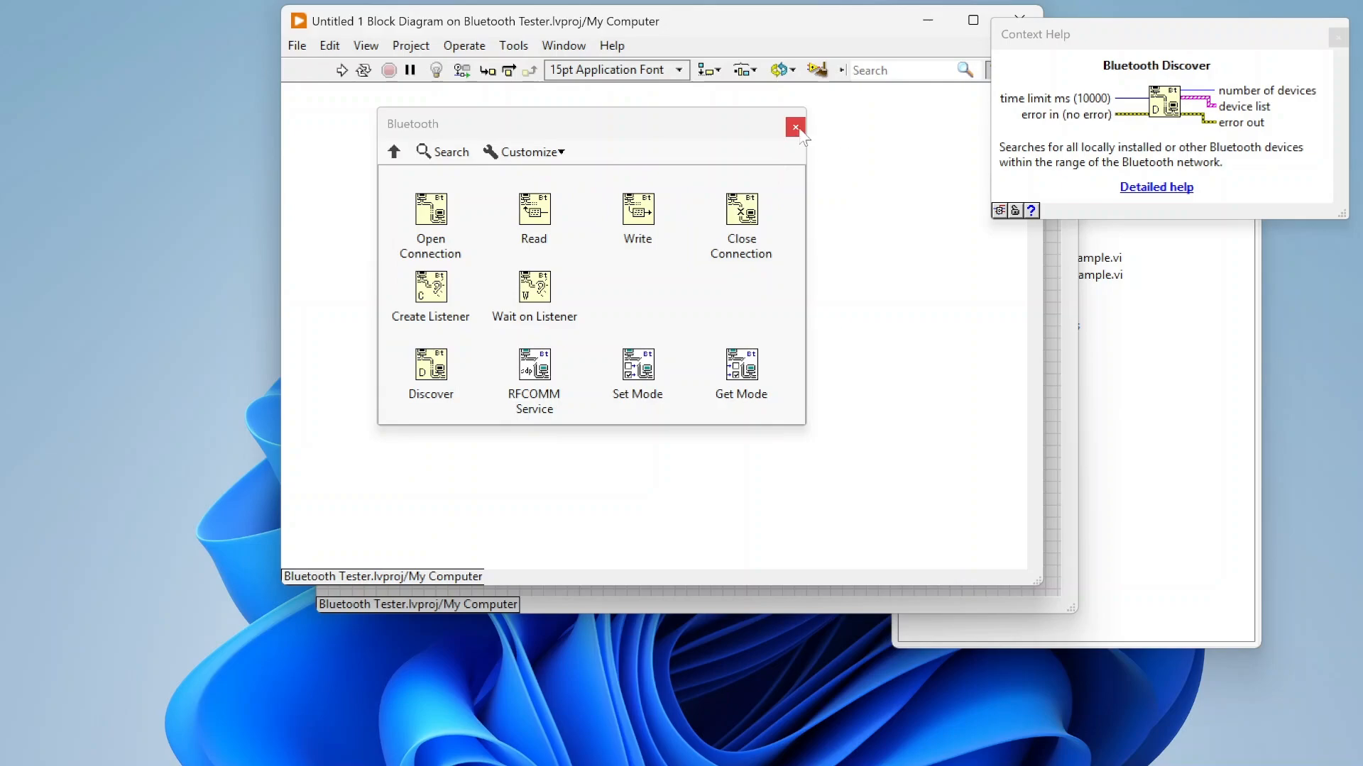
# Step: Dismiss the Bluetooth palette and close the Untitled 1 block diagram
pyautogui.click(795, 127)
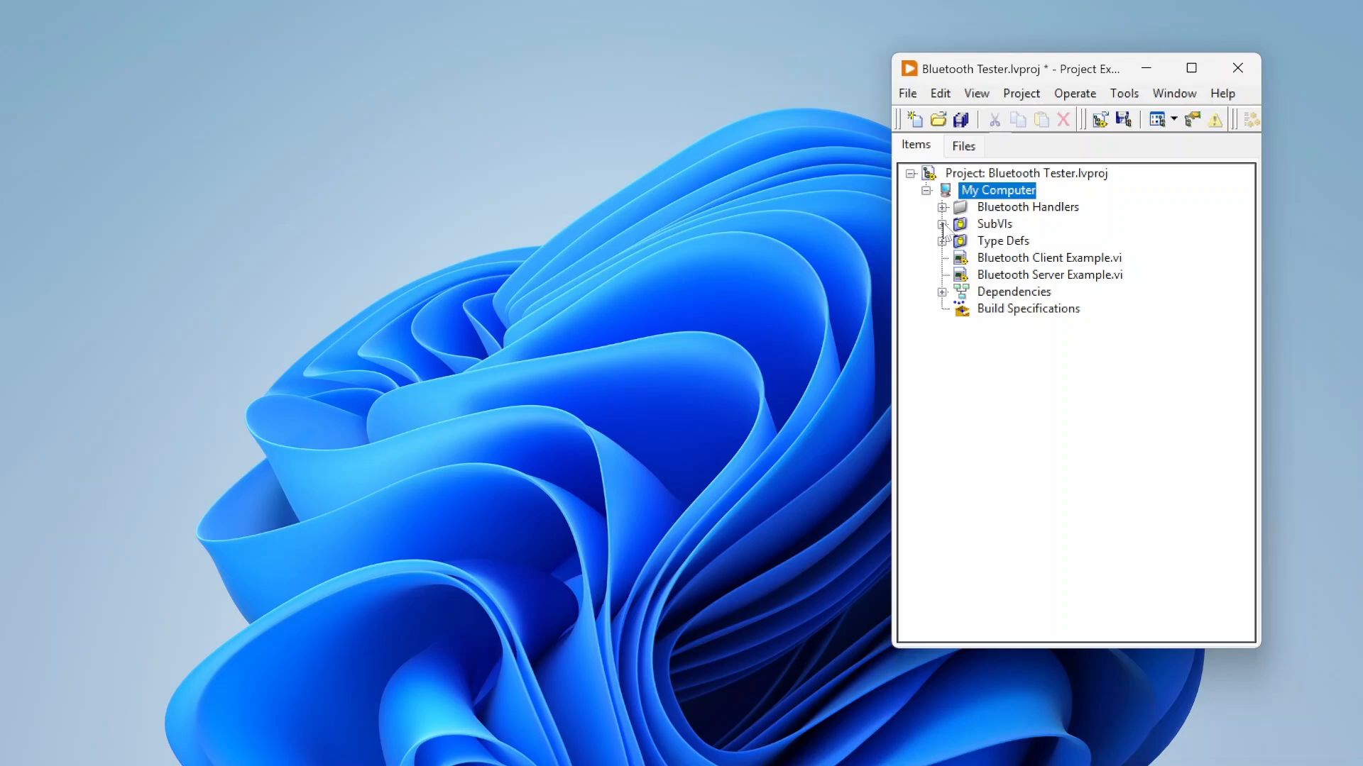
# Step: Expand Bluetooth Handlers and reveal the Bluetooth Server class contents
pyautogui.click(942, 207)
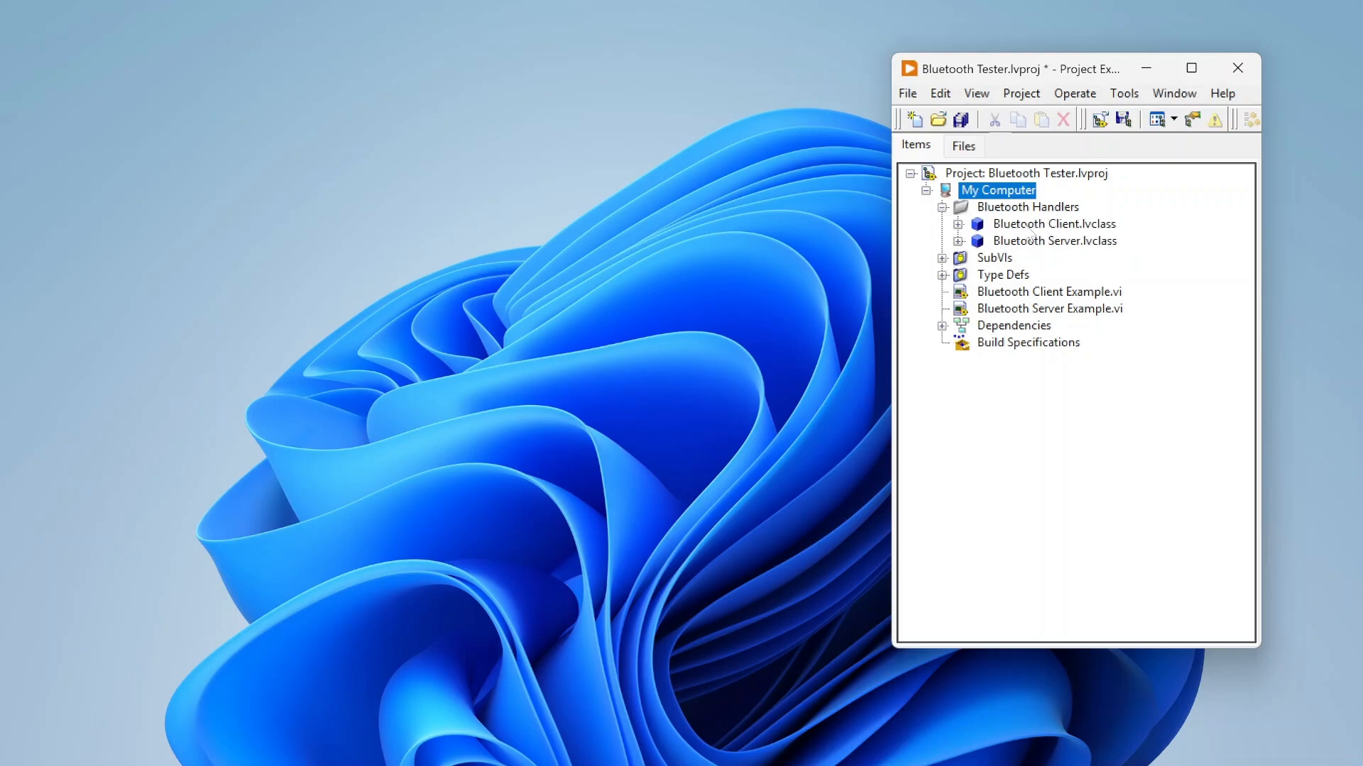
pyautogui.click(1053, 224)
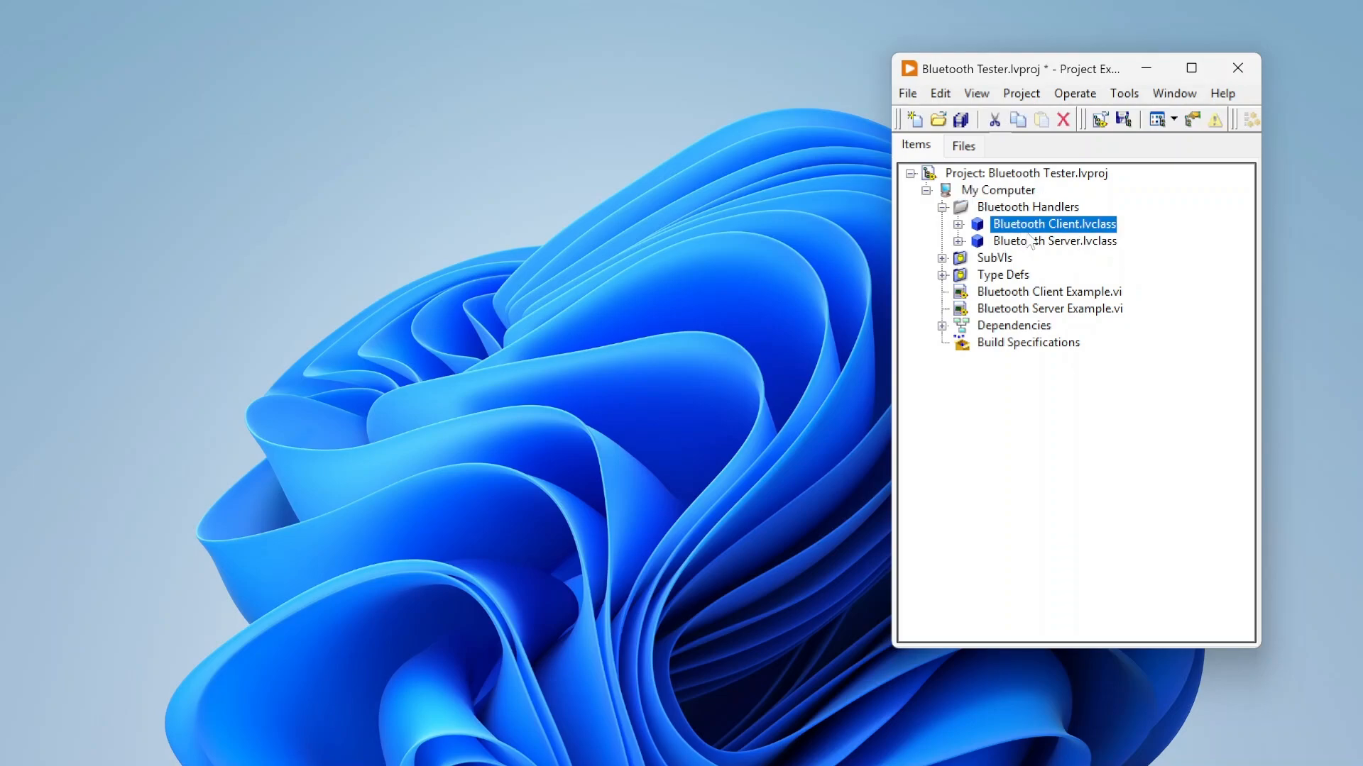
pyautogui.click(1054, 240)
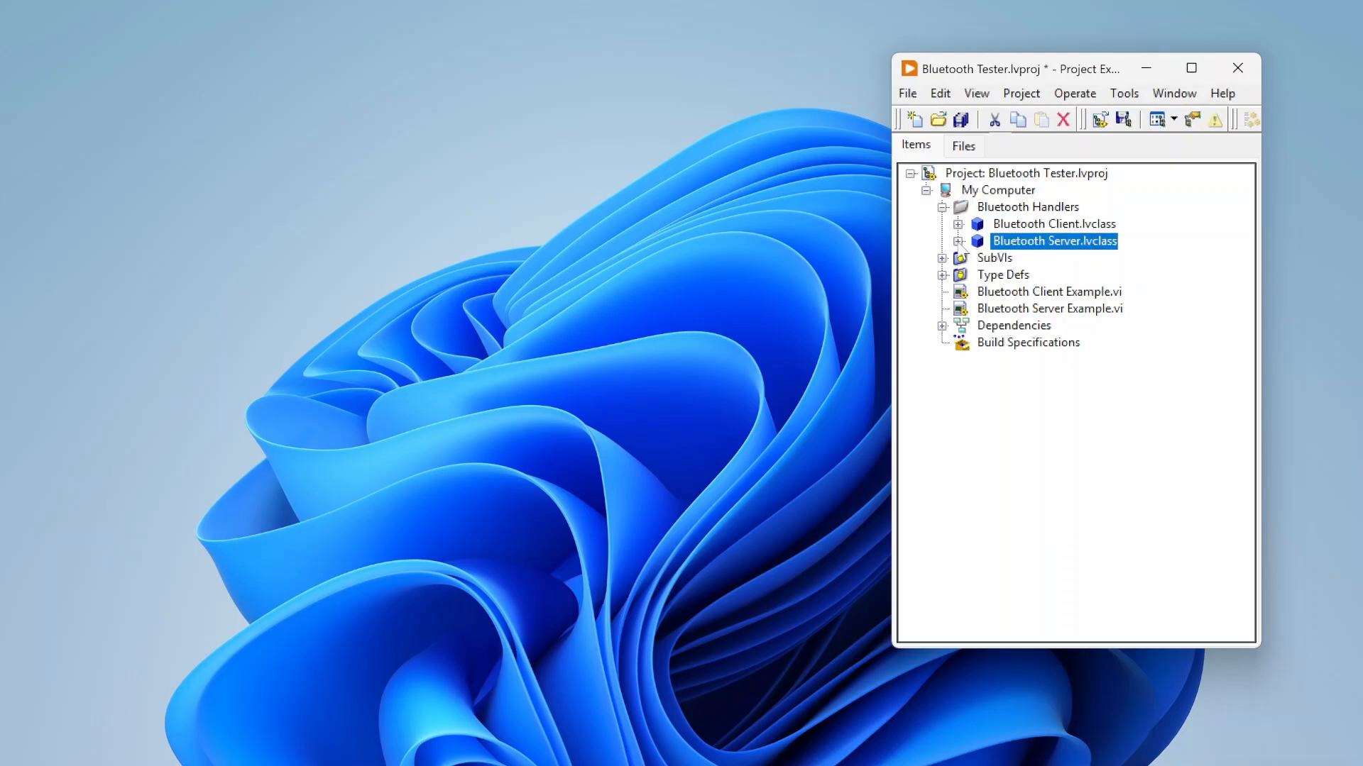
pyautogui.click(958, 241)
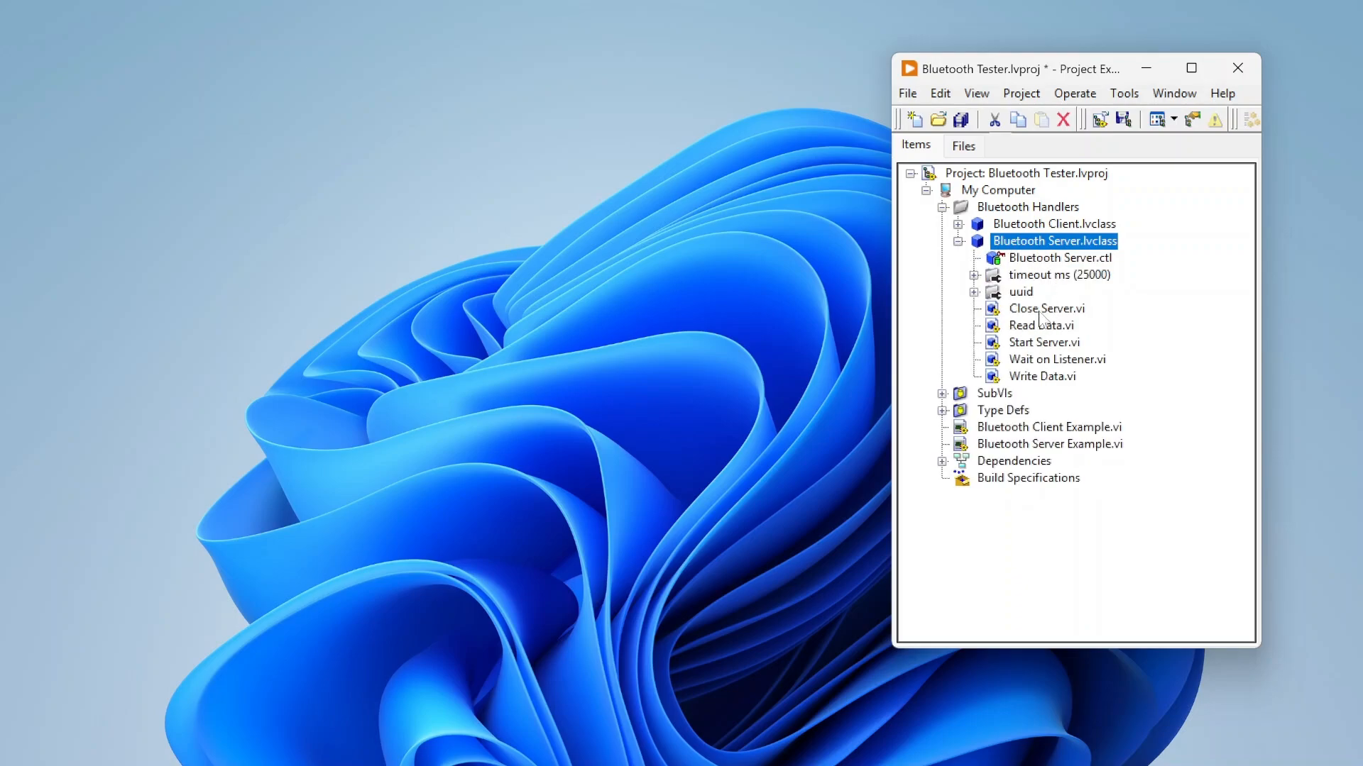
pyautogui.moveTo(1057, 318)
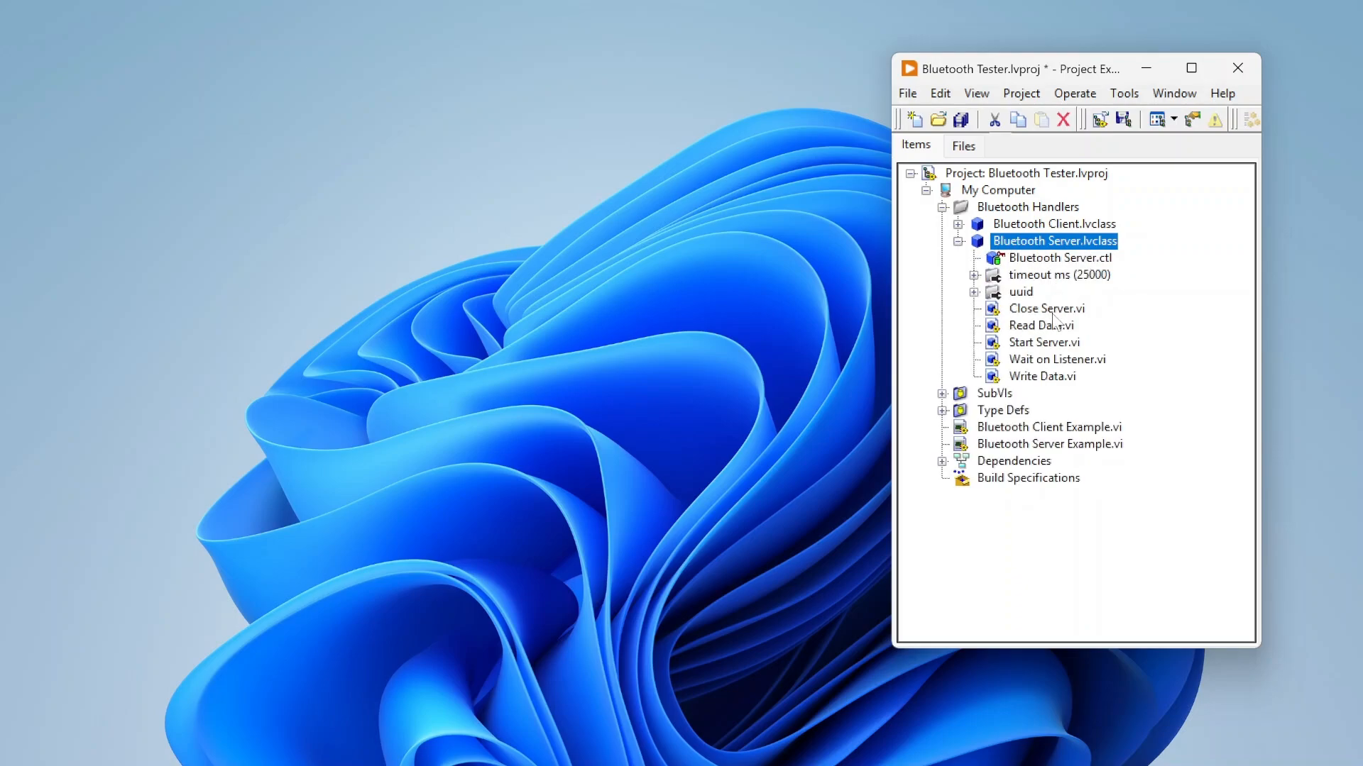
pyautogui.moveTo(1040, 391)
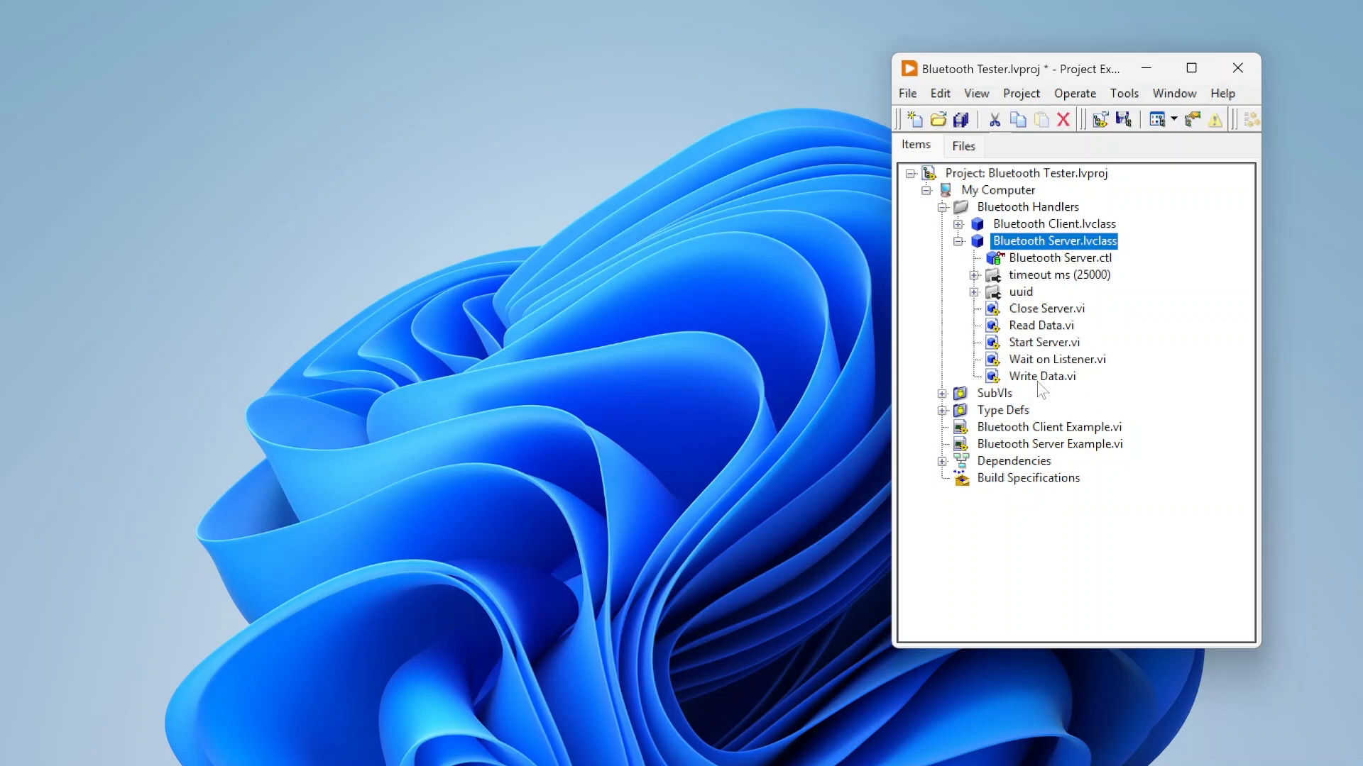
pyautogui.moveTo(1053, 377)
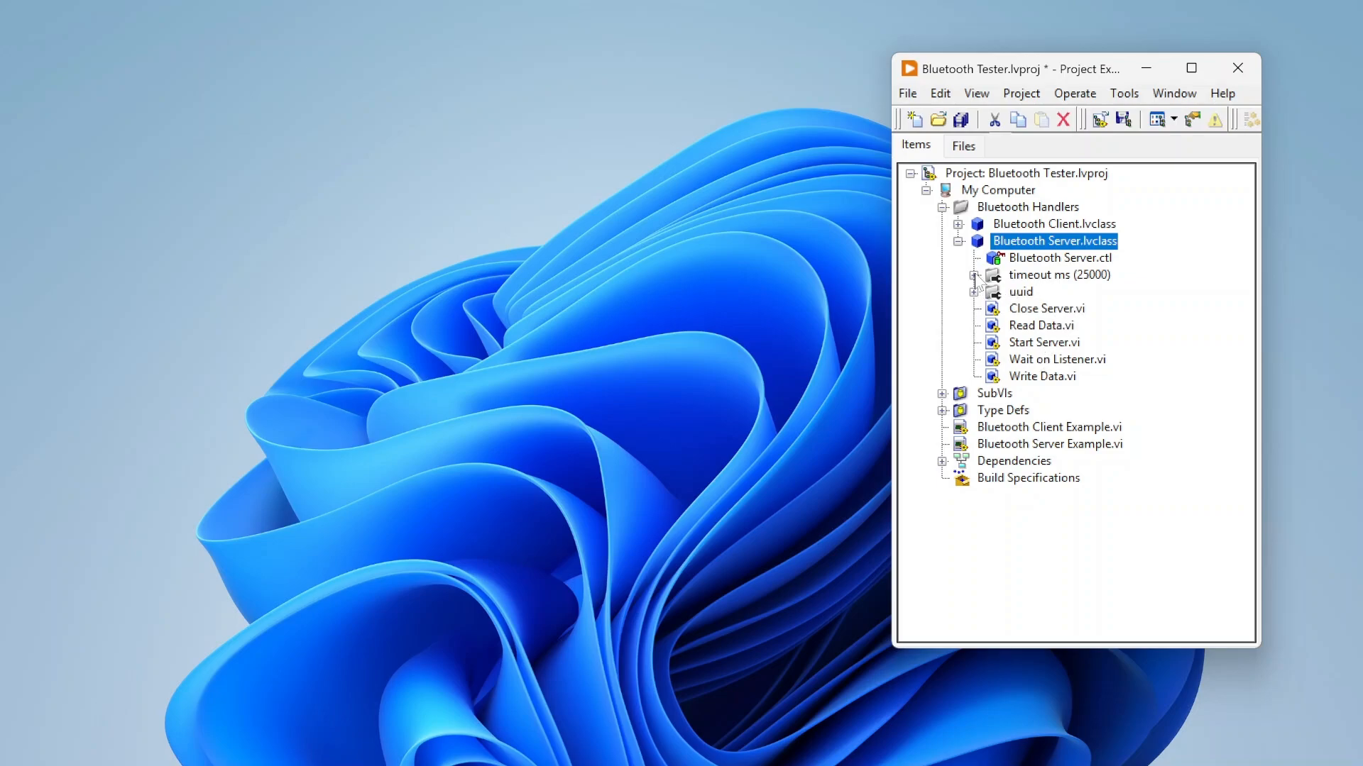
# Step: Toggle the server's read and write uuid VIs, then expand Bluetooth Client.lvclass
pyautogui.click(976, 292)
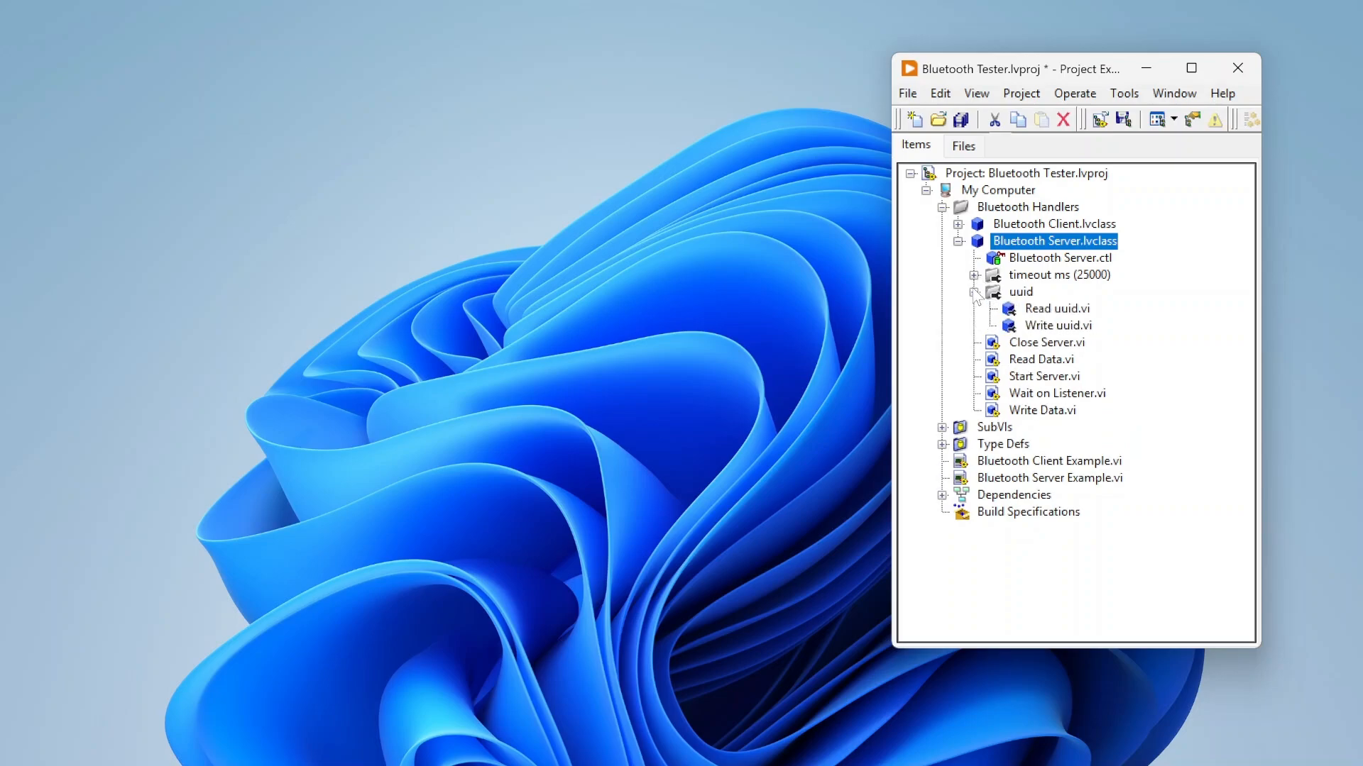
pyautogui.click(975, 291)
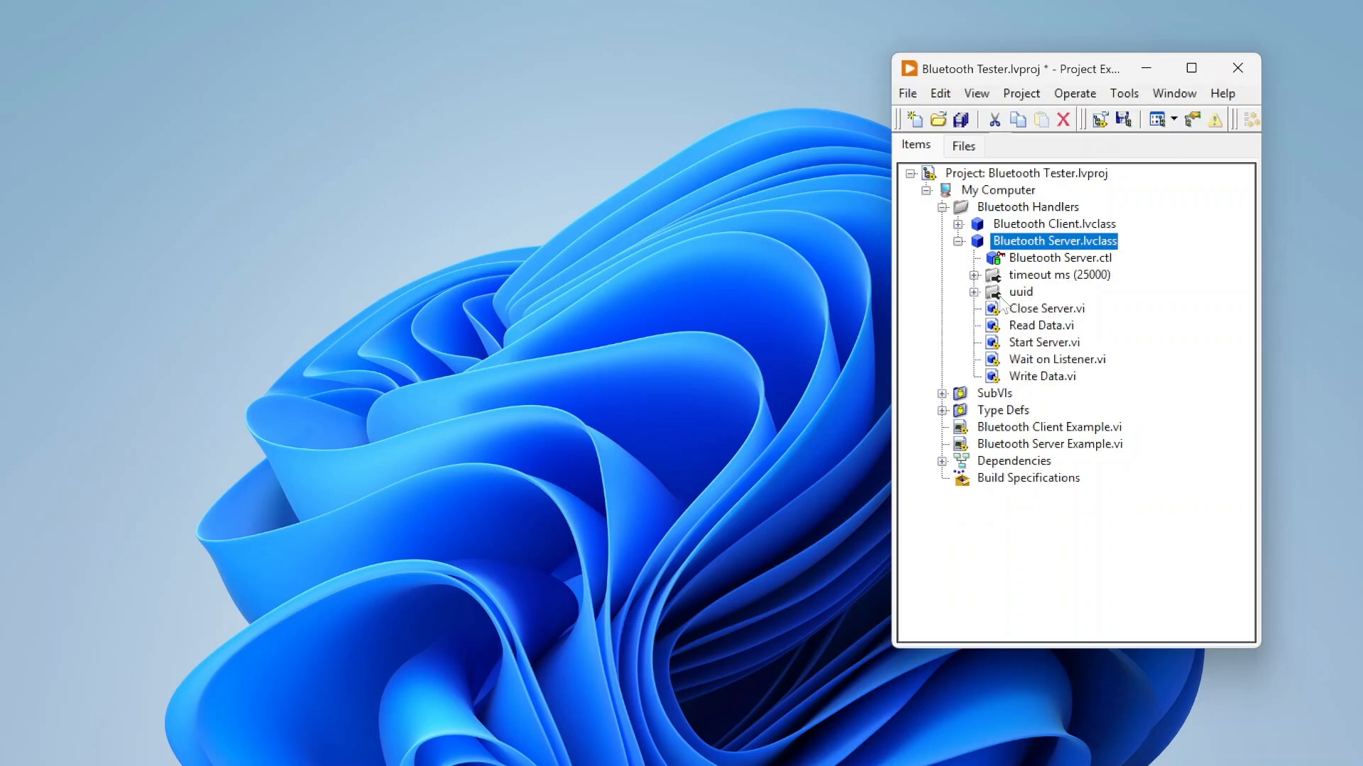
pyautogui.moveTo(1027, 327)
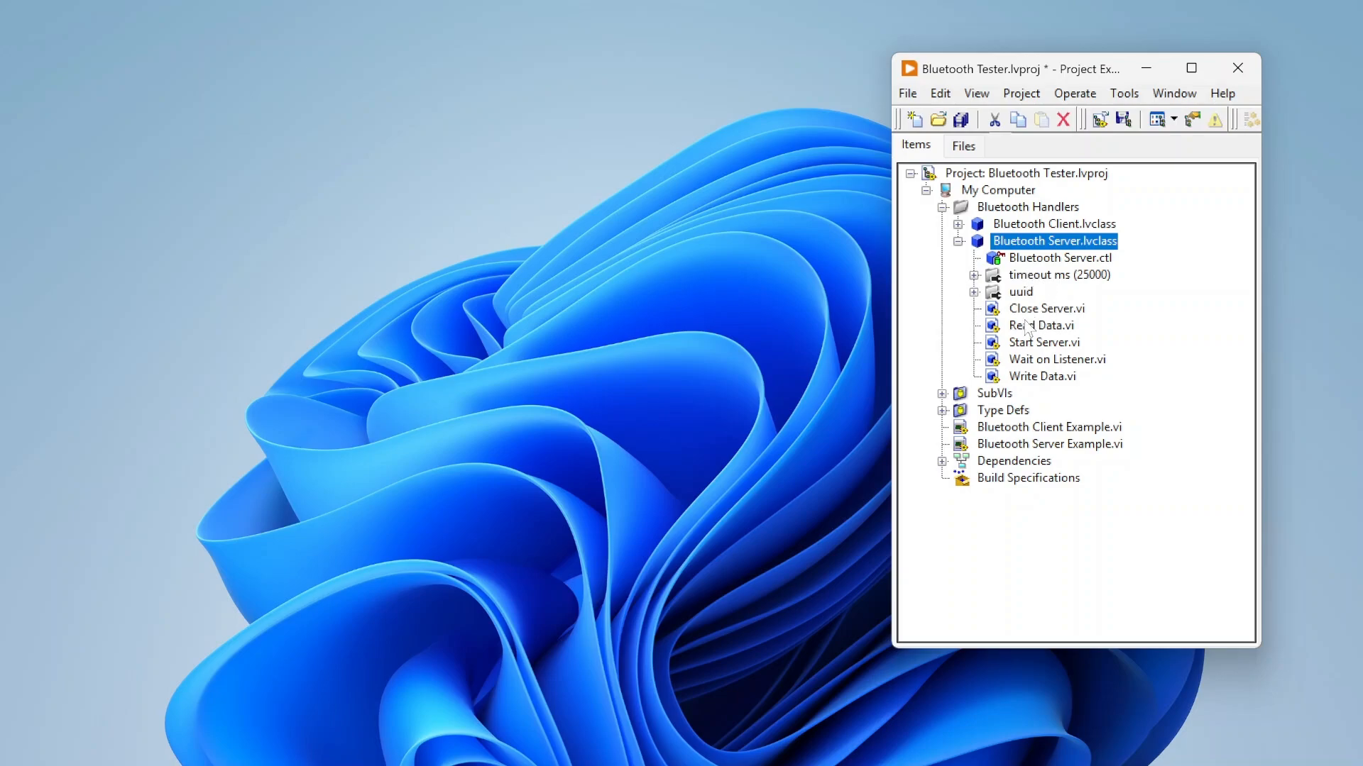
pyautogui.click(974, 292)
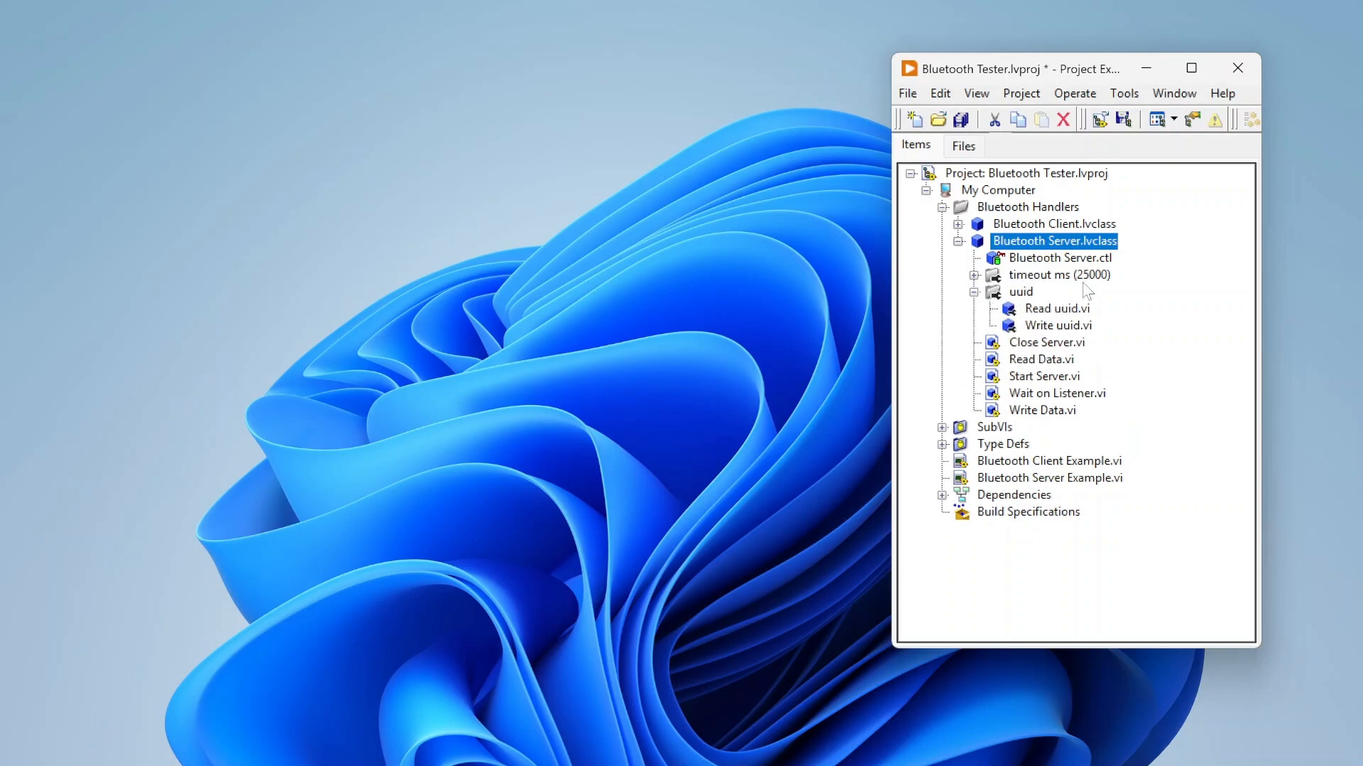
pyautogui.click(974, 292)
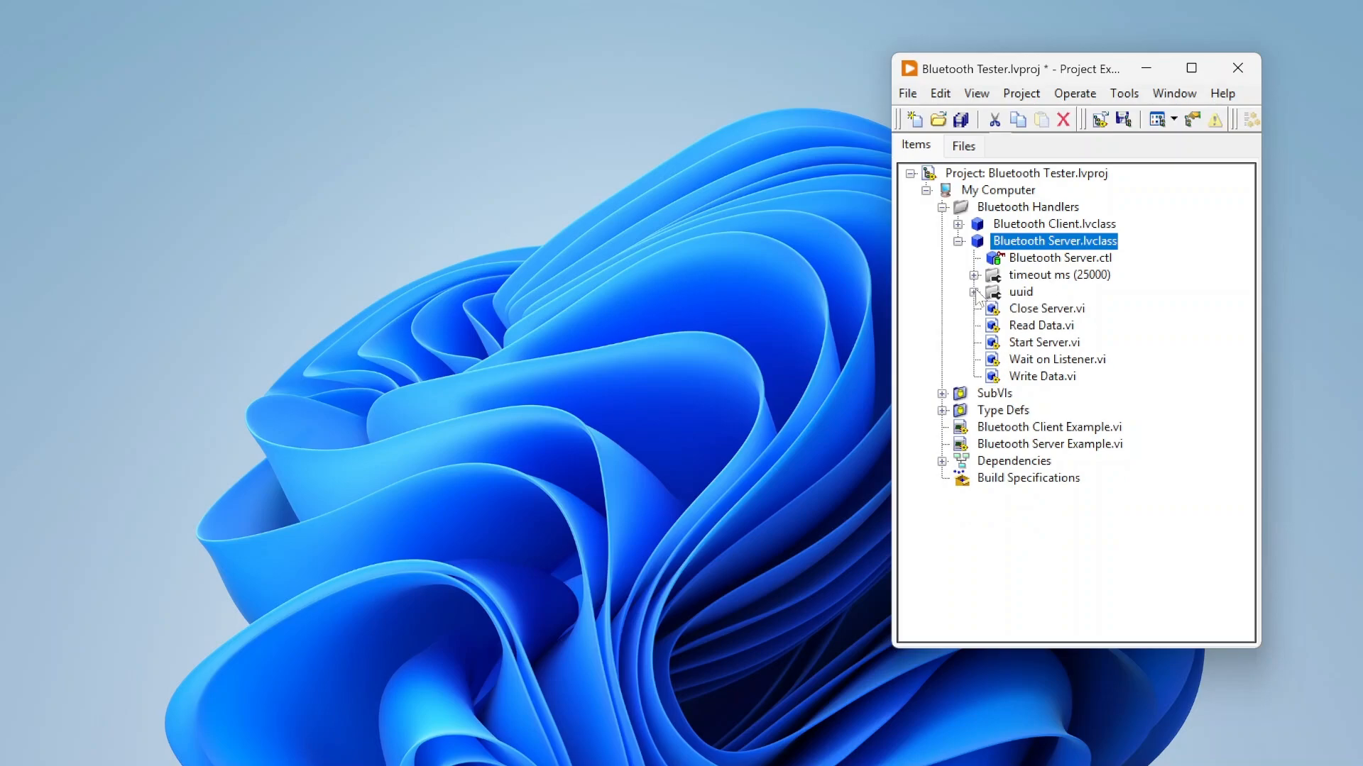
pyautogui.click(957, 224)
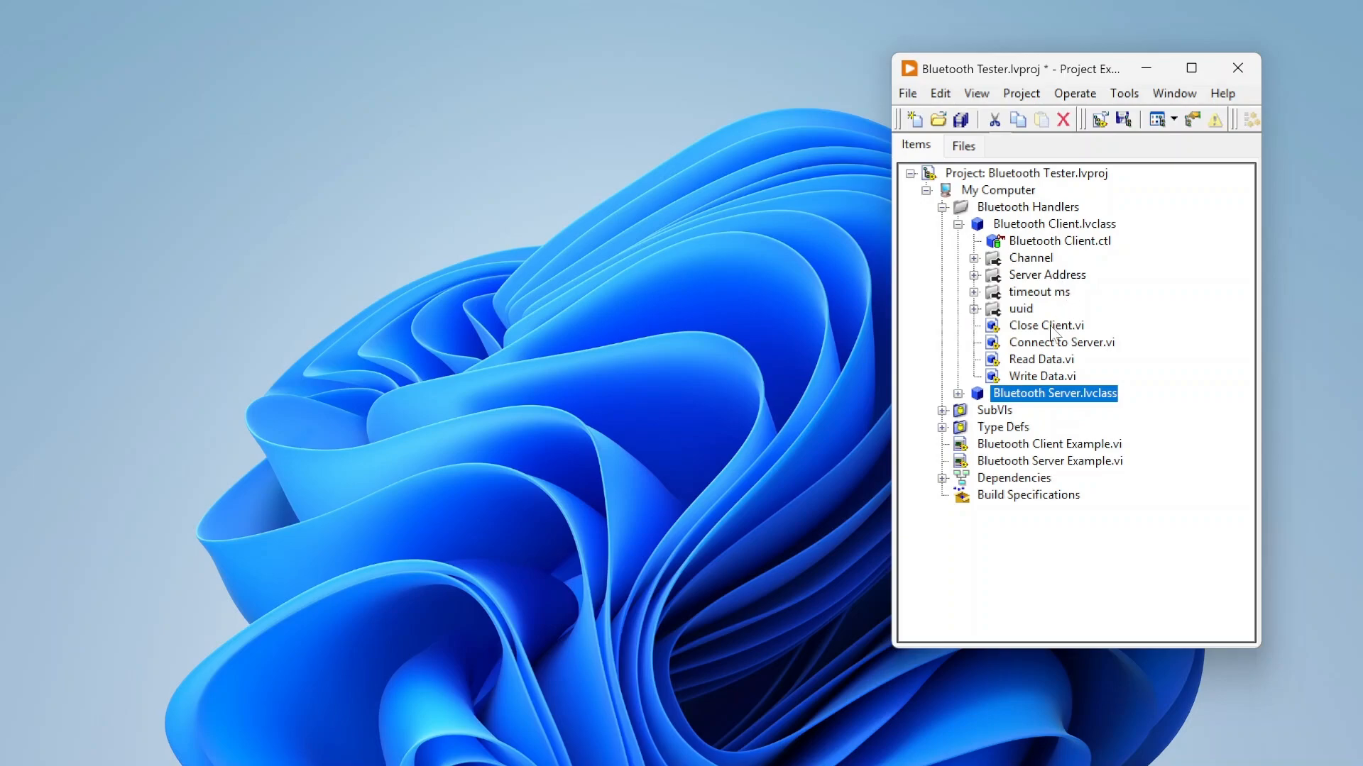
pyautogui.moveTo(1046, 364)
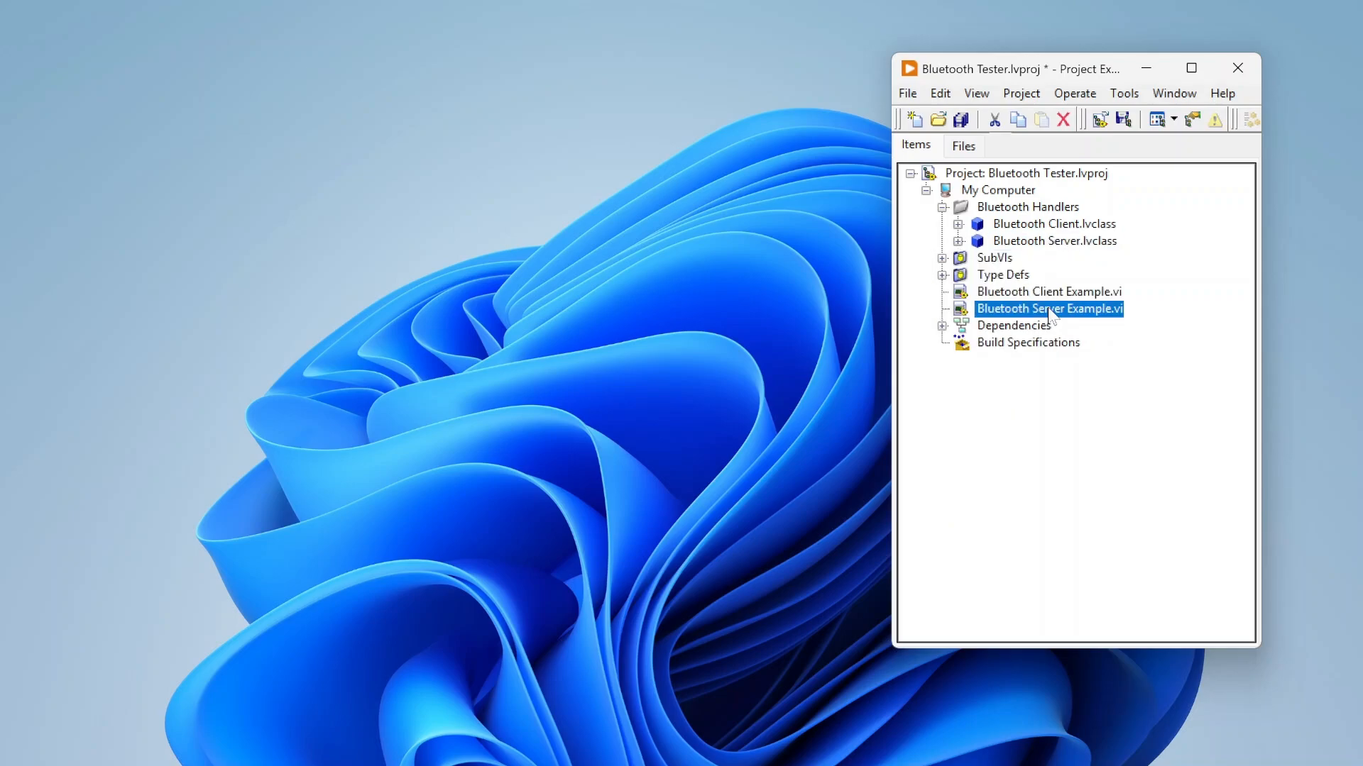
# Step: Open Bluetooth Server Example's block diagram and close the Discover Nearby Devices subVI
pyautogui.doubleClick(1048, 309)
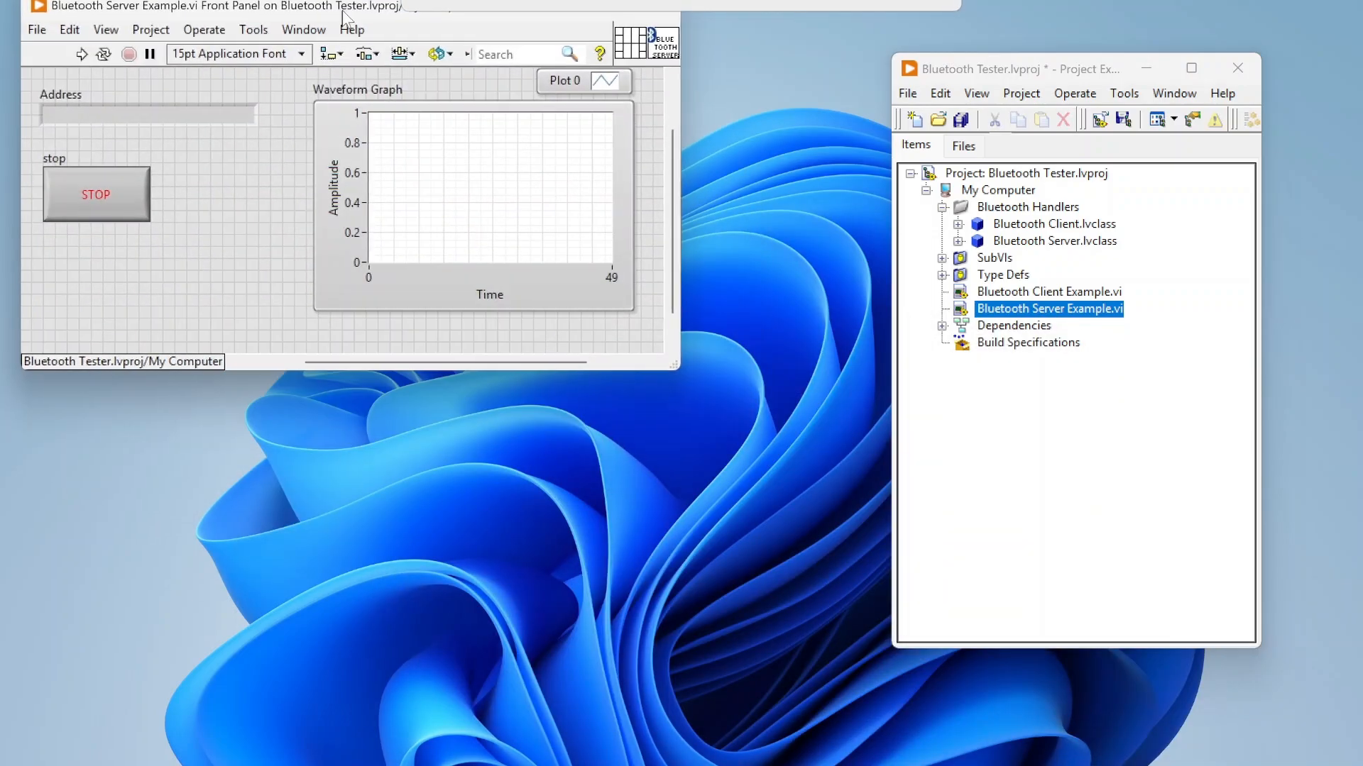
pyautogui.click(304, 29)
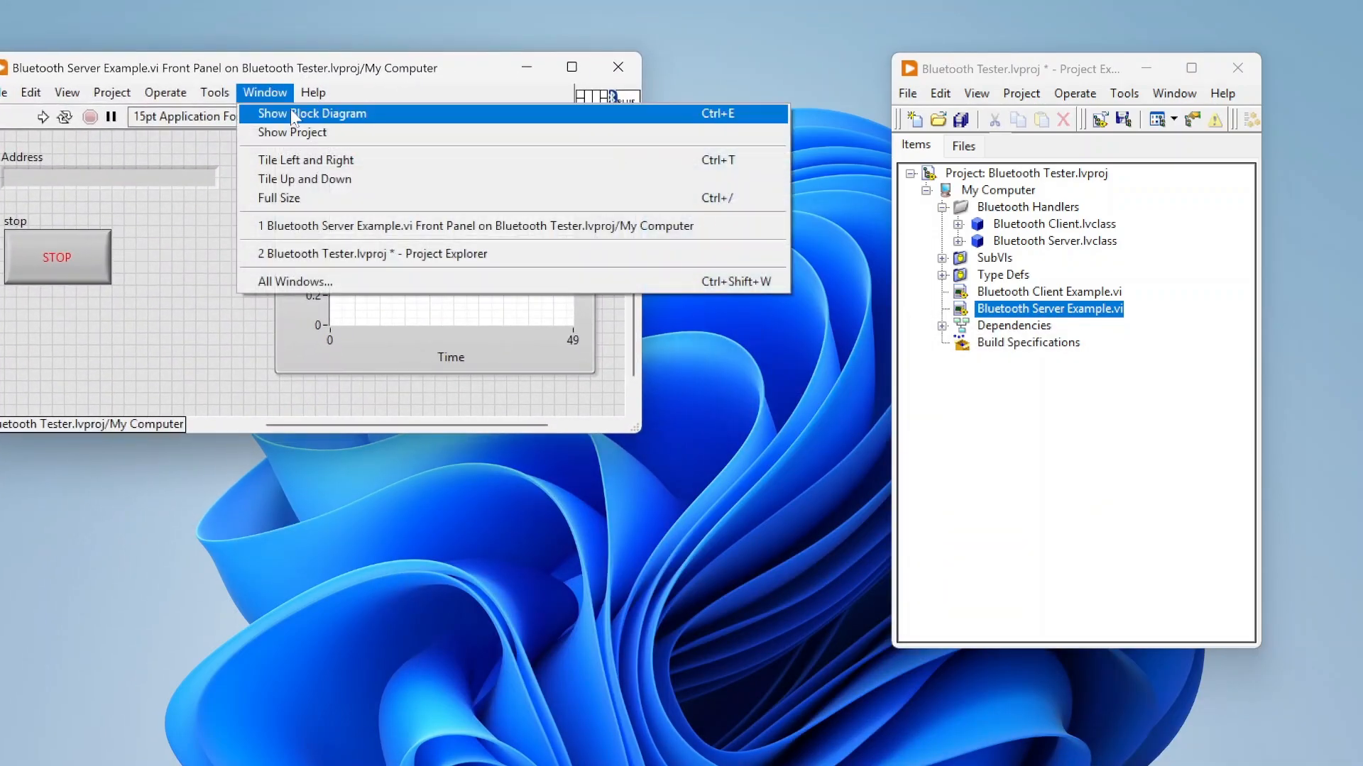
pyautogui.click(309, 114)
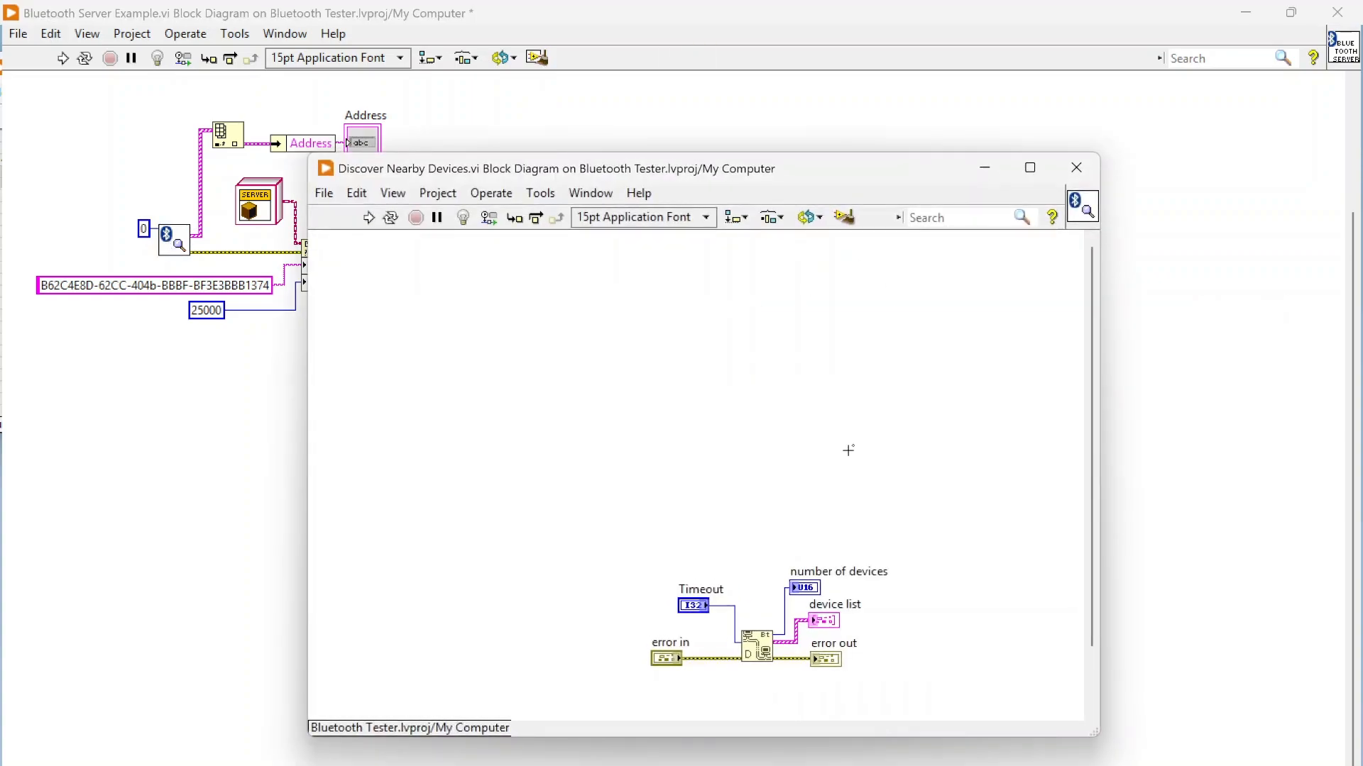
pyautogui.click(839, 571)
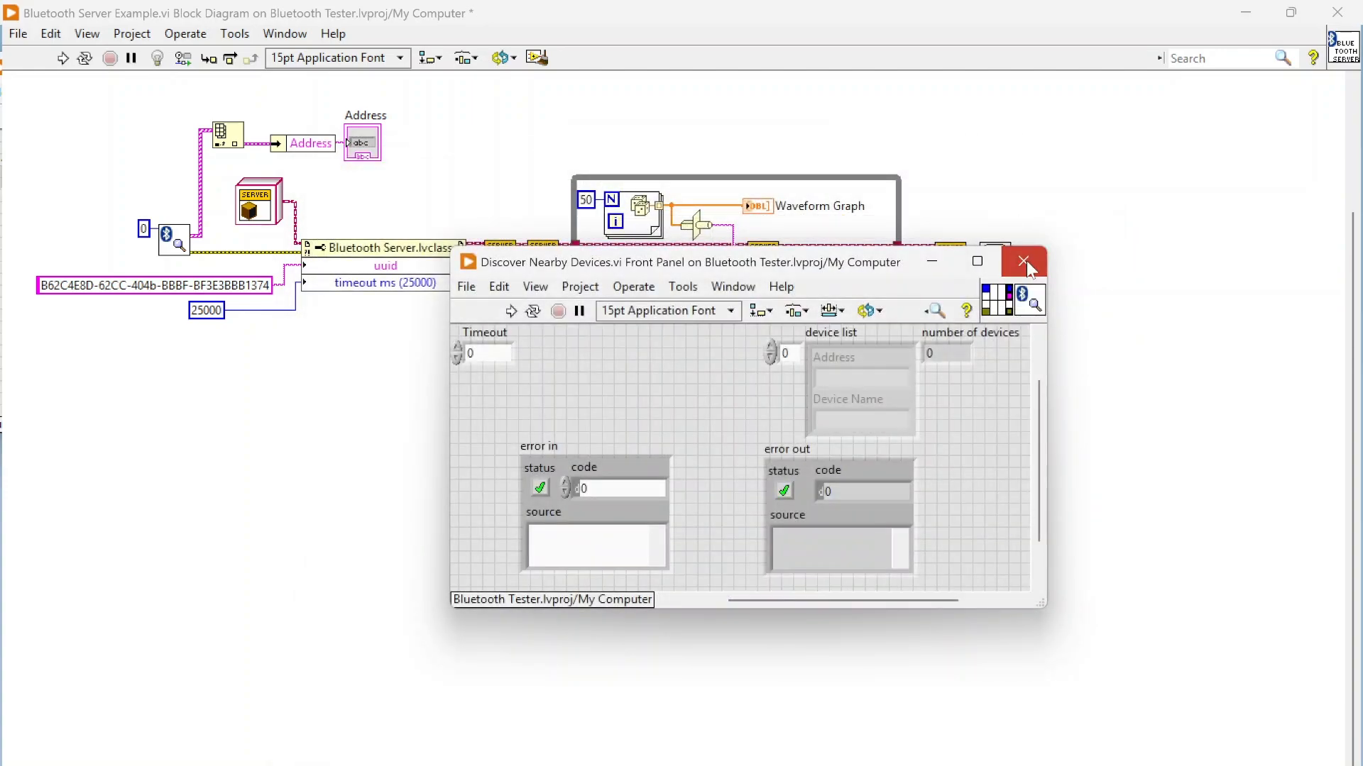
pyautogui.click(1023, 262)
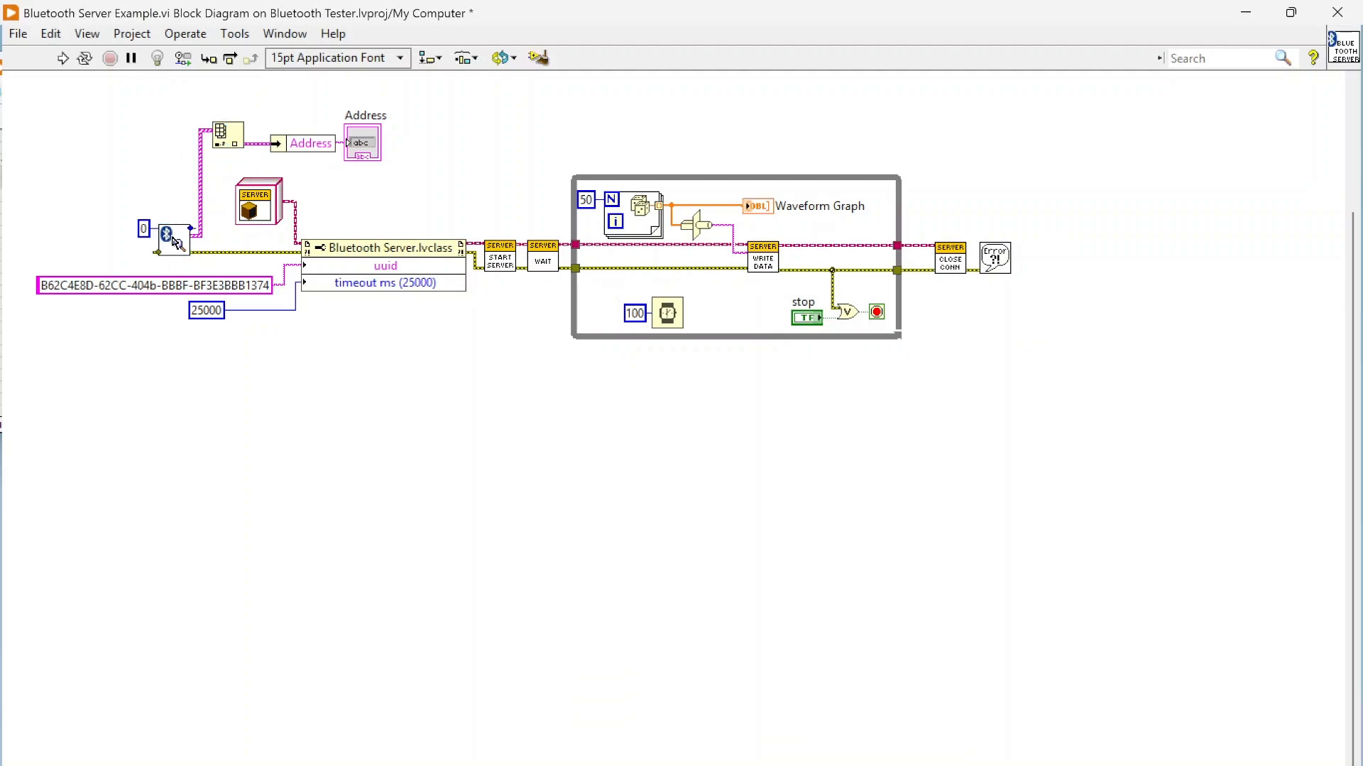
pyautogui.moveTo(146, 242)
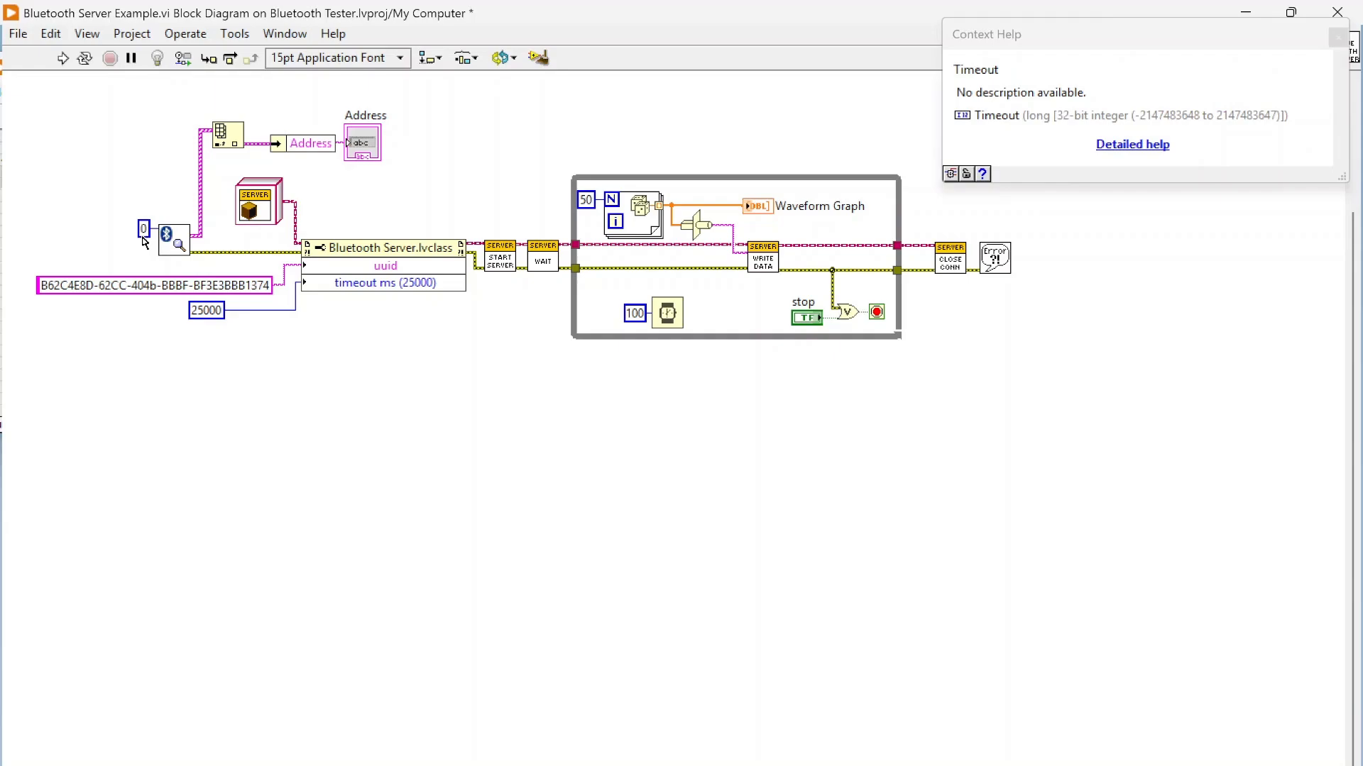
pyautogui.moveTo(201, 244)
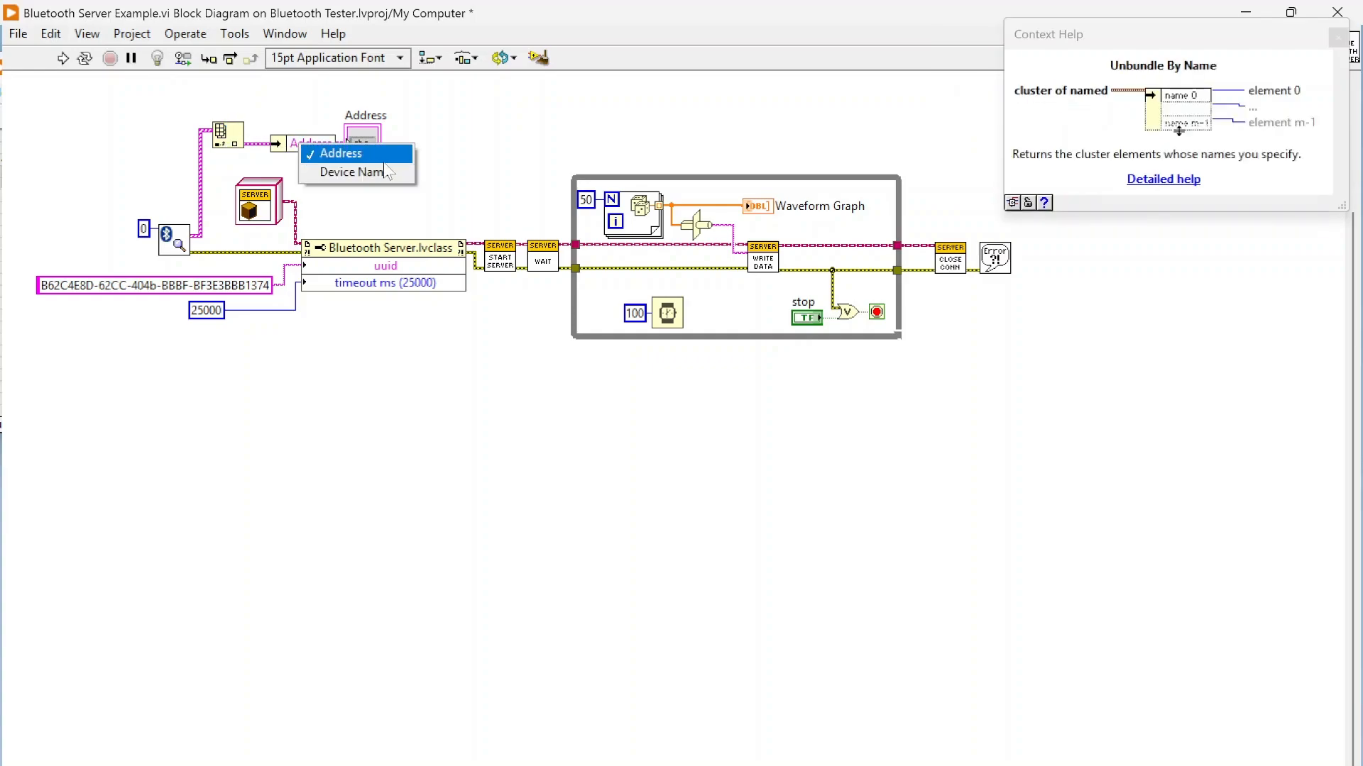
# Step: Keep Address as the unbundled element while reviewing nodes with Context Help
pyautogui.click(334, 153)
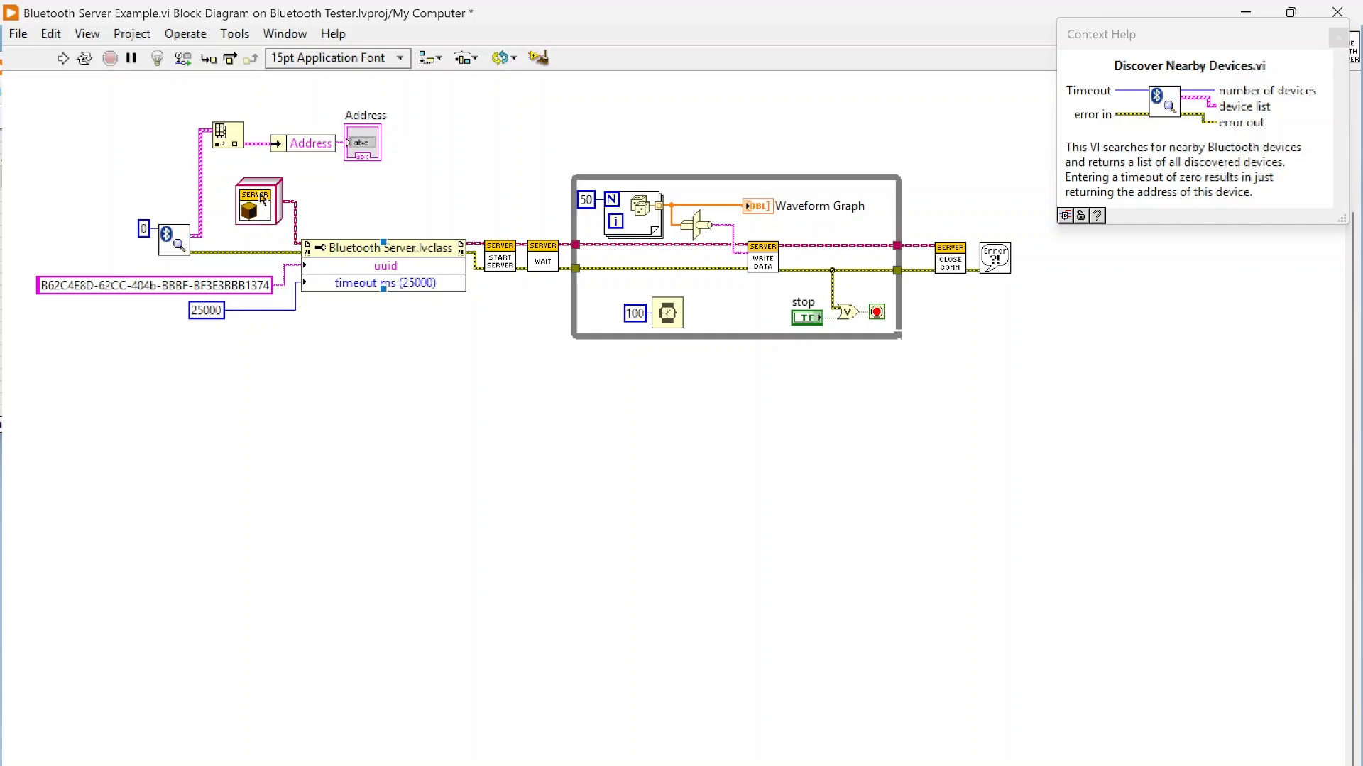
pyautogui.moveTo(279, 206)
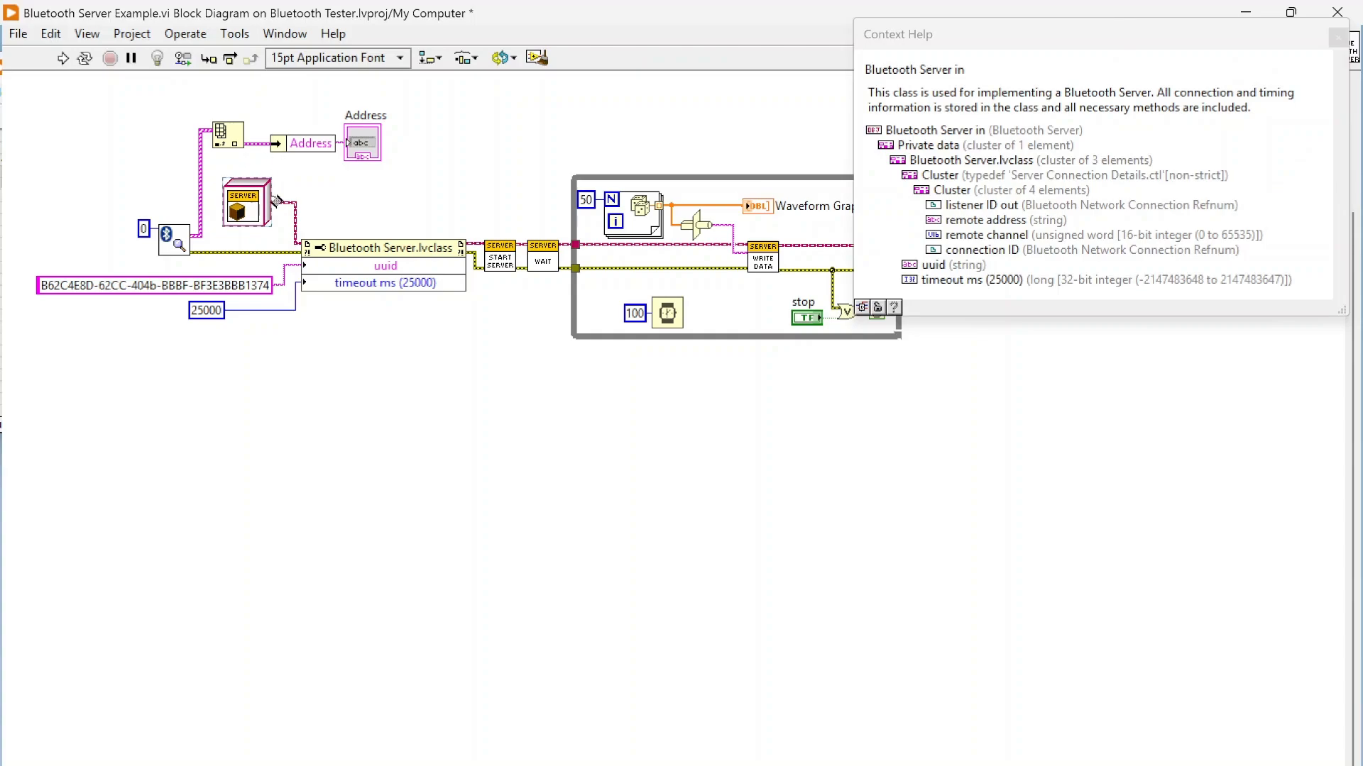
pyautogui.moveTo(380, 267)
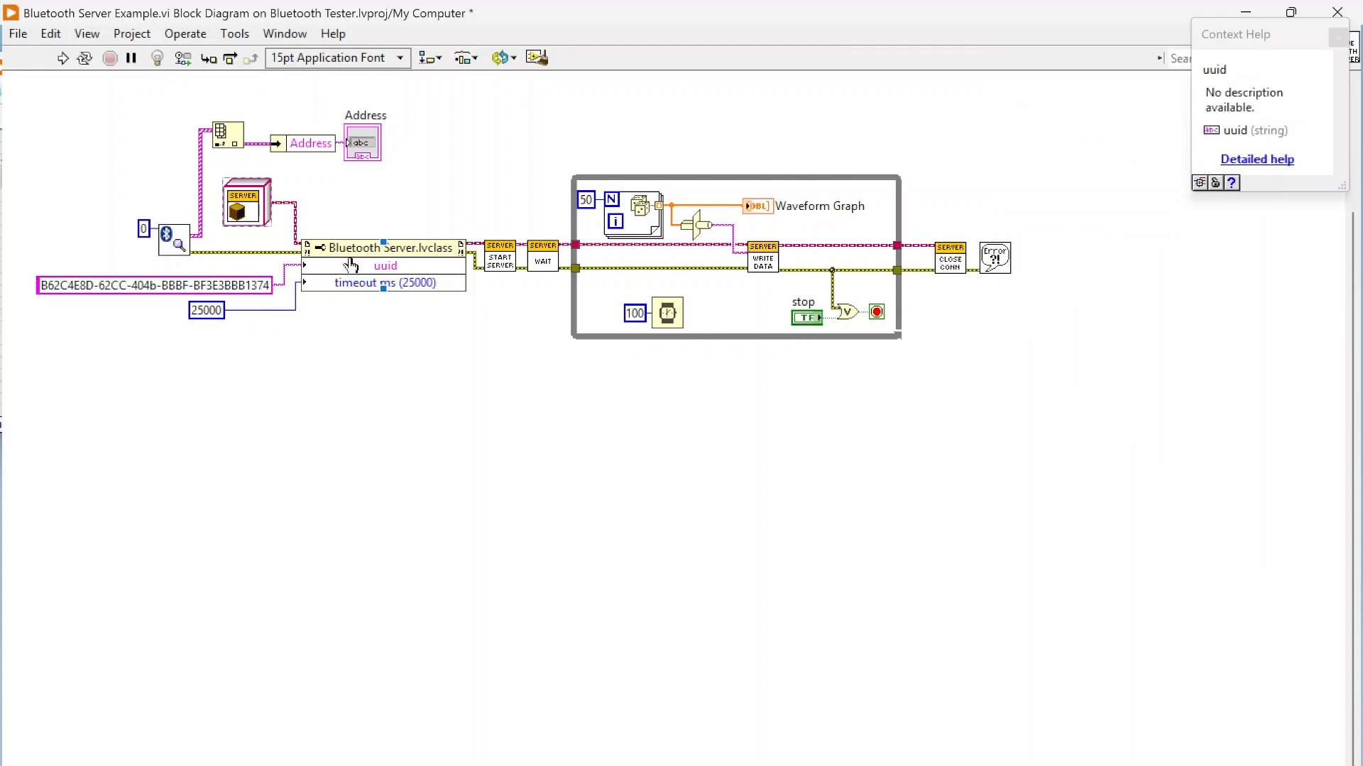
pyautogui.moveTo(533, 254)
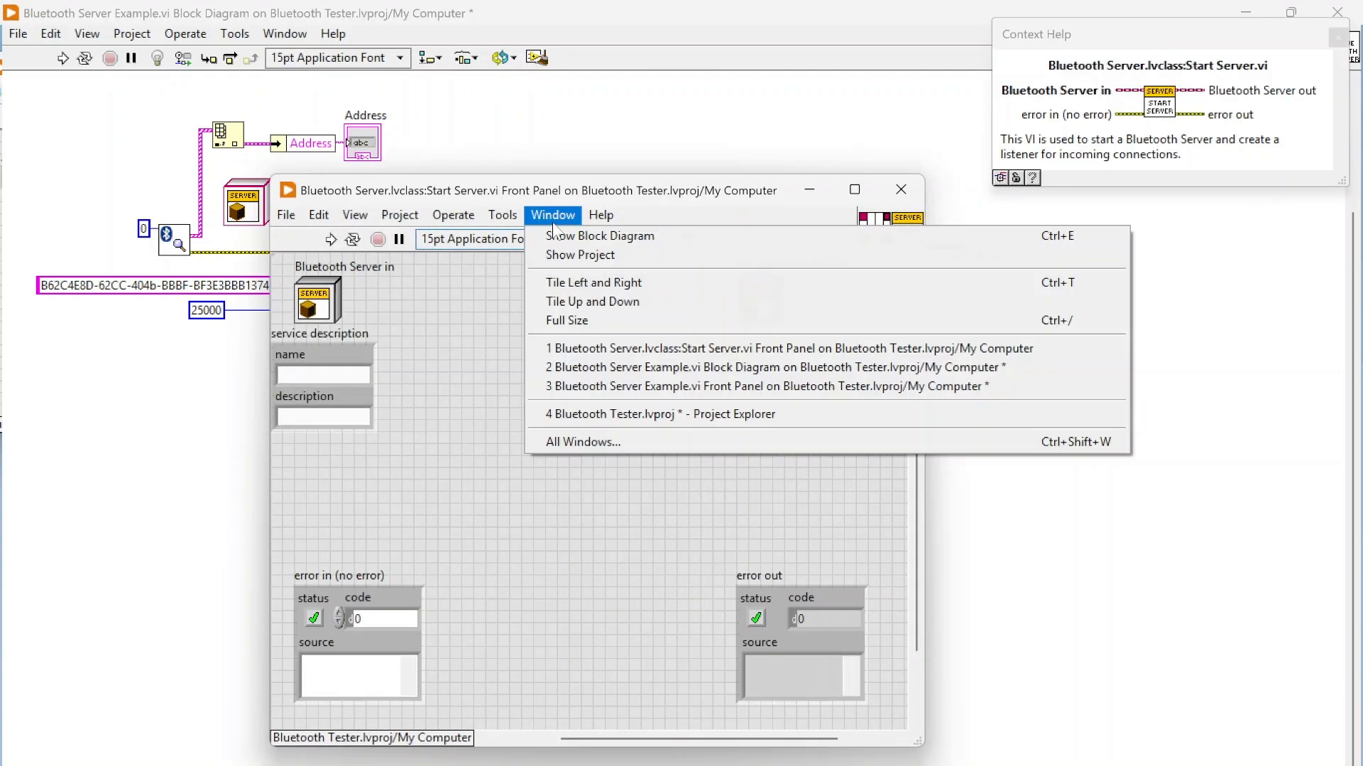
# Step: Inspect the Start Server diagram and Create Bluetooth Listener subVI, then close Start Server
pyautogui.click(599, 235)
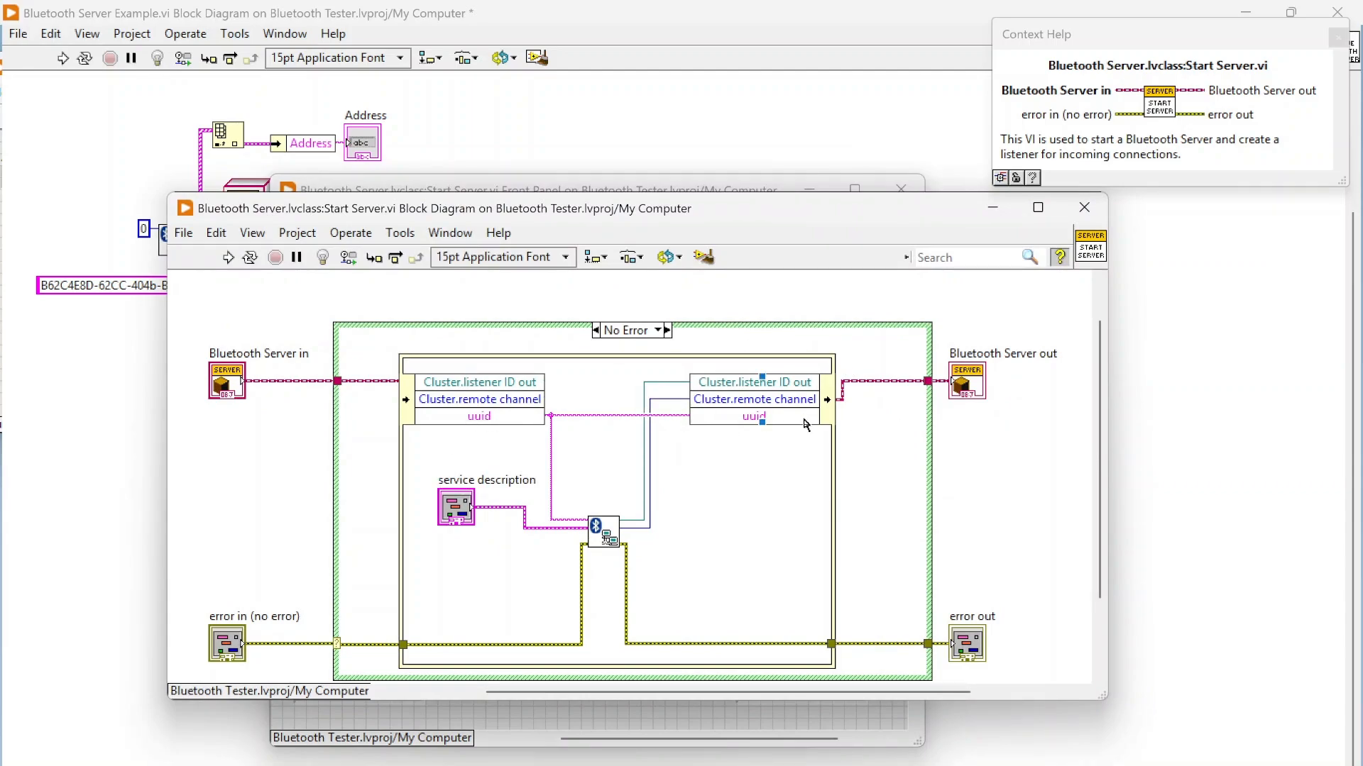
pyautogui.moveTo(610, 538)
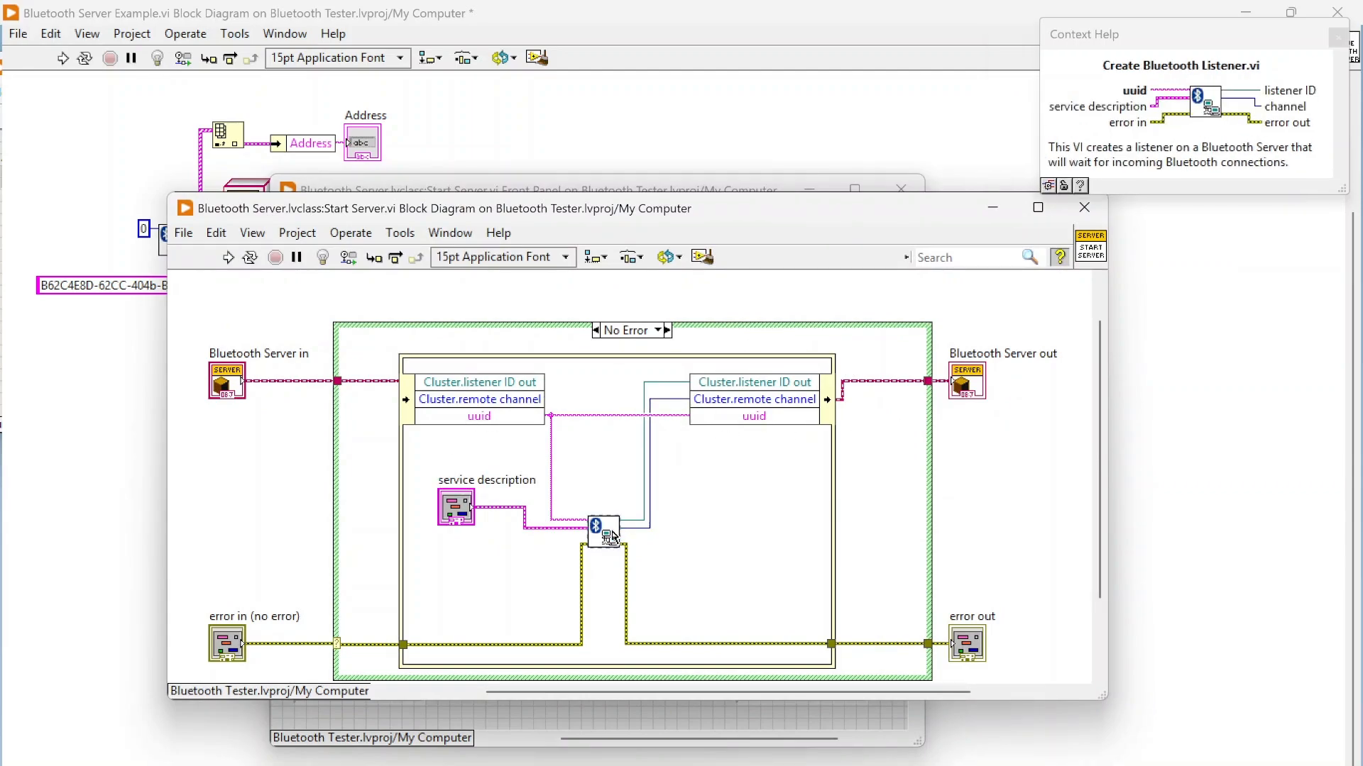
pyautogui.click(1011, 313)
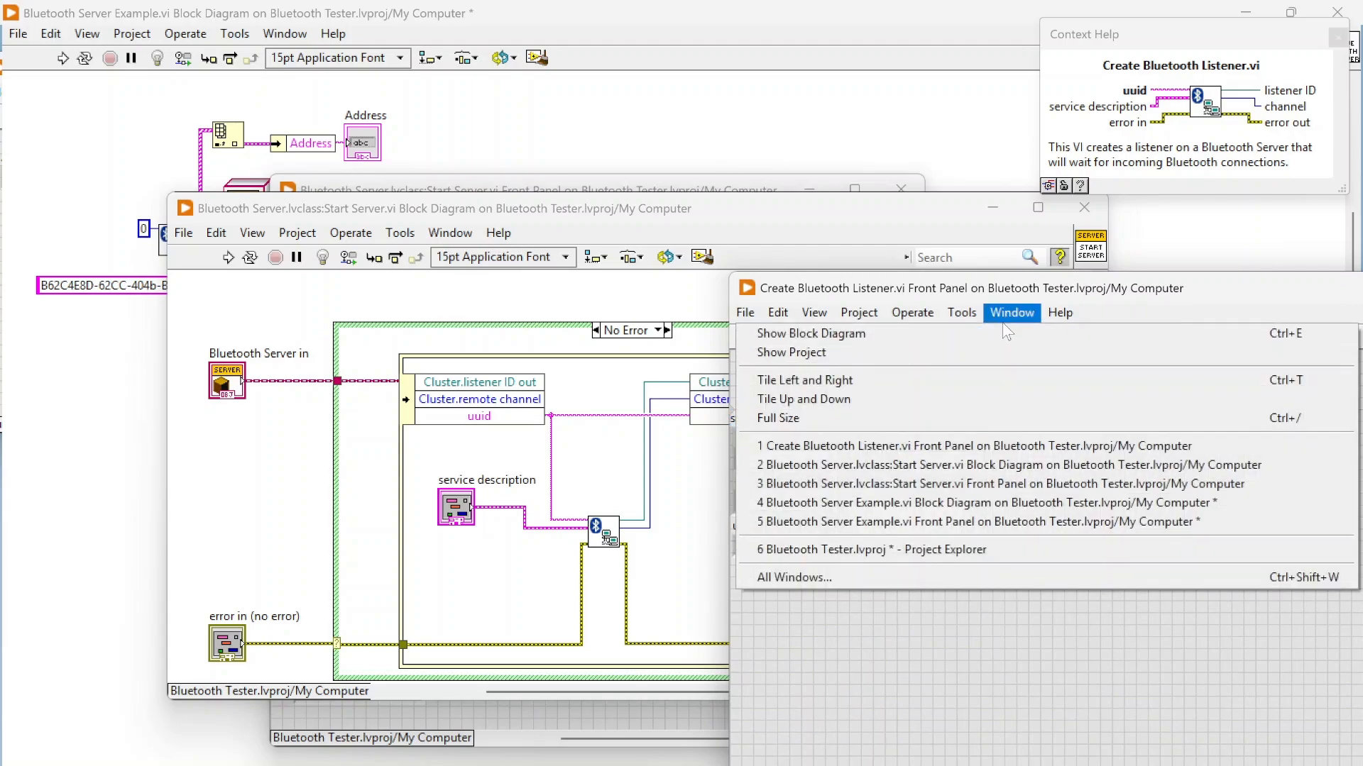
pyautogui.click(811, 333)
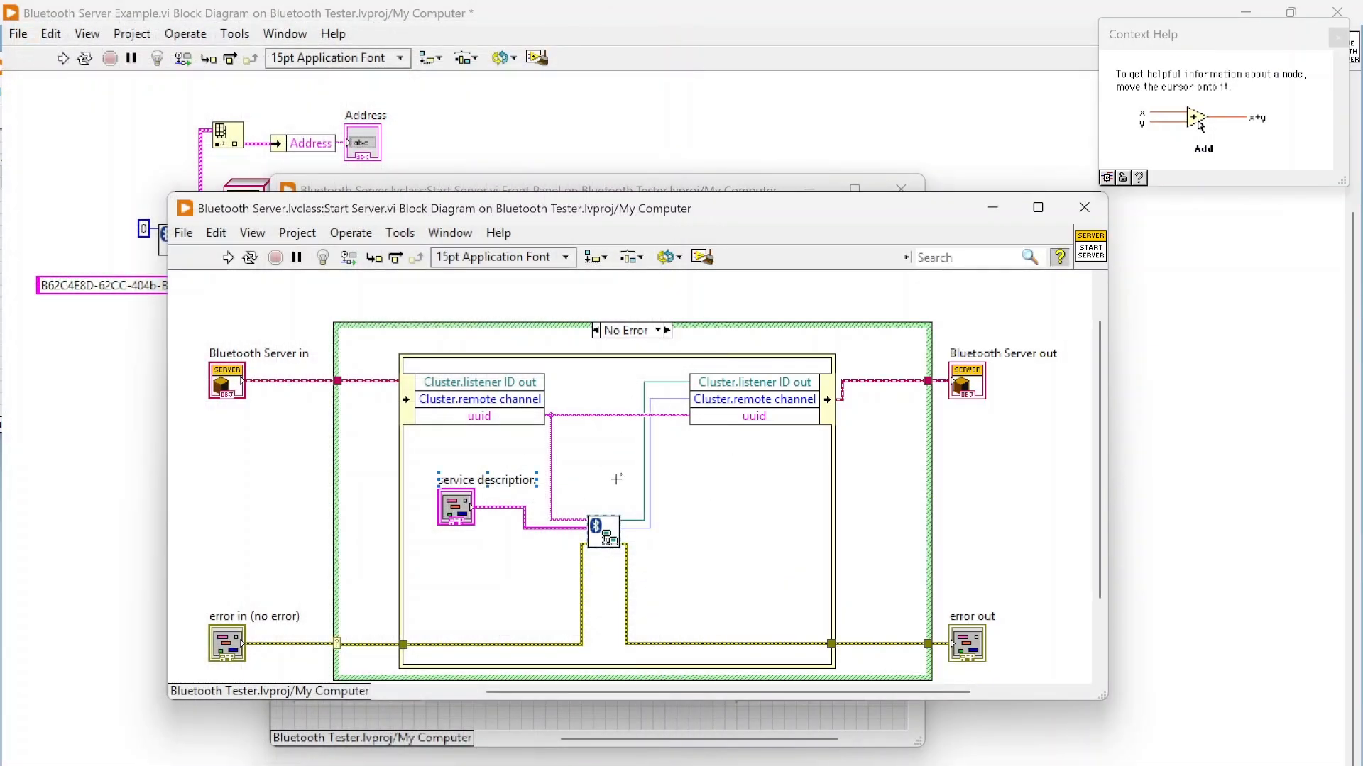
pyautogui.moveTo(456, 509)
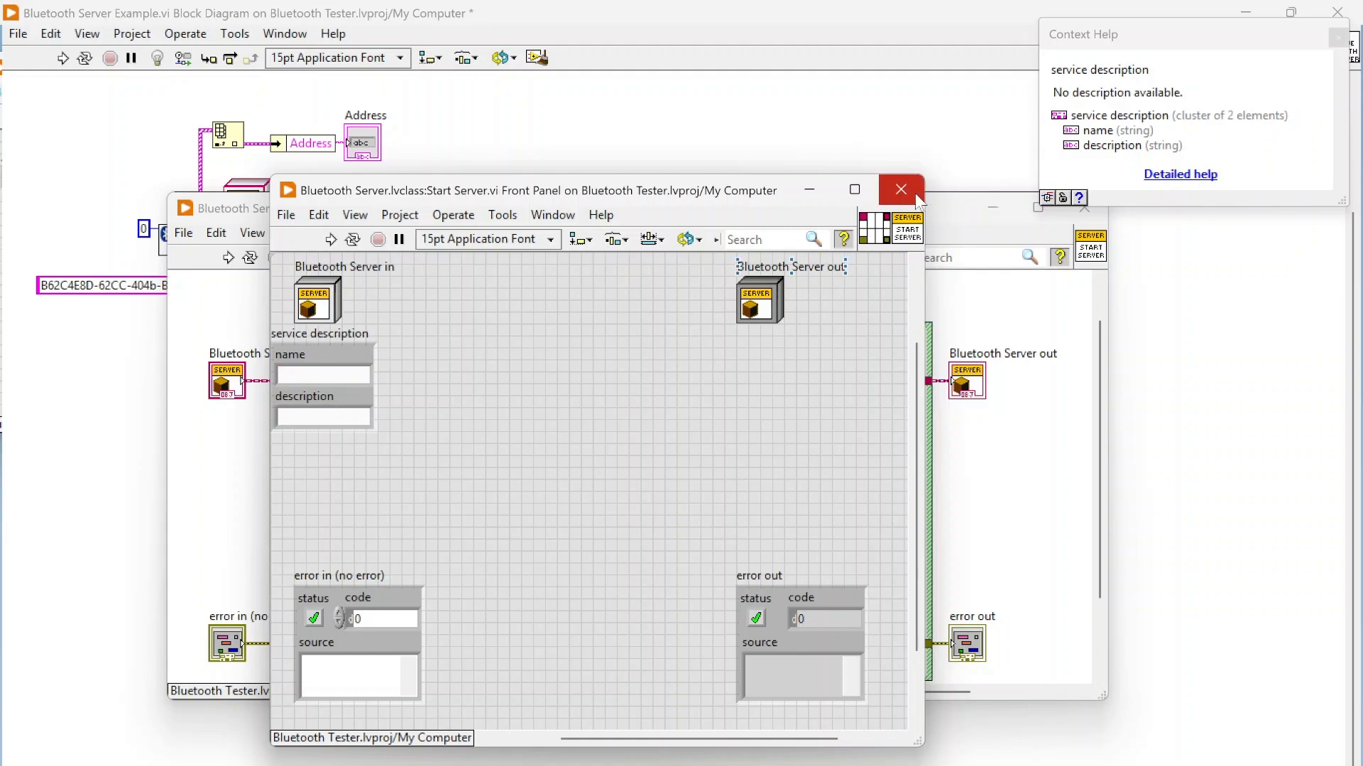
pyautogui.click(901, 190)
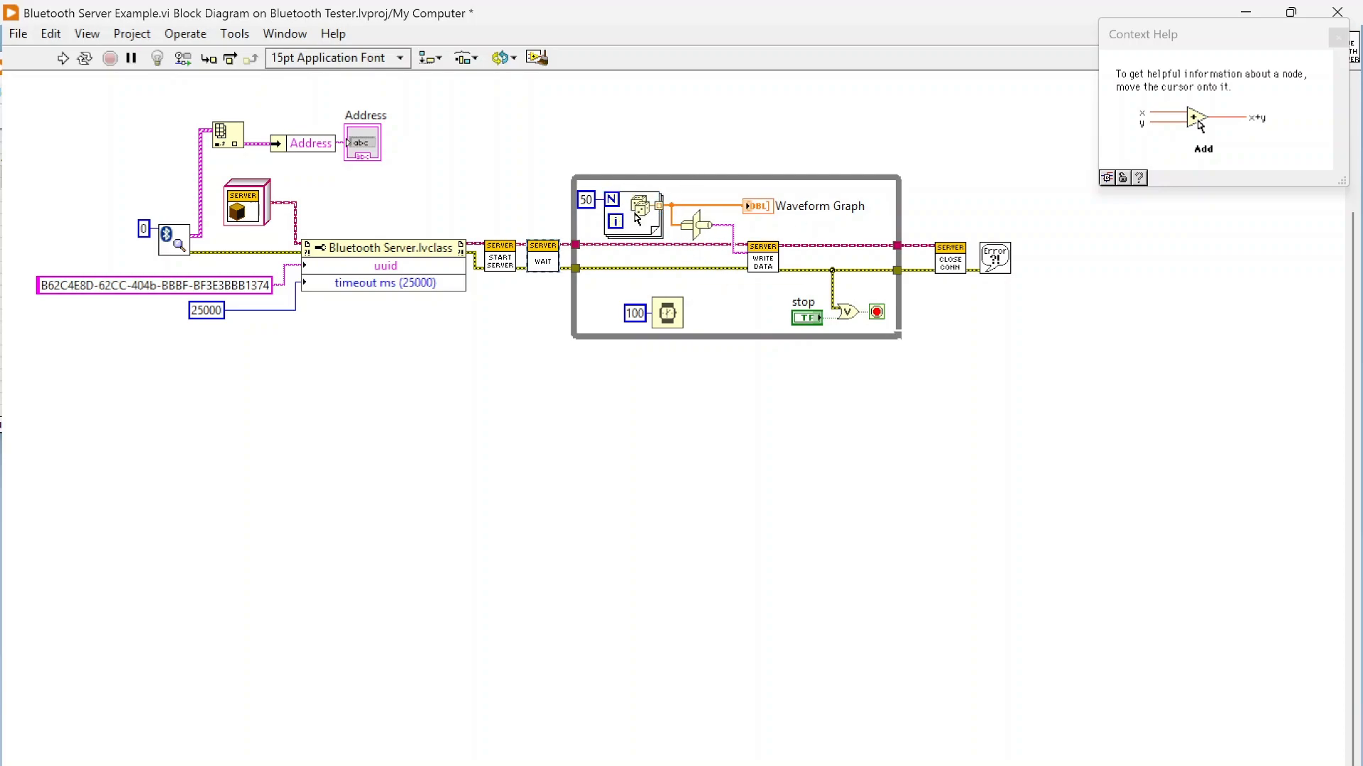
pyautogui.moveTo(611, 199)
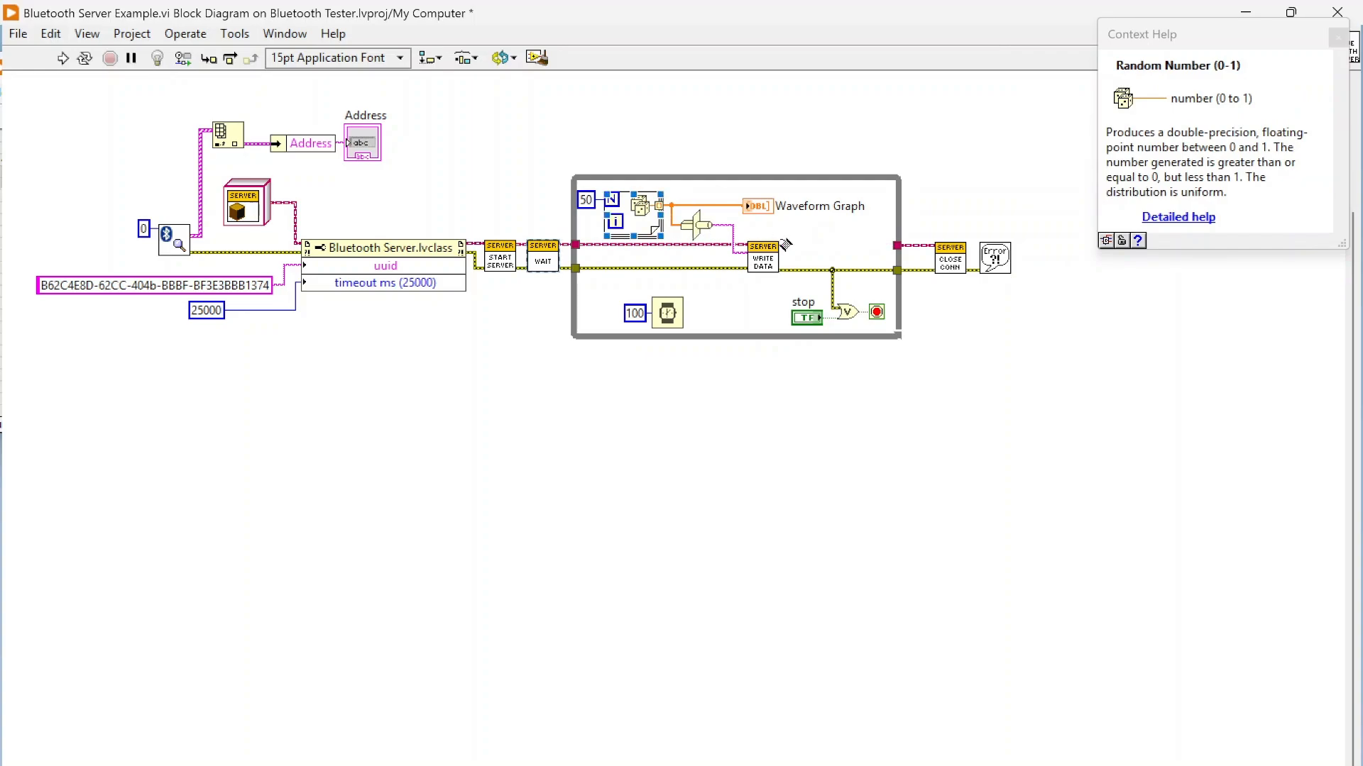
# Step: Open the server's WRITE DATA subVI and drill into Write Bluetooth Data's diagram
pyautogui.doubleClick(762, 258)
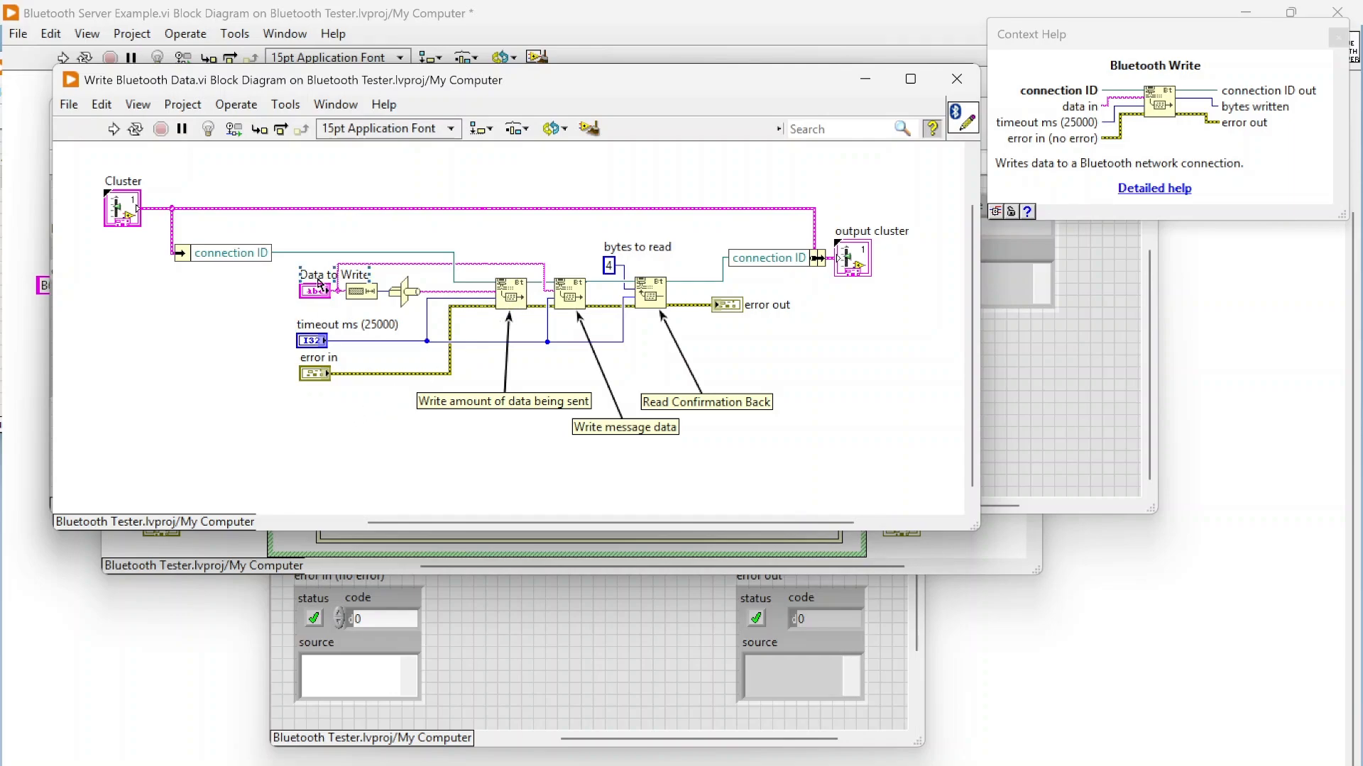
pyautogui.moveTo(312, 292)
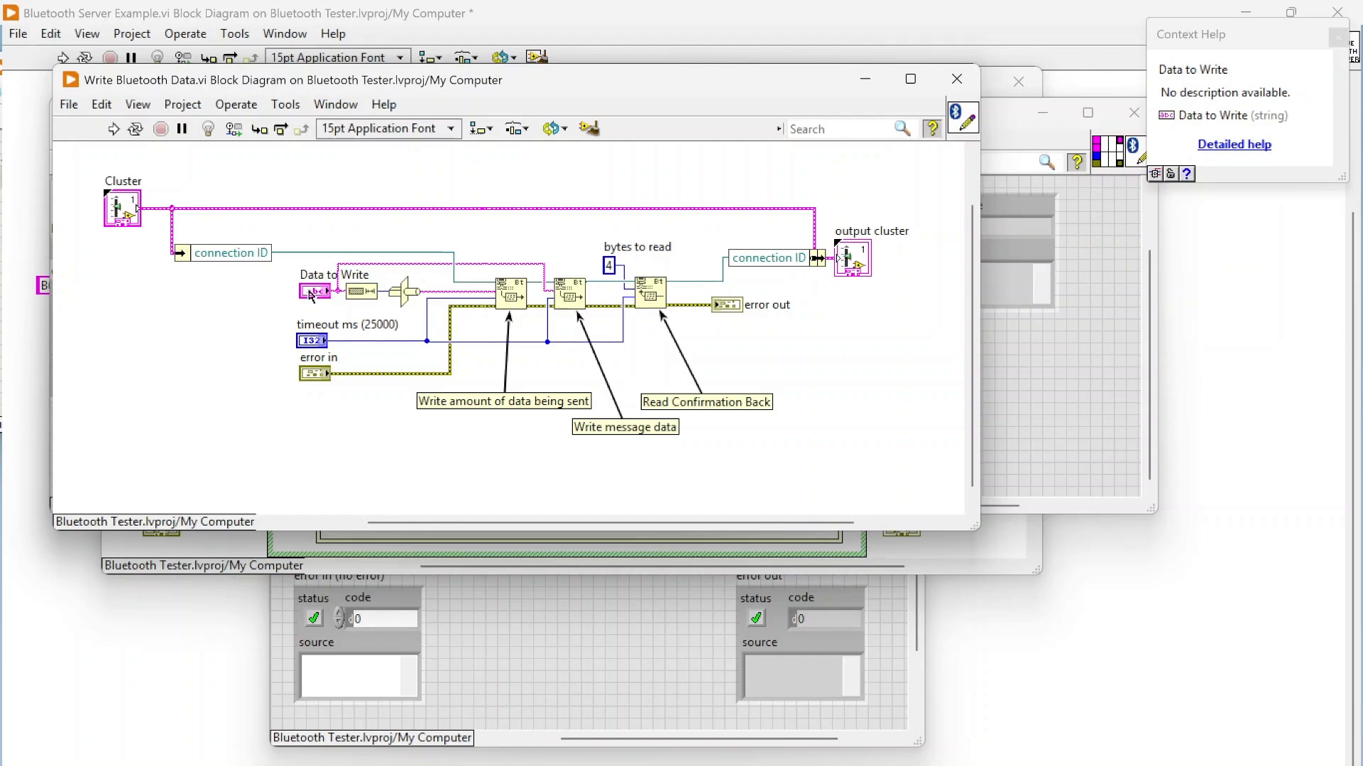
pyautogui.moveTo(357, 294)
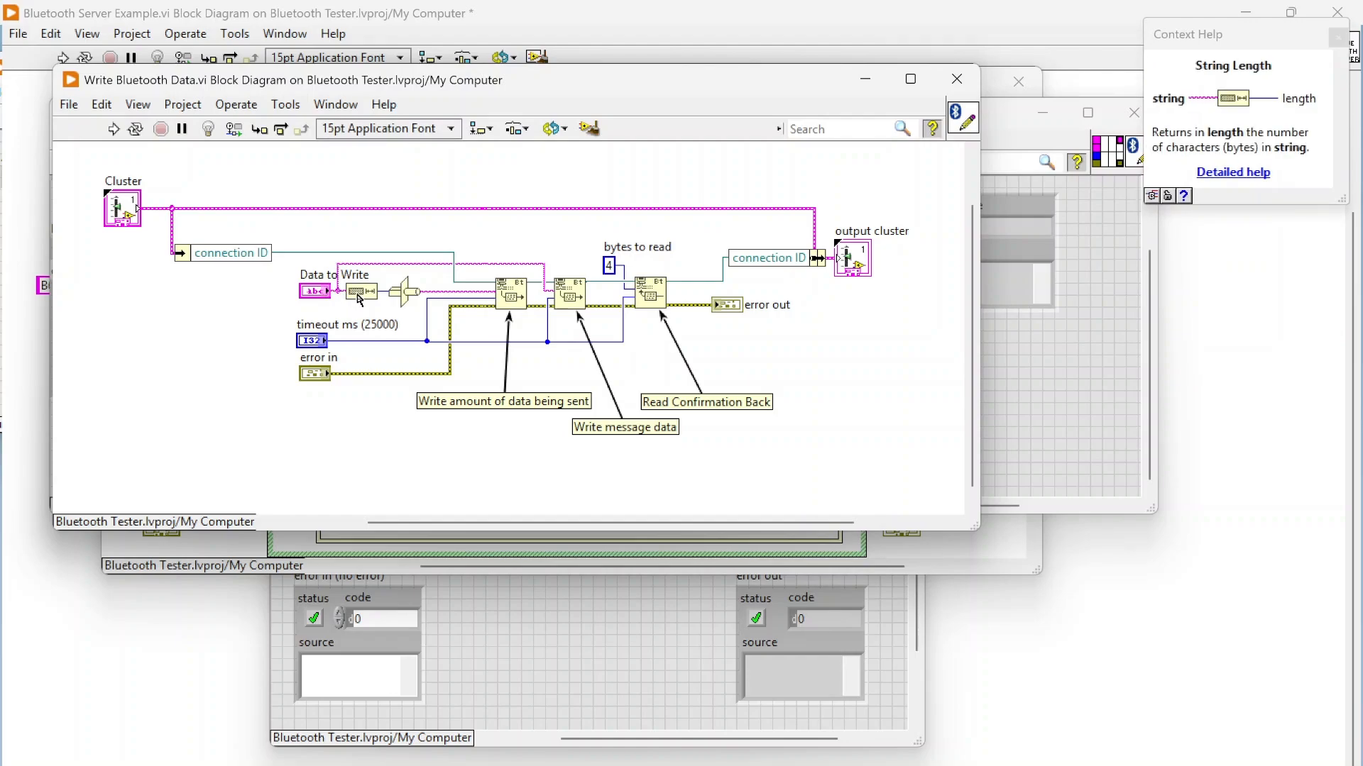
pyautogui.moveTo(401, 292)
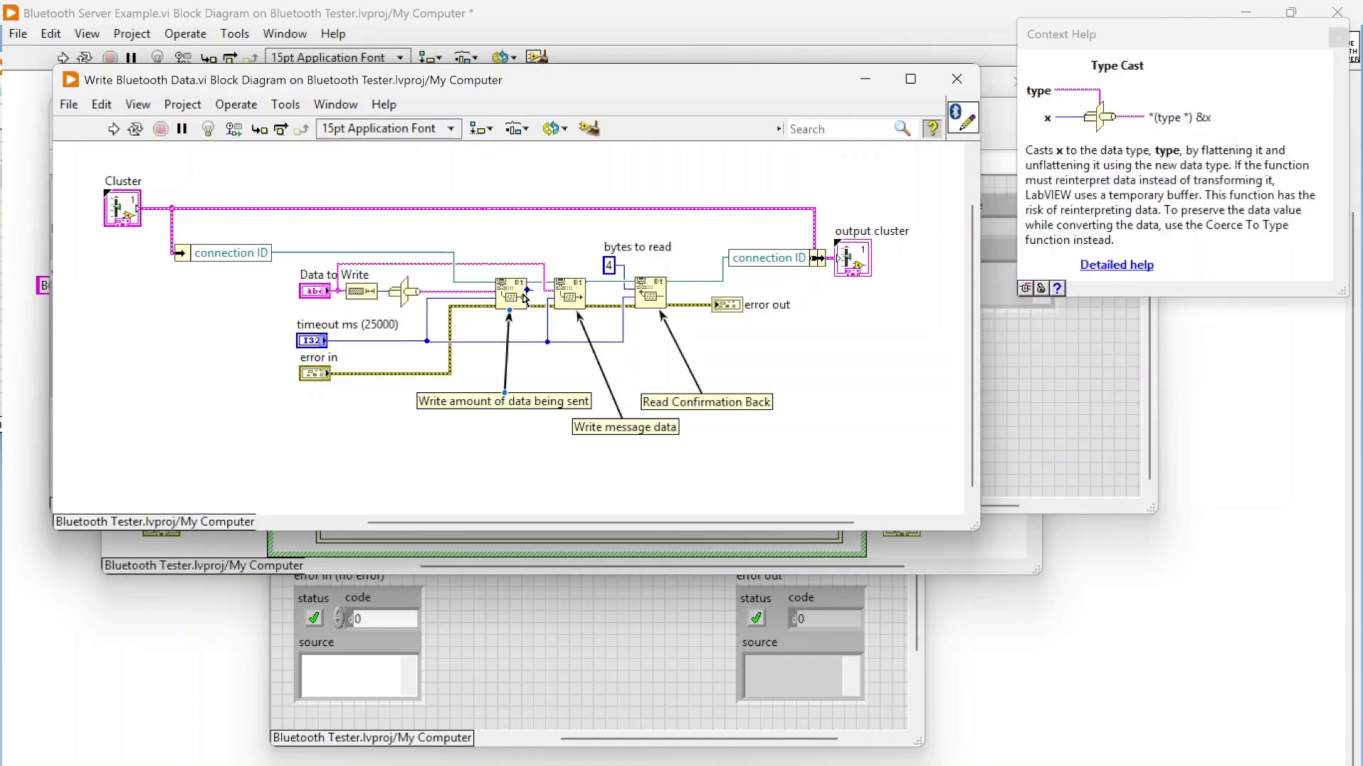
pyautogui.moveTo(817, 381)
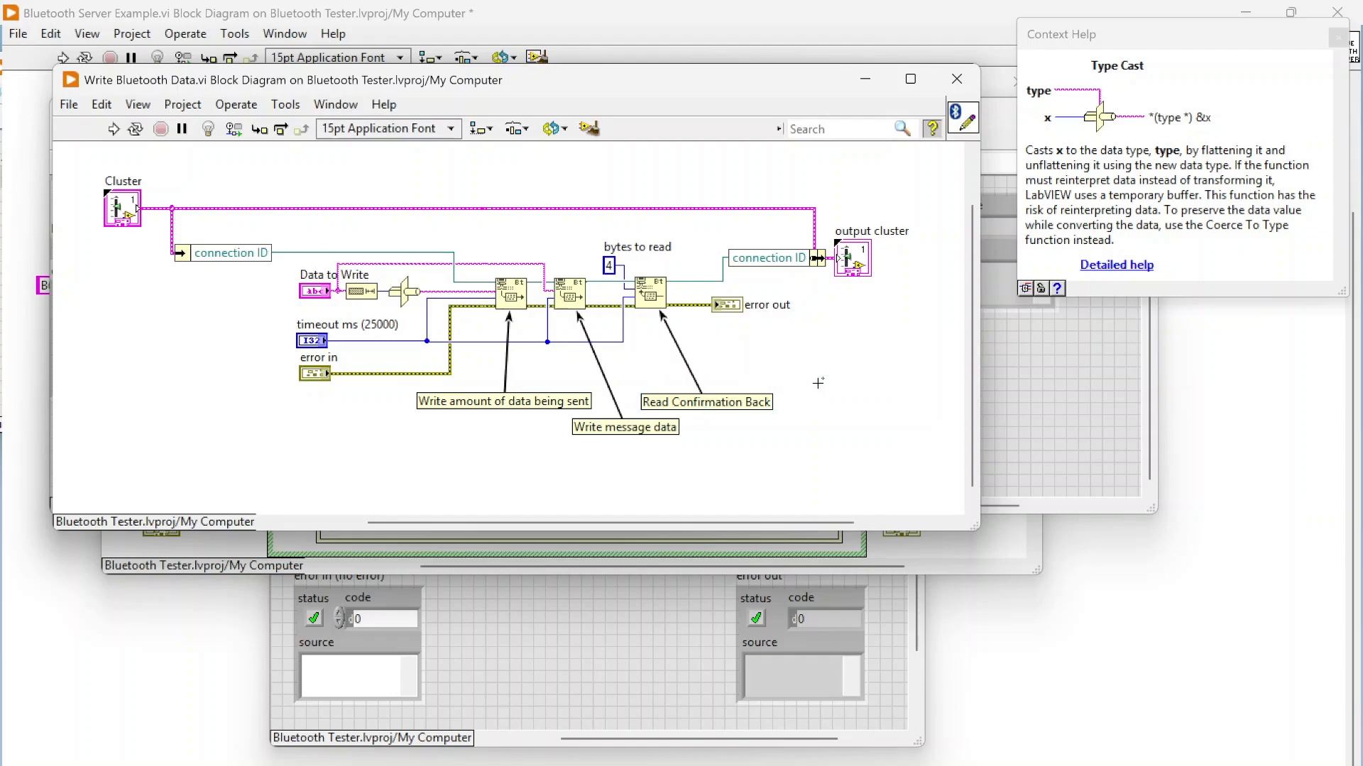
pyautogui.moveTo(571, 301)
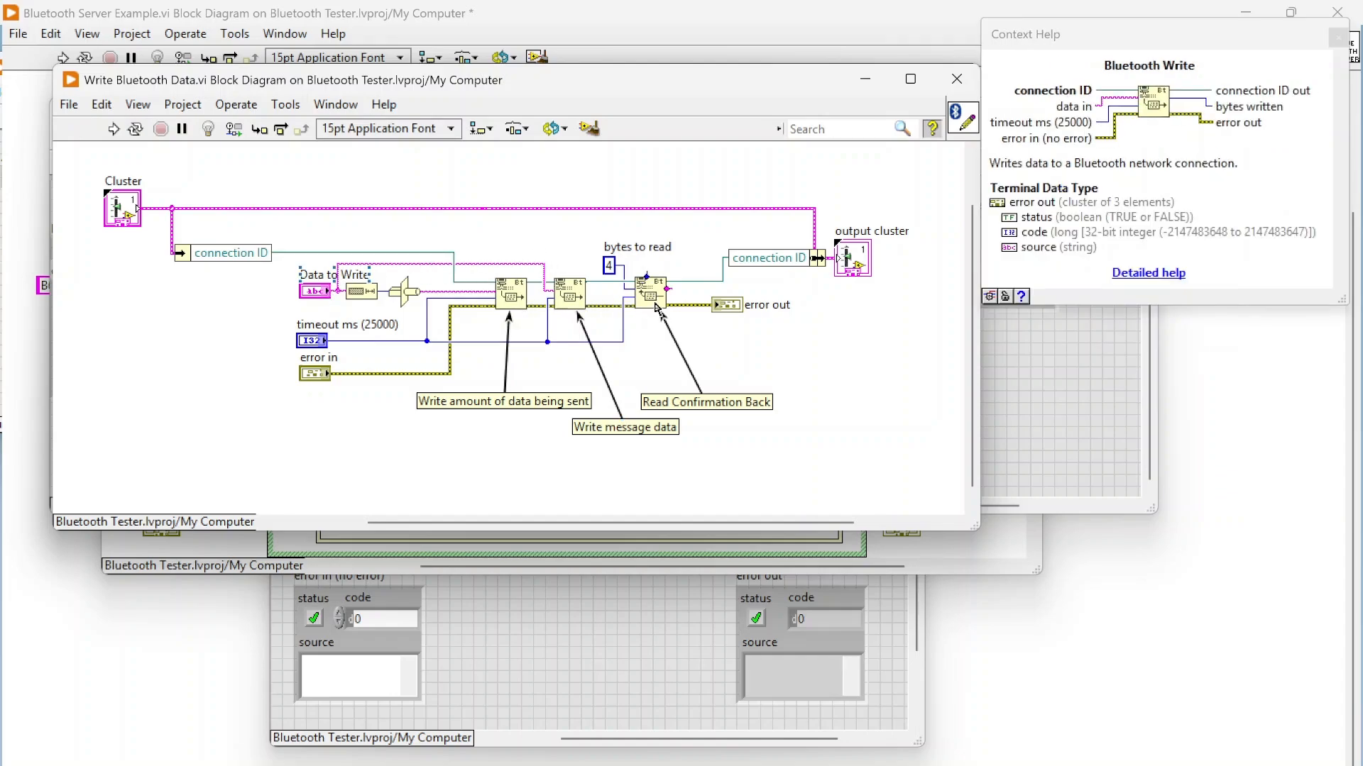
pyautogui.moveTo(609, 265)
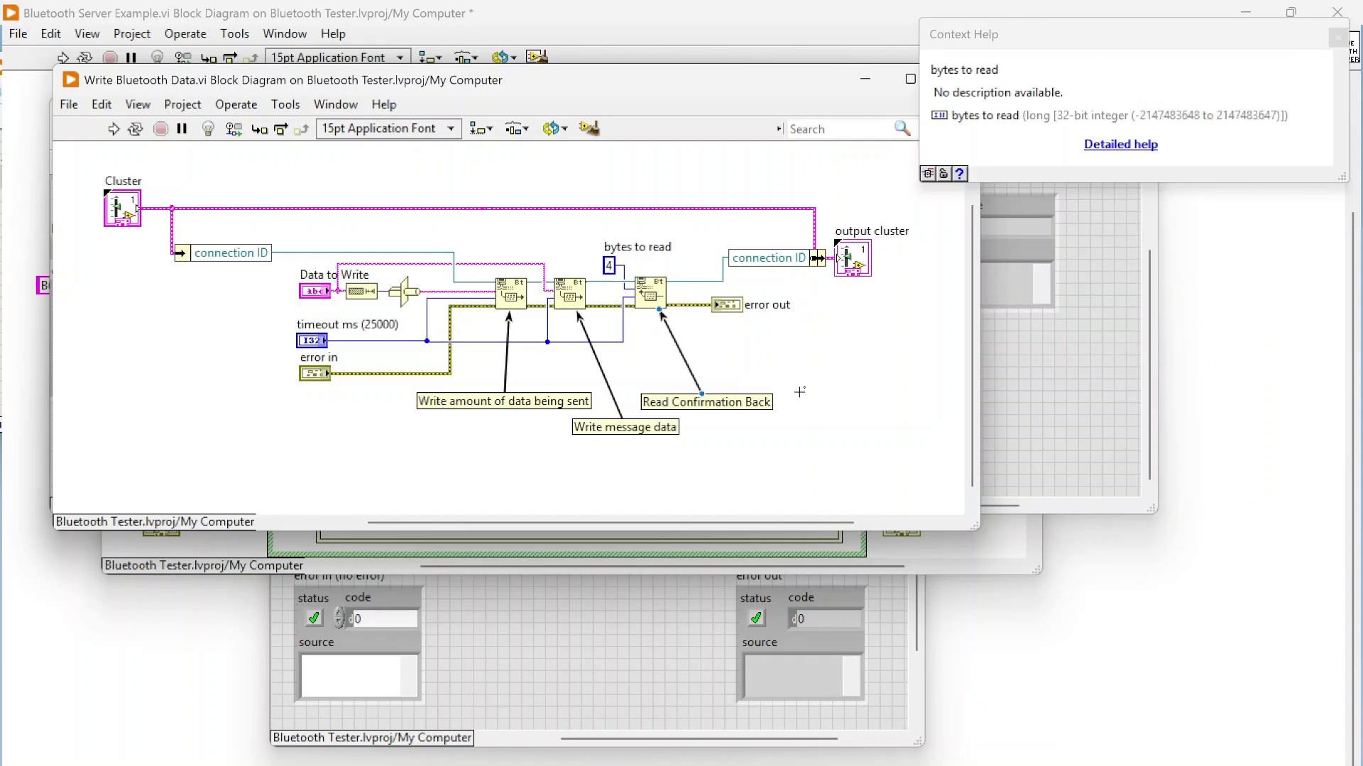
pyautogui.moveTo(443, 182)
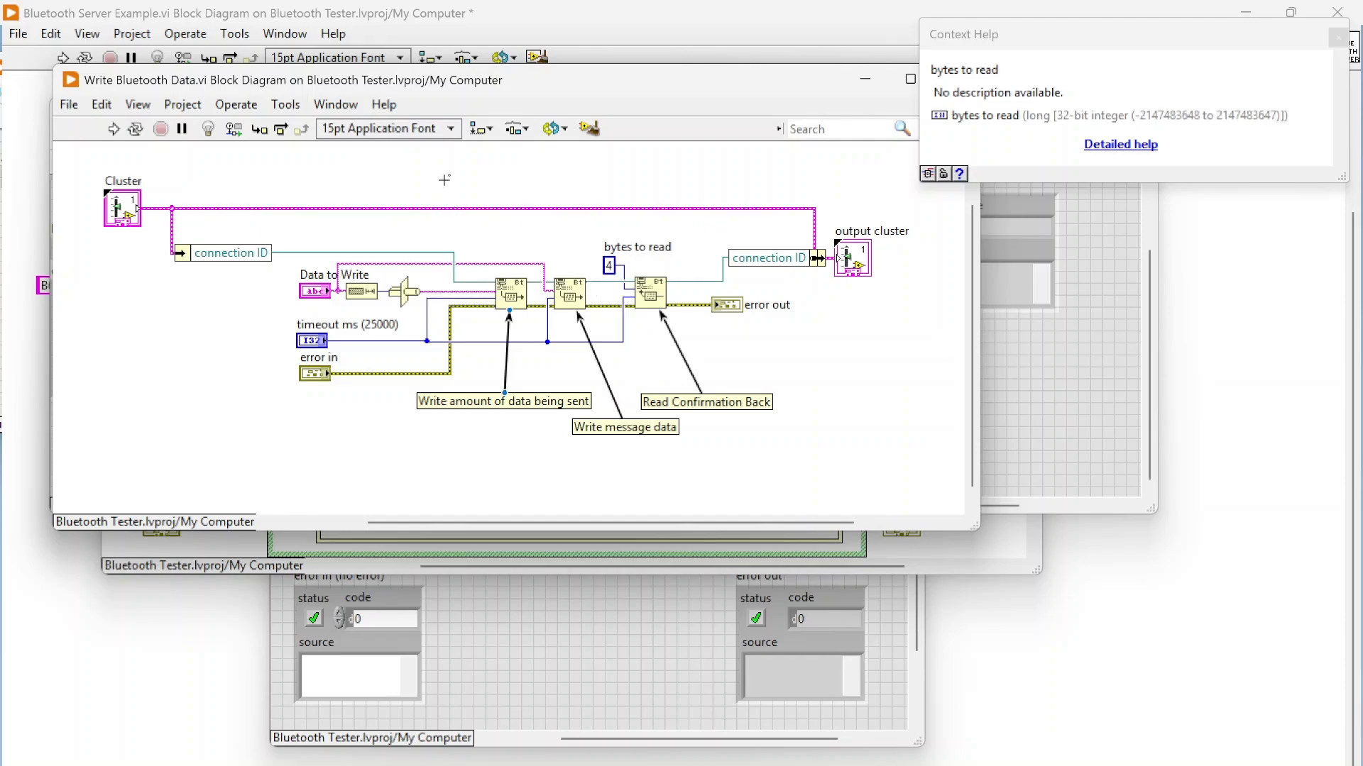
pyautogui.moveTo(514, 297)
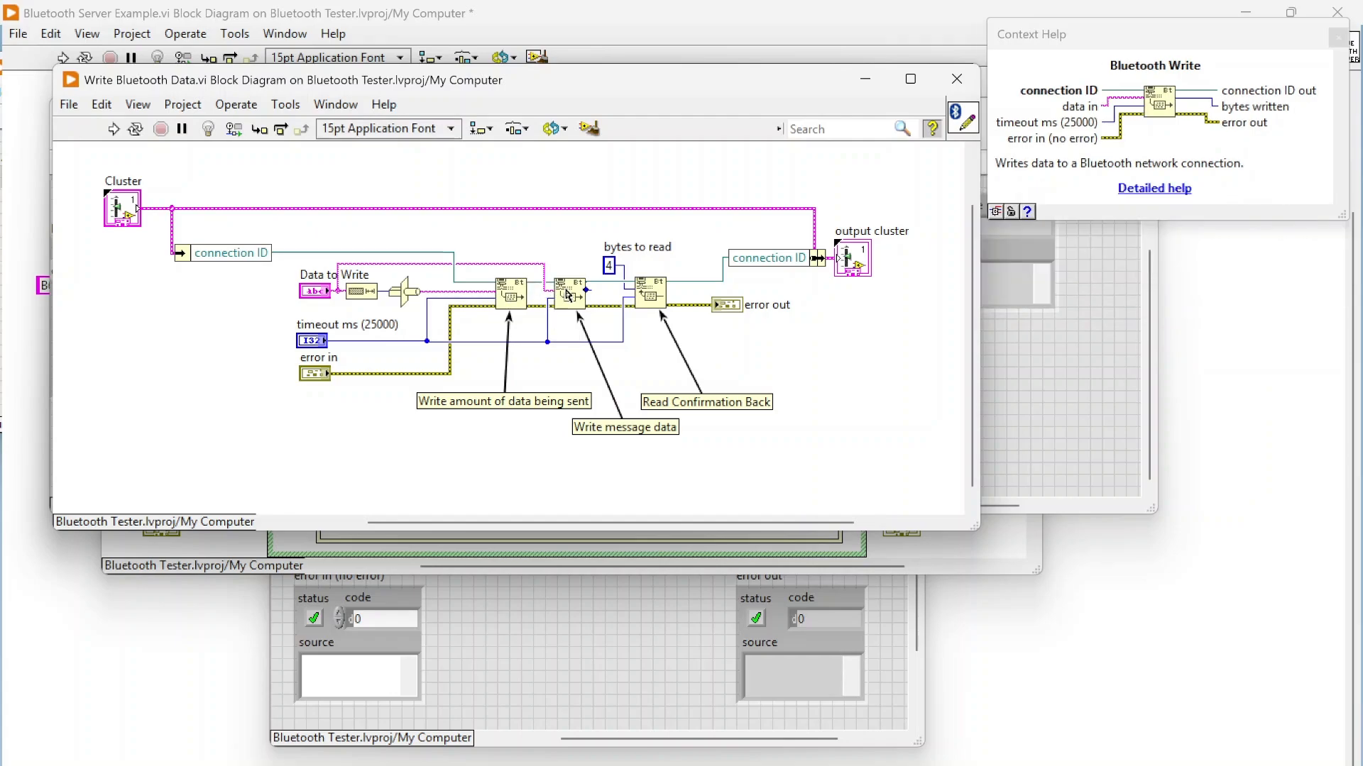
pyautogui.moveTo(696, 284)
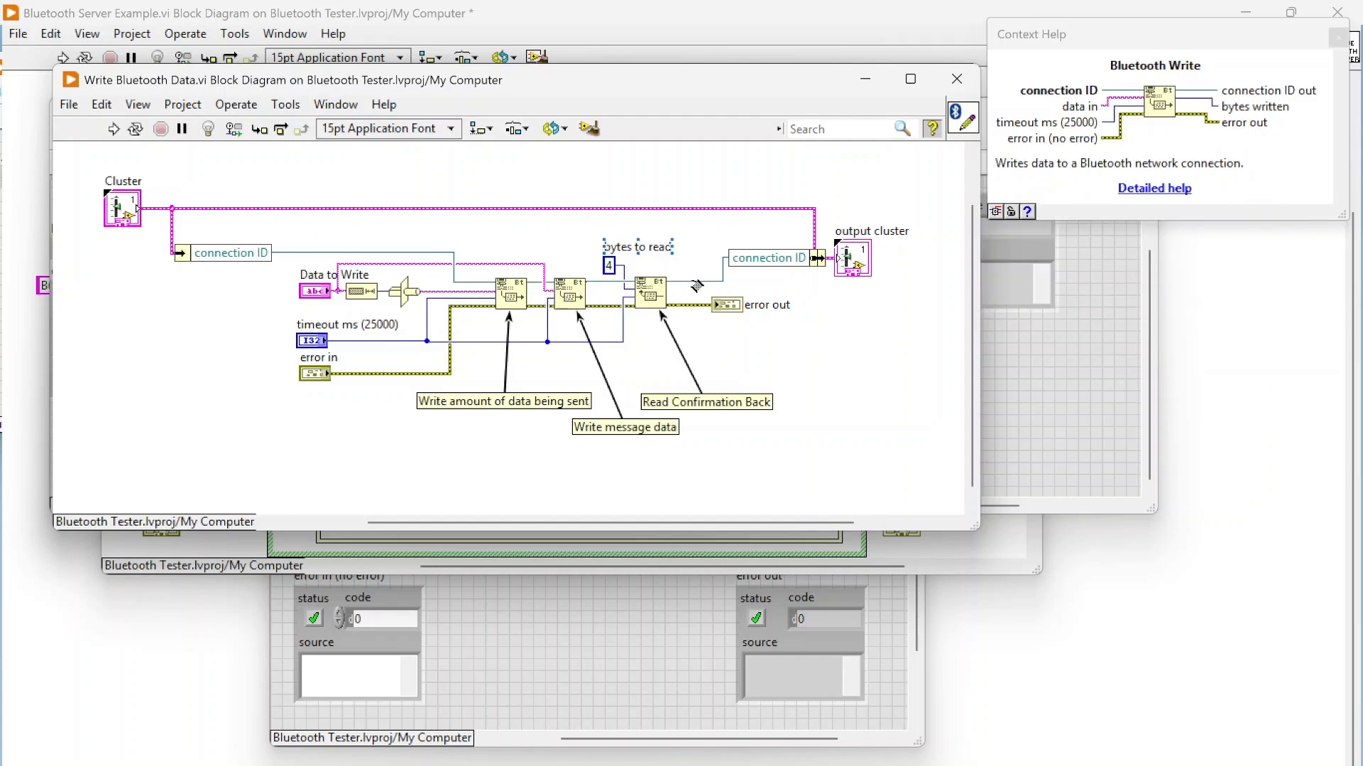
pyautogui.moveTo(655, 292)
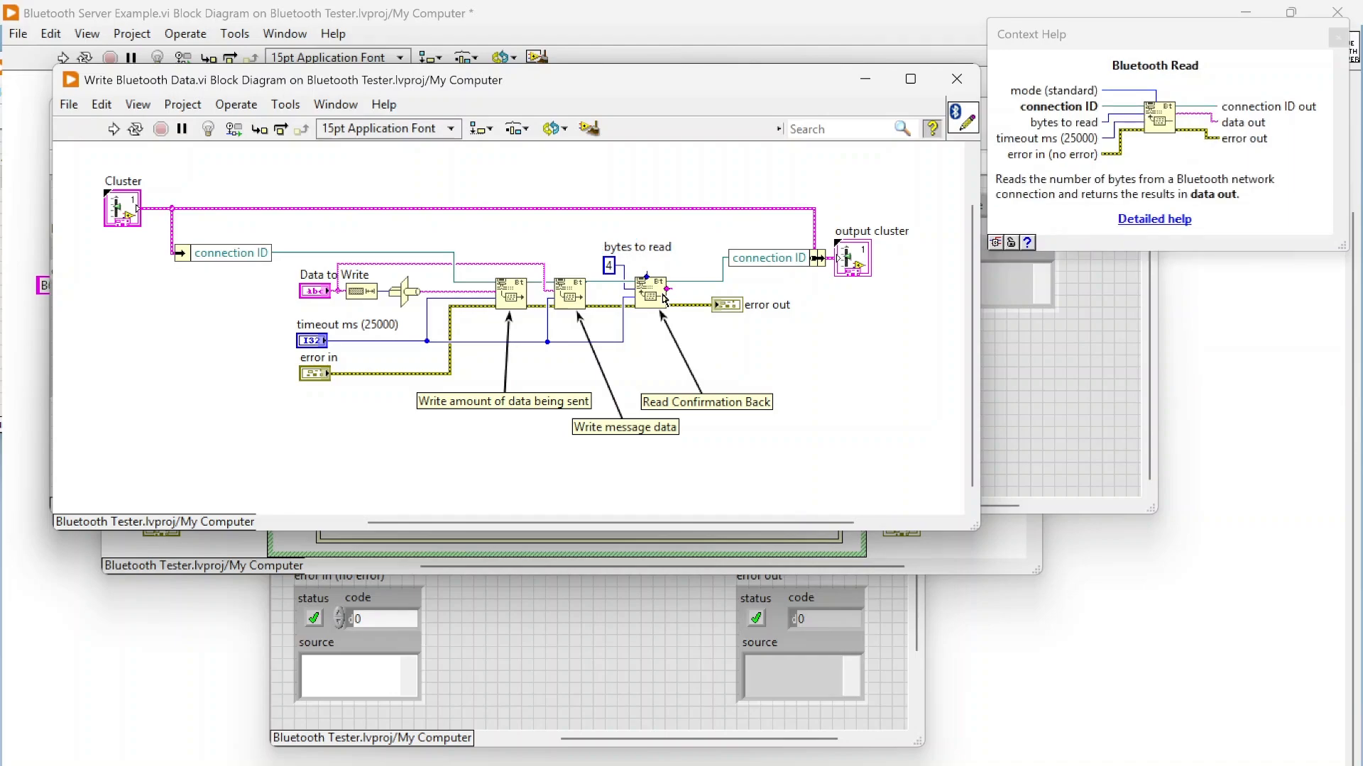
pyautogui.moveTo(907, 320)
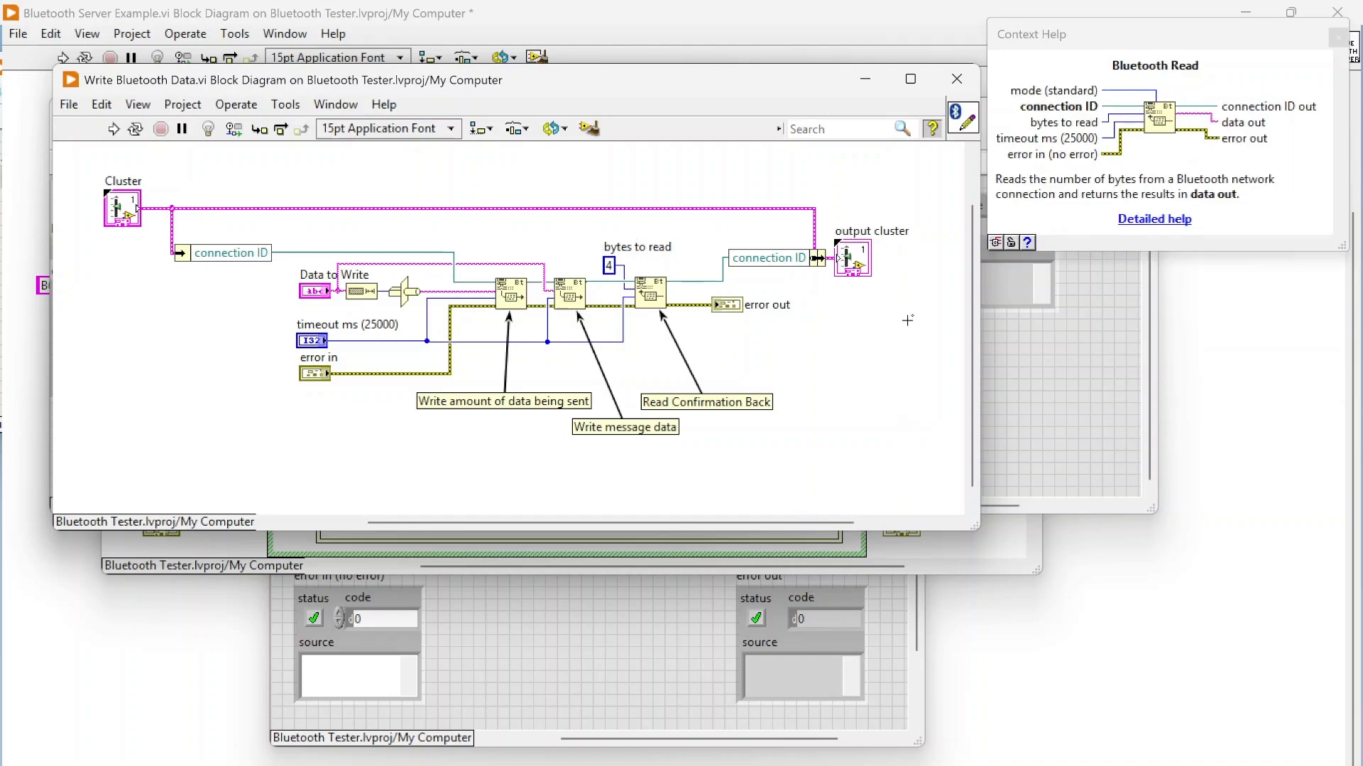
pyautogui.moveTo(883, 320)
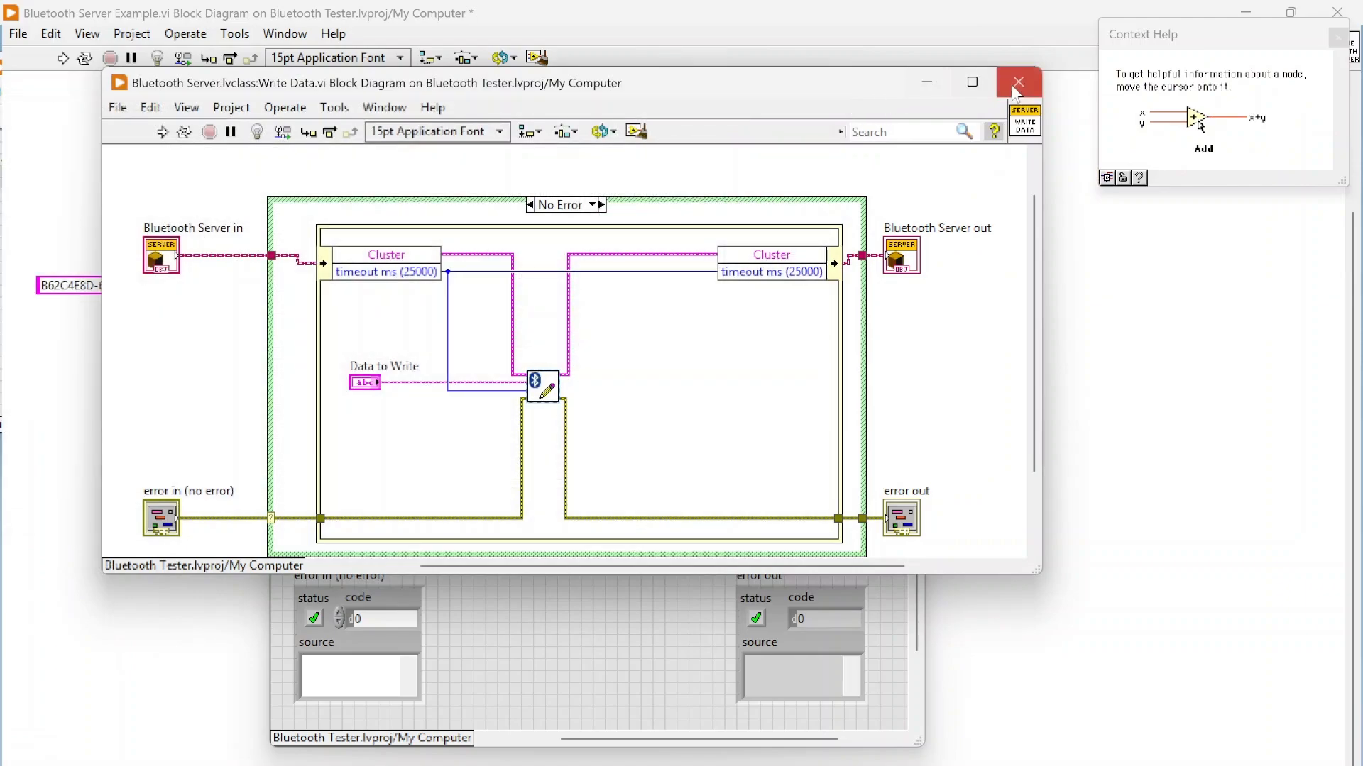
# Step: Close the Write Bluetooth Data and Write Data block diagrams after reviewing the write nodes
pyautogui.click(1018, 81)
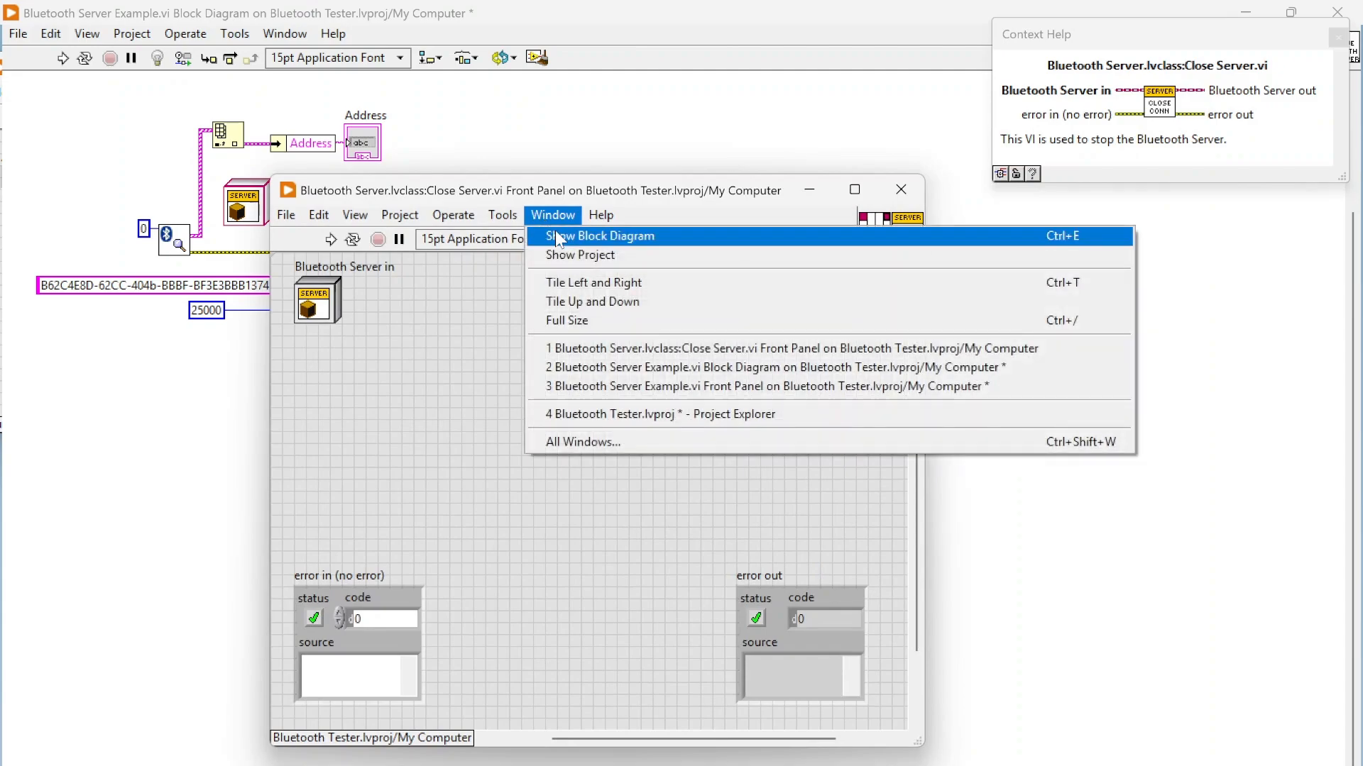
# Step: Review the Close Server diagram with Close Bluetooth Connection, then close the Server Example windows
pyautogui.click(601, 236)
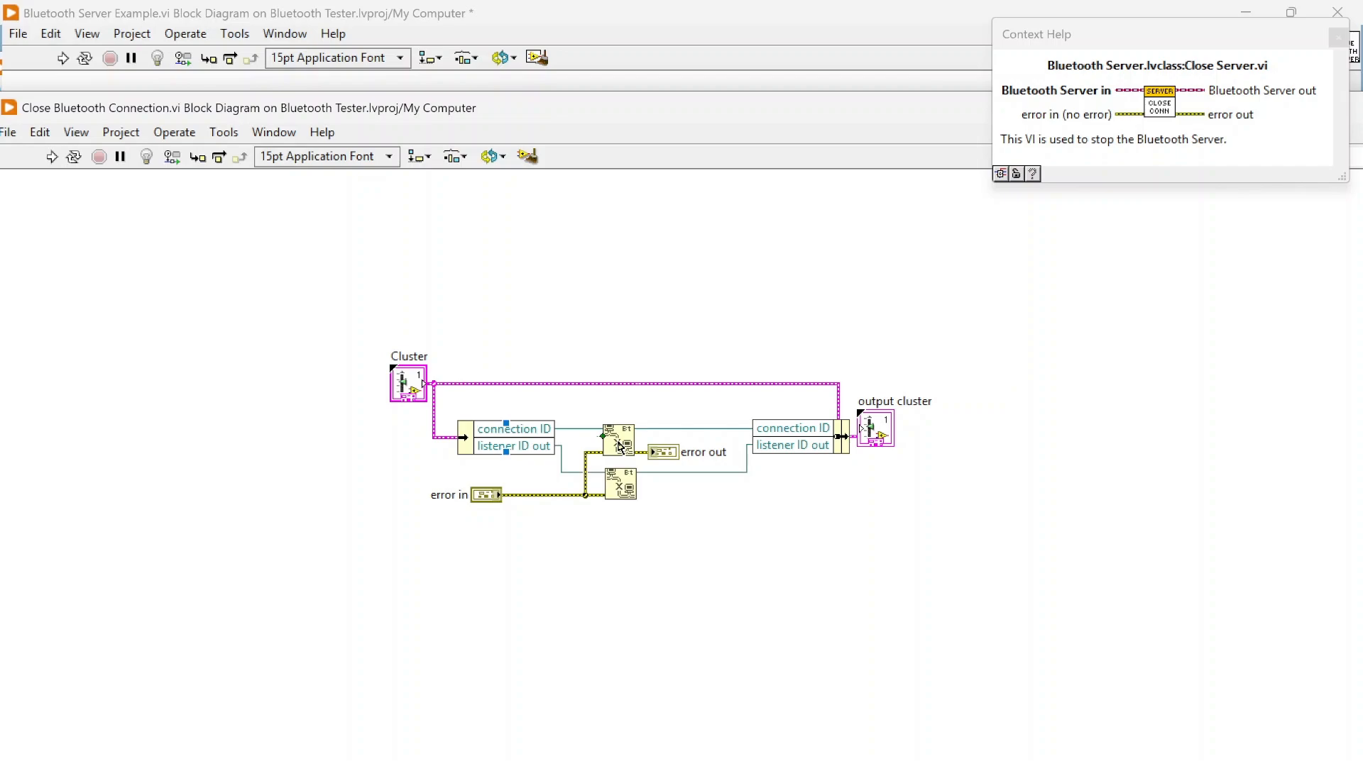
pyautogui.moveTo(623, 444)
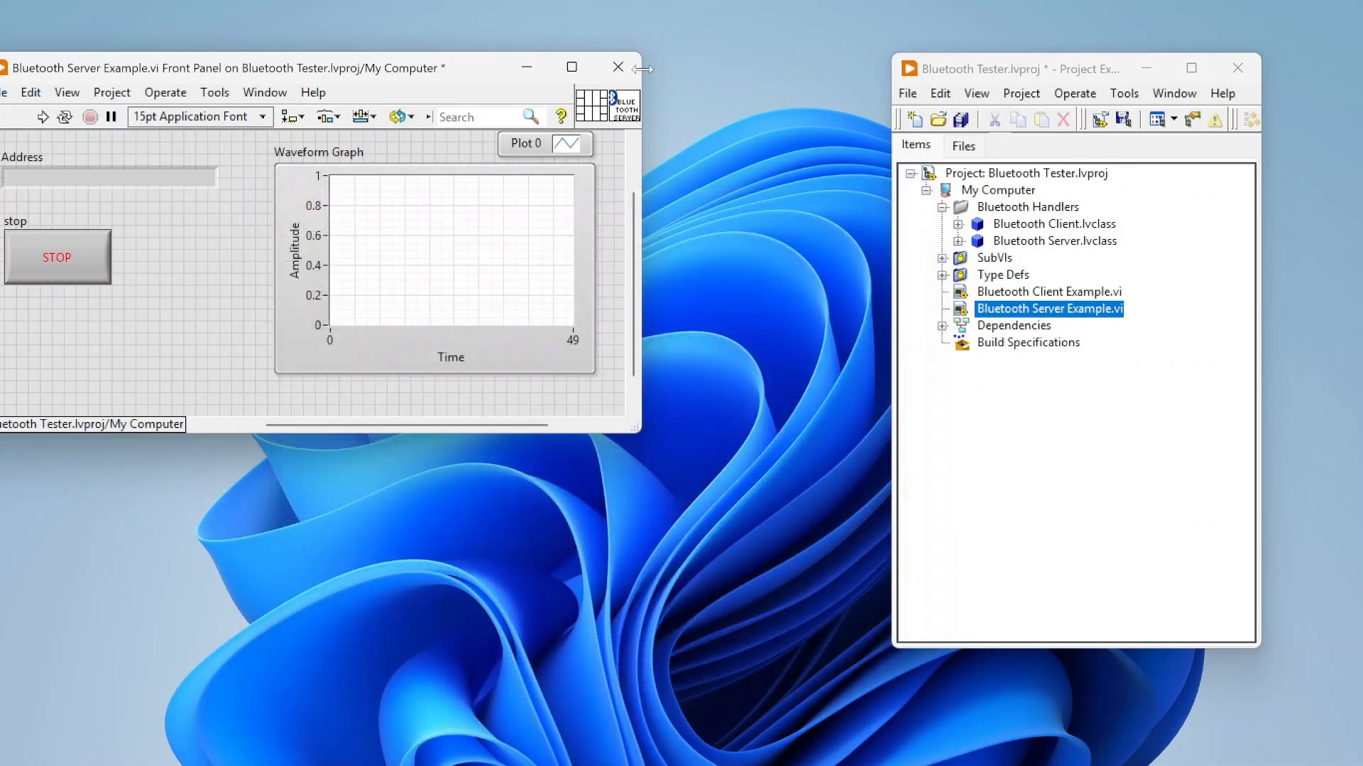
pyautogui.click(616, 66)
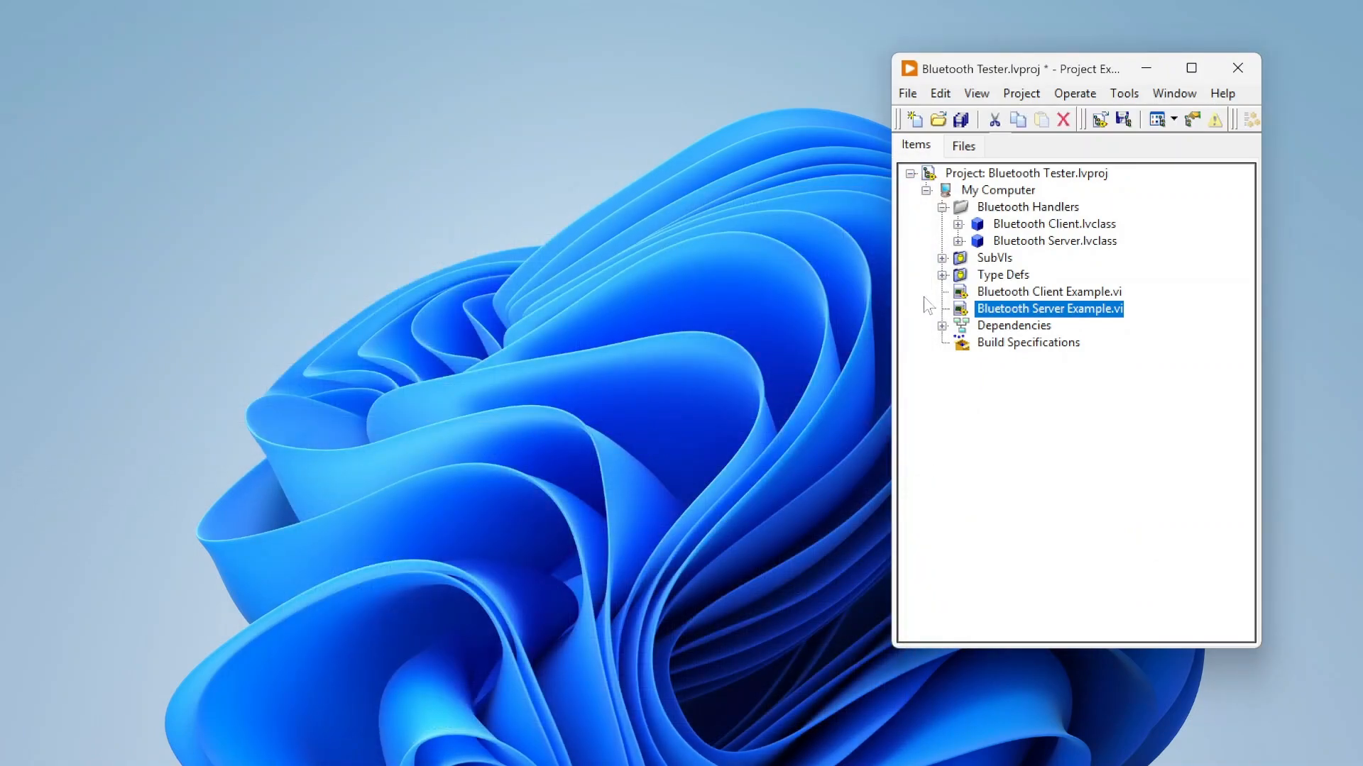
# Step: Open Bluetooth Client Example.vi and maximize its block diagram
pyautogui.doubleClick(1049, 292)
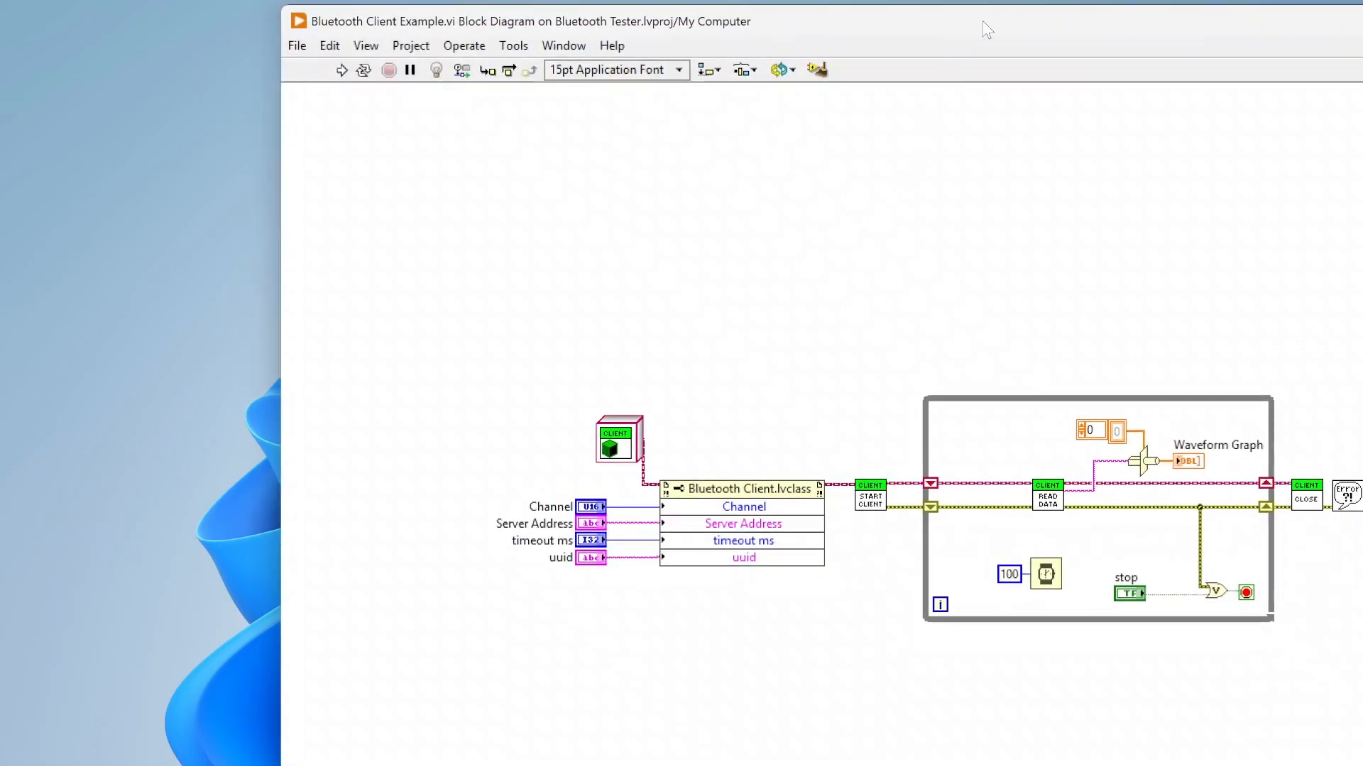
pyautogui.doubleClick(549, 20)
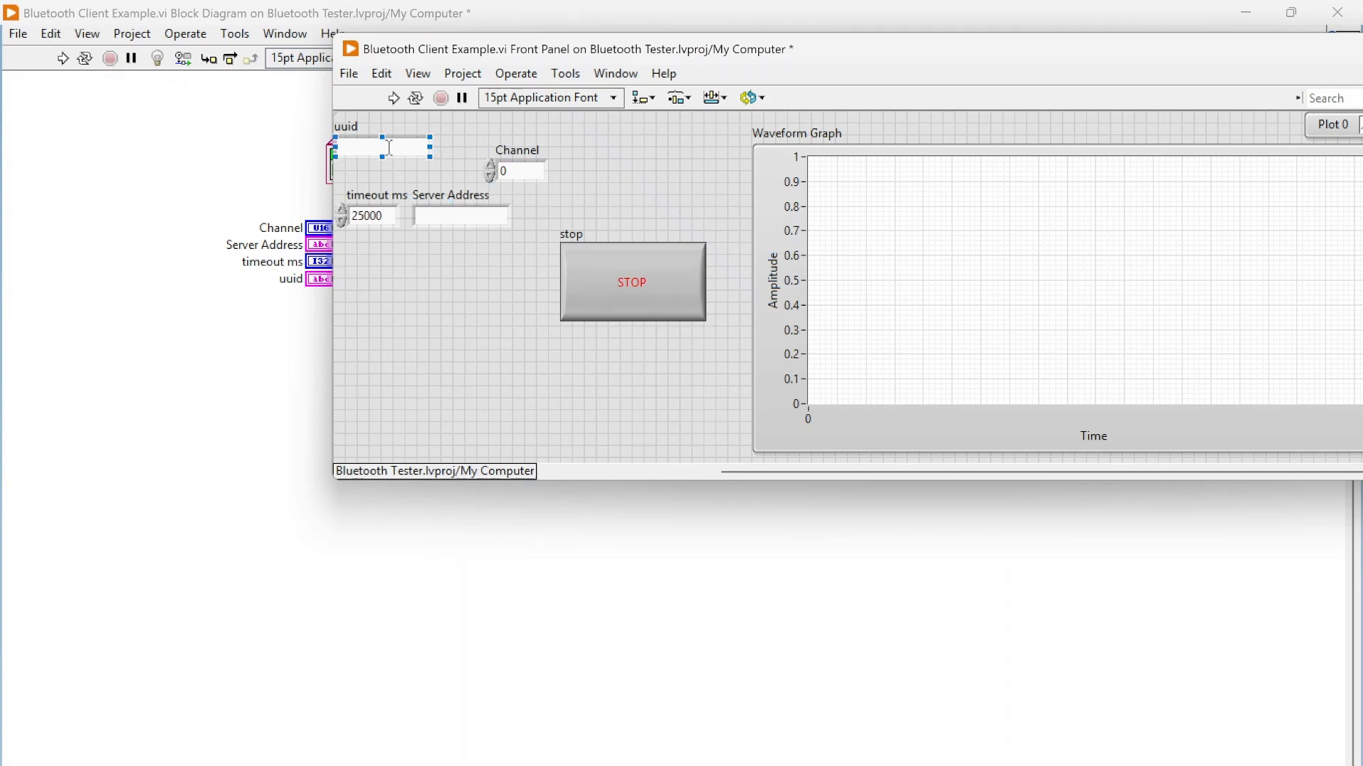
pyautogui.click(382, 148)
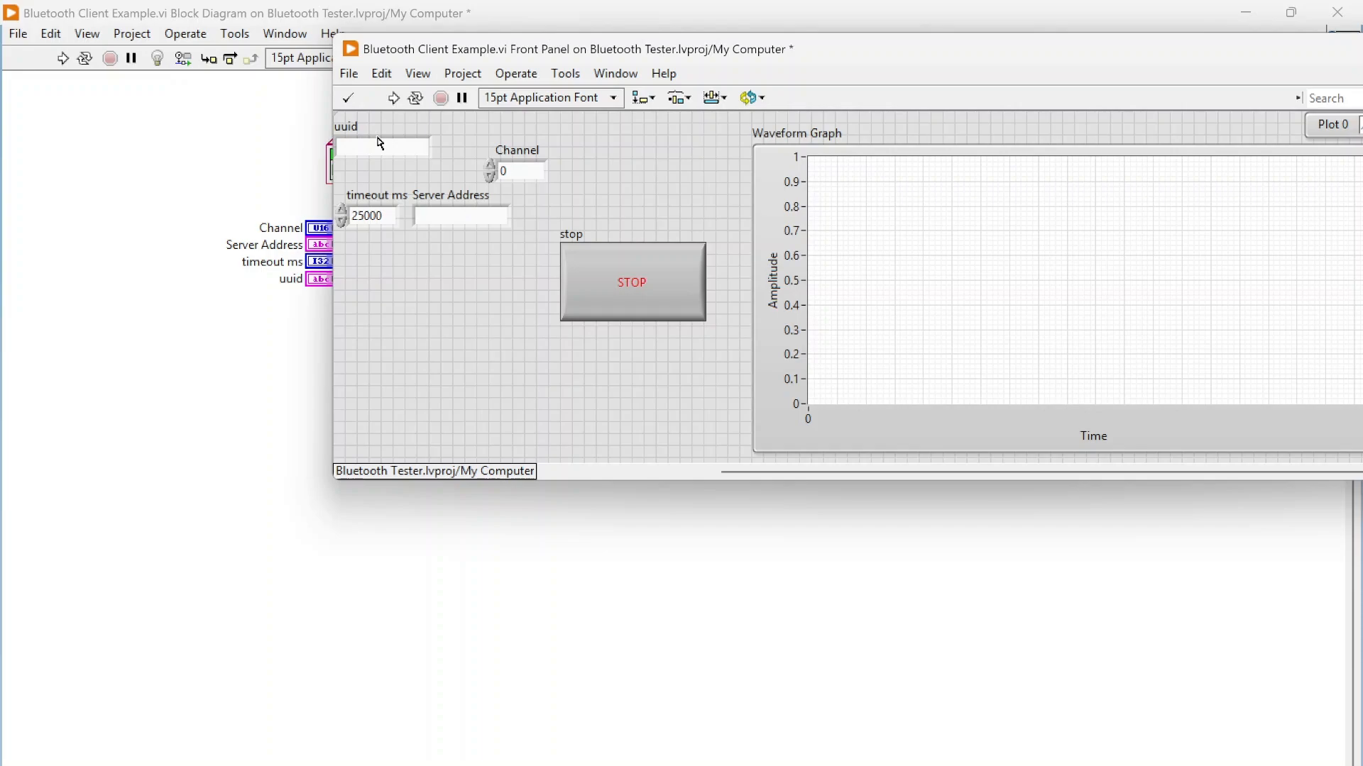
# Step: Click away from the Connect to Server front panel onto the client example diagram
pyautogui.click(460, 215)
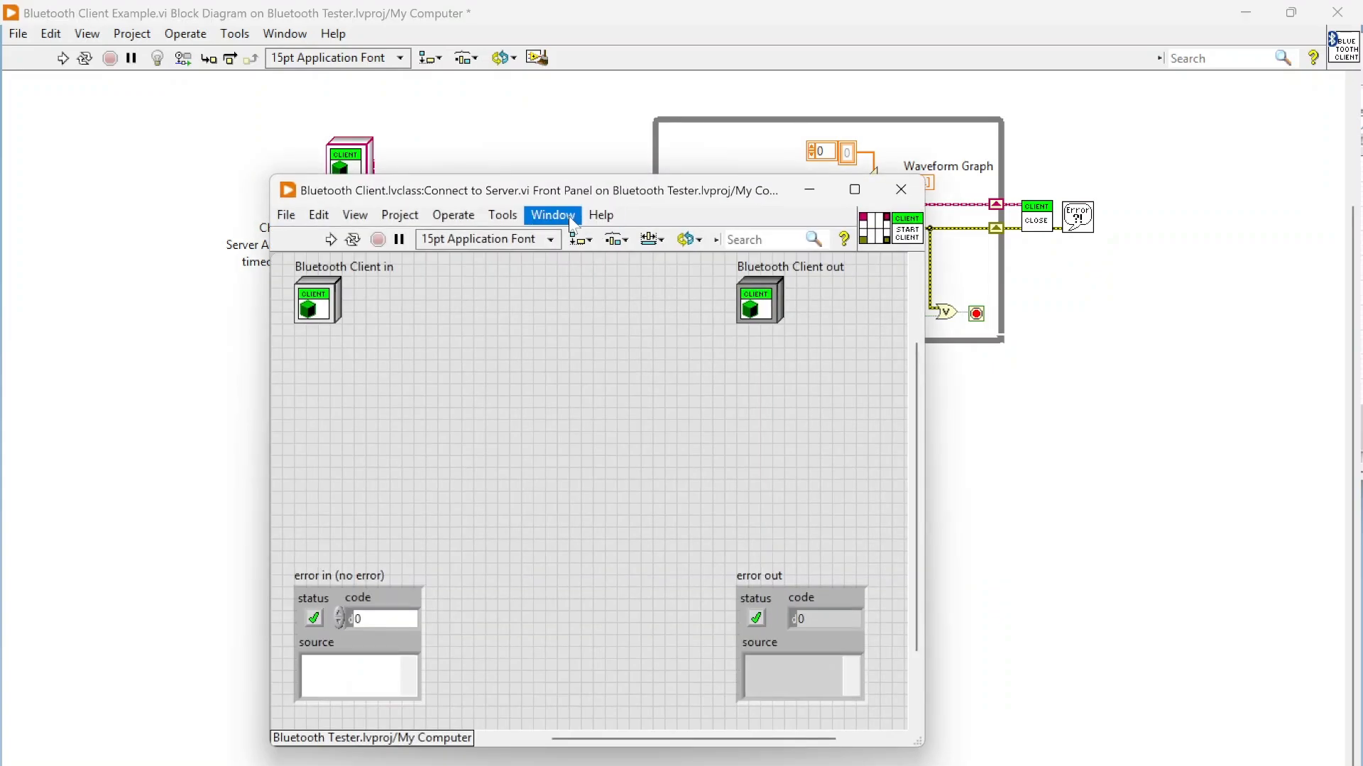
# Step: Review the inner Connect to Server.vi block diagram, then close its front panel
pyautogui.click(901, 189)
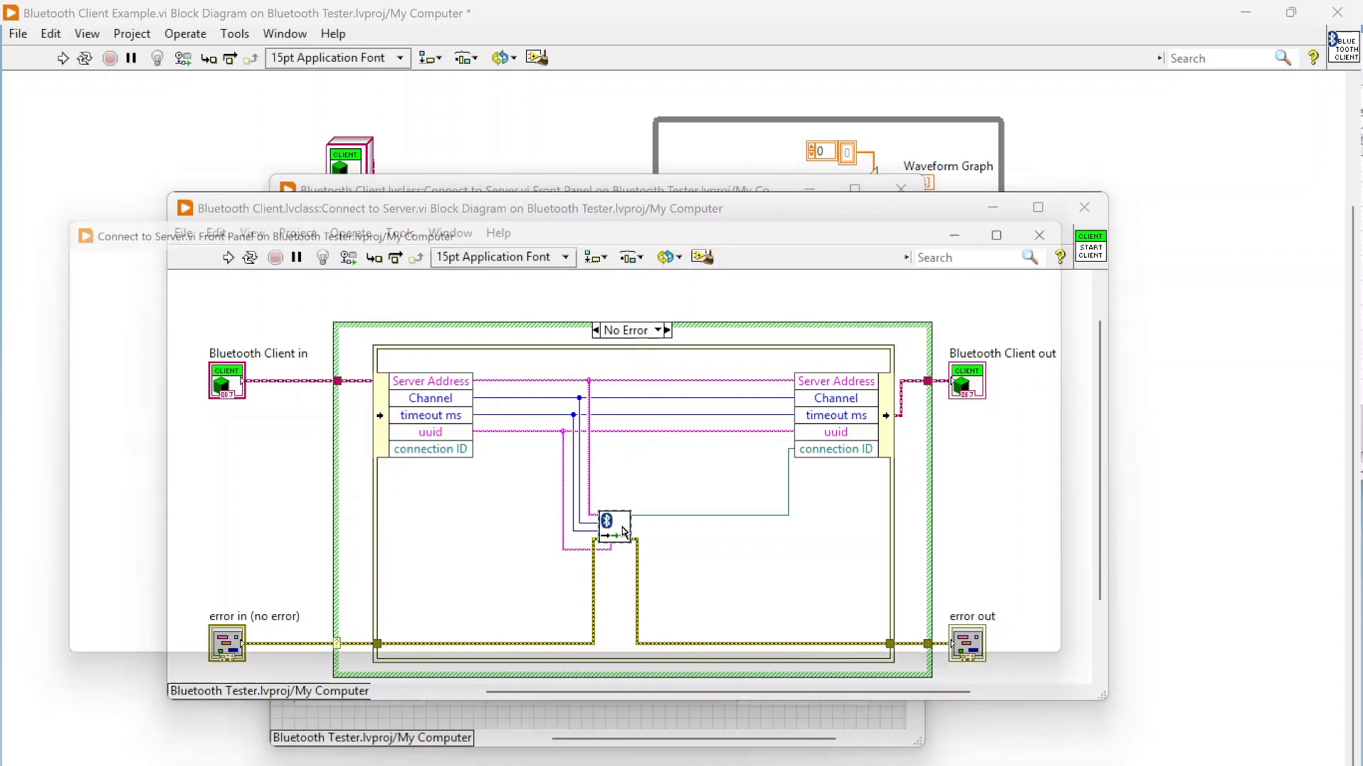
pyautogui.click(337, 256)
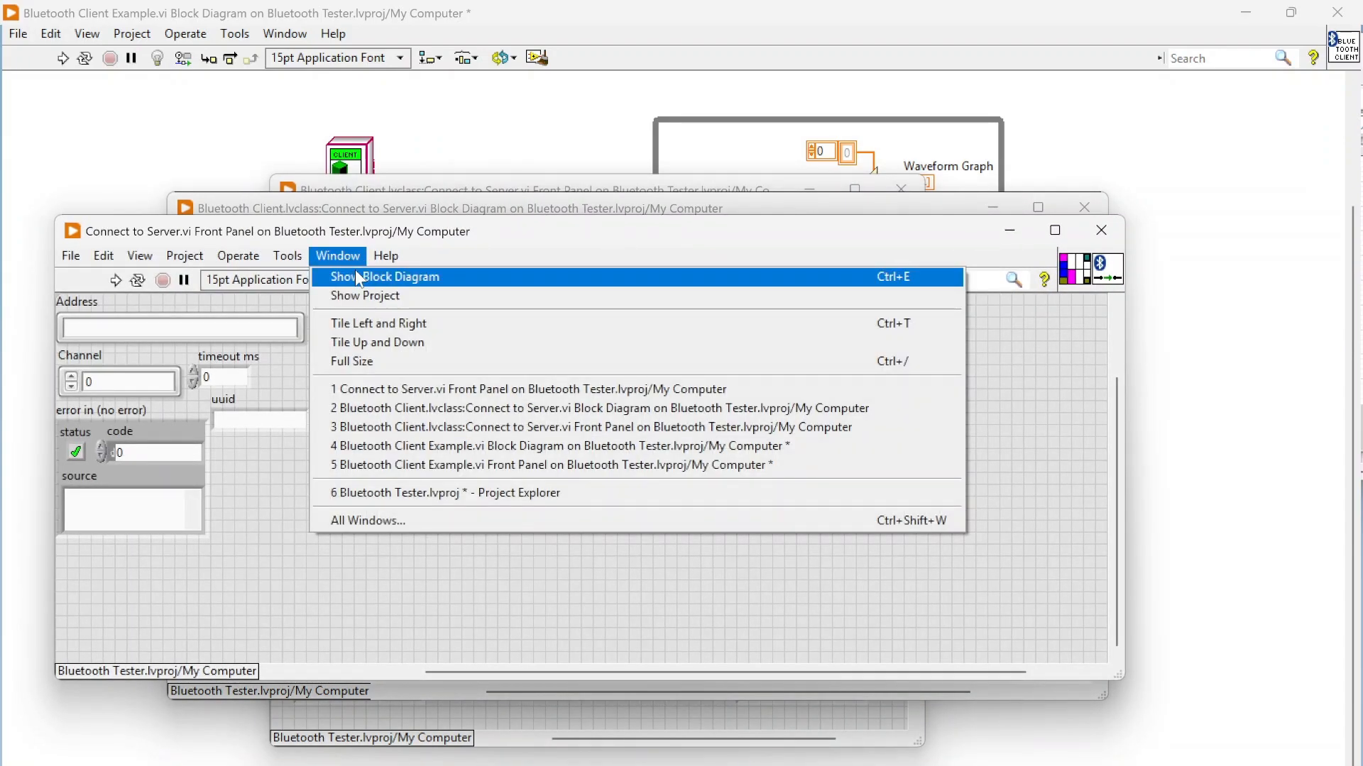
pyautogui.click(399, 277)
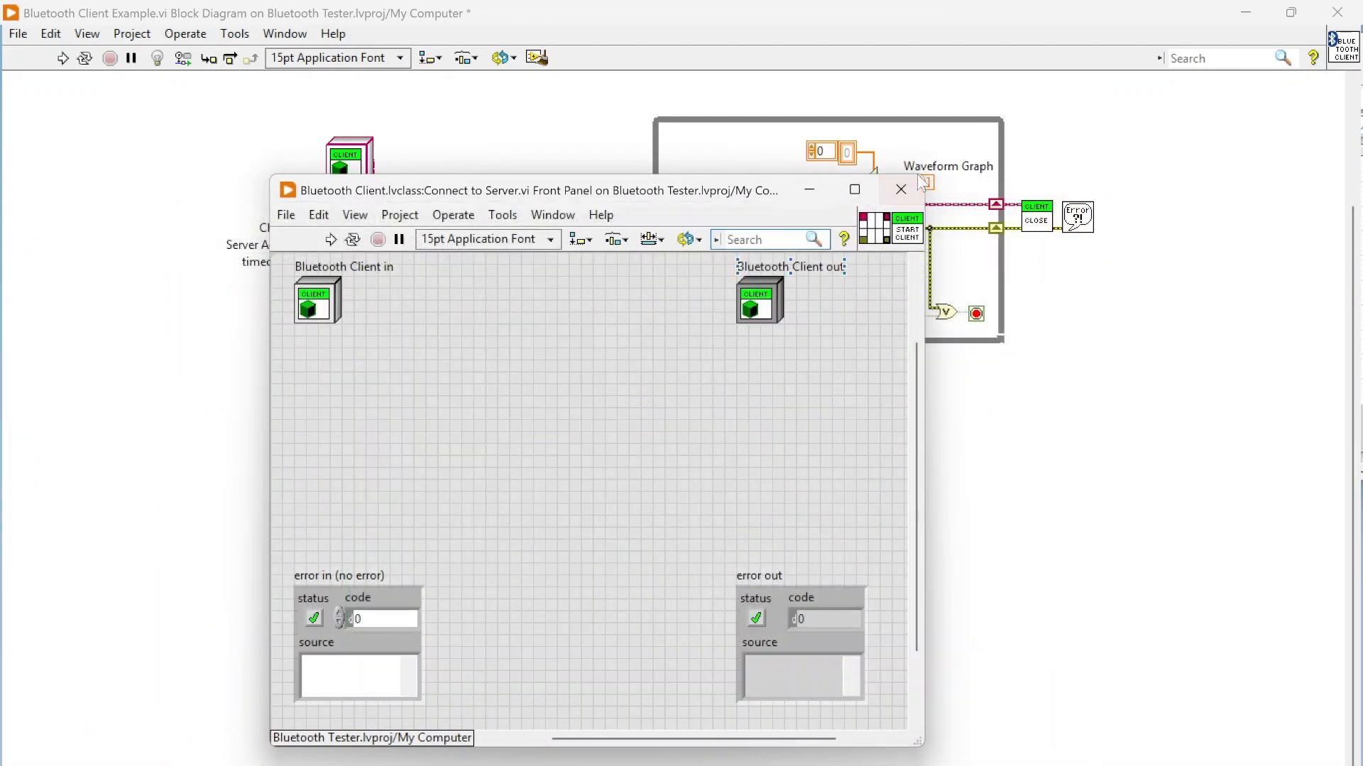
pyautogui.click(900, 190)
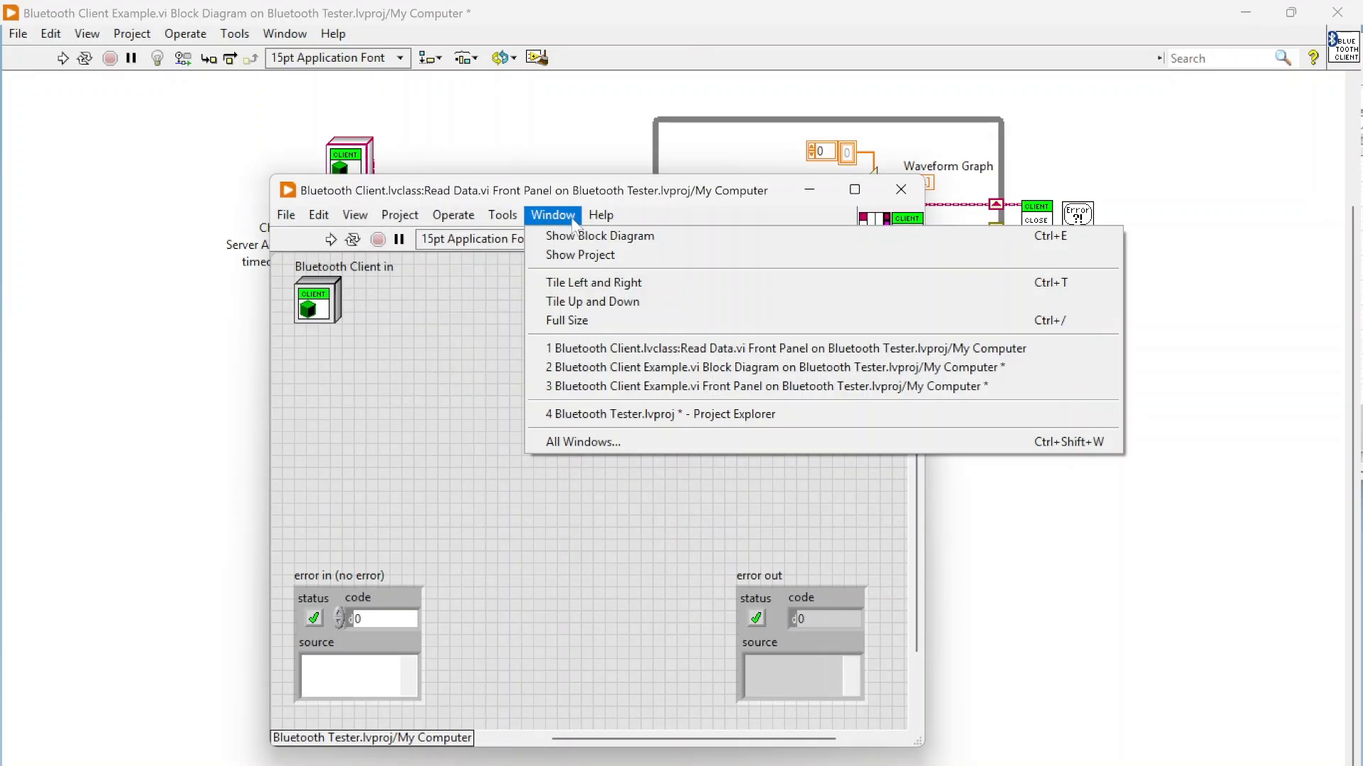
pyautogui.click(599, 235)
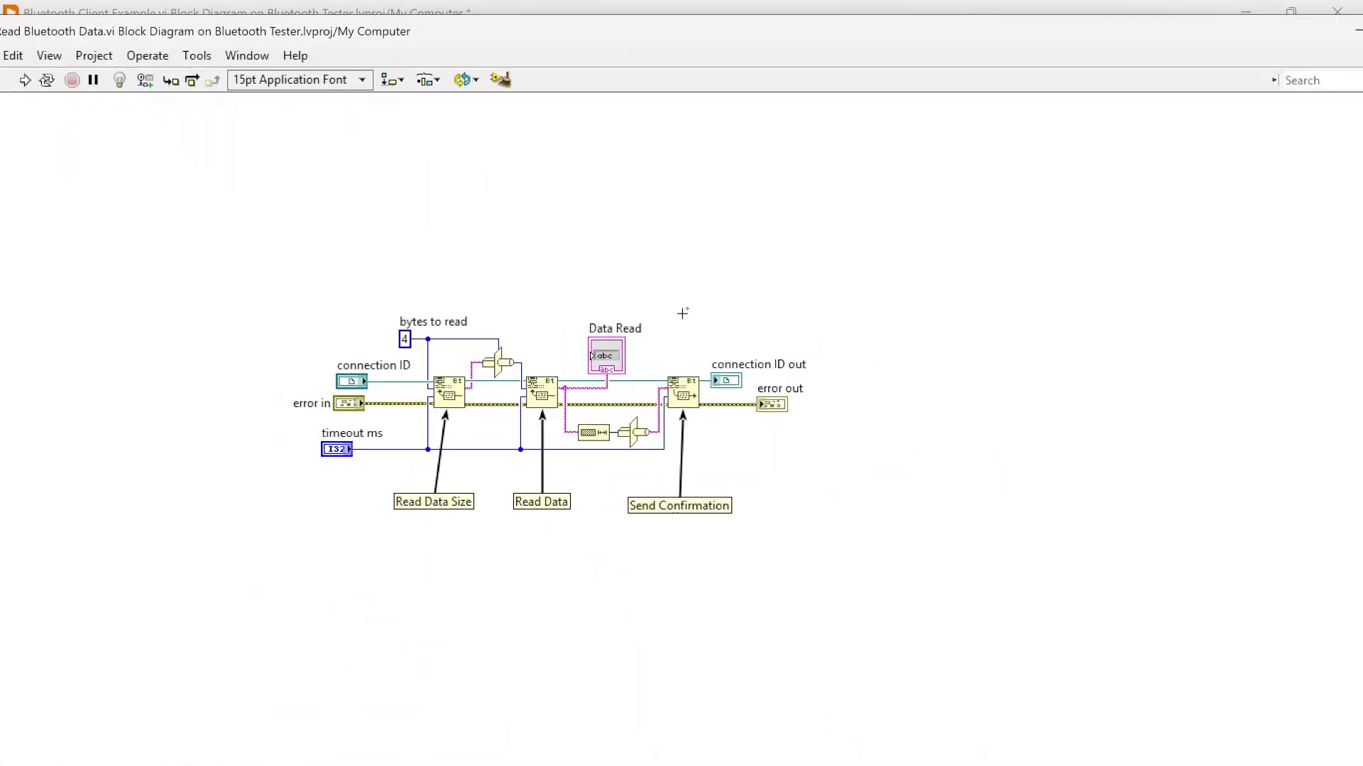
pyautogui.moveTo(833, 222)
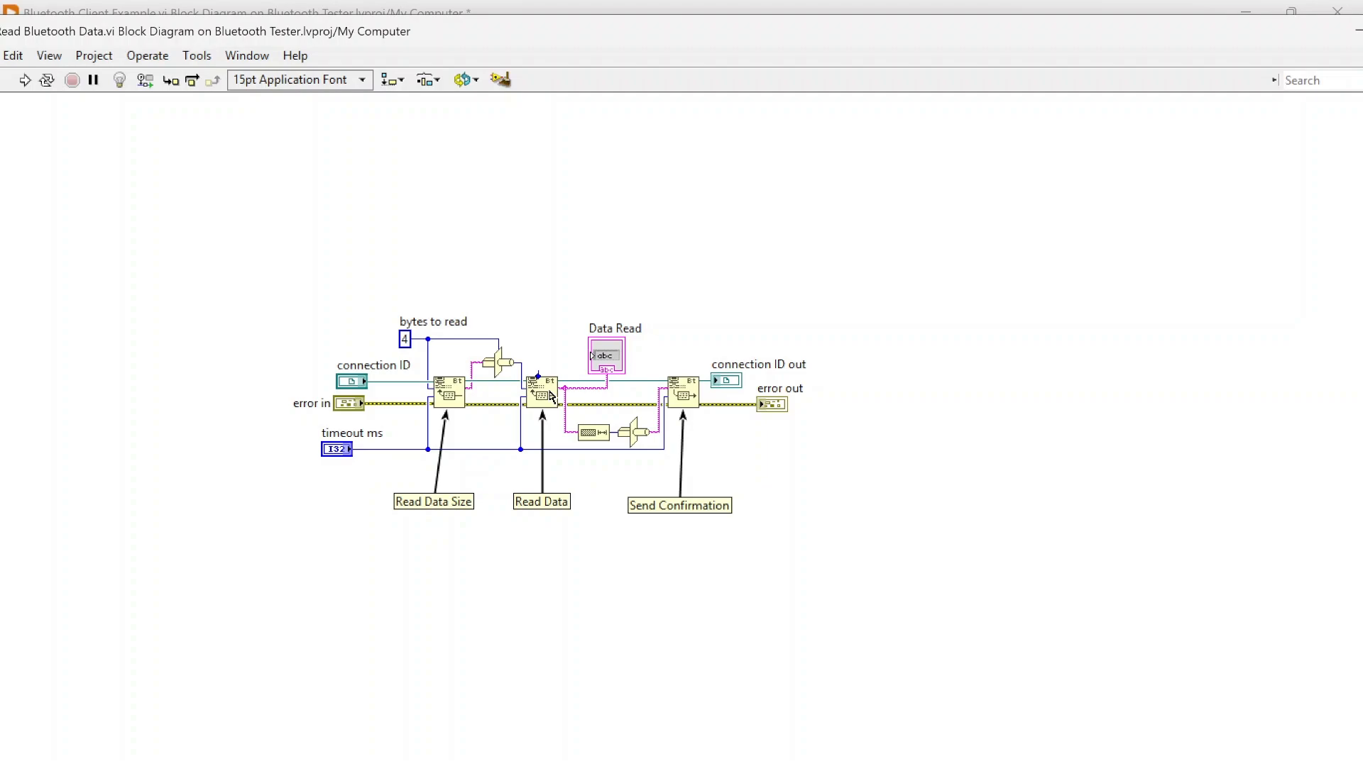
pyautogui.moveTo(538, 380)
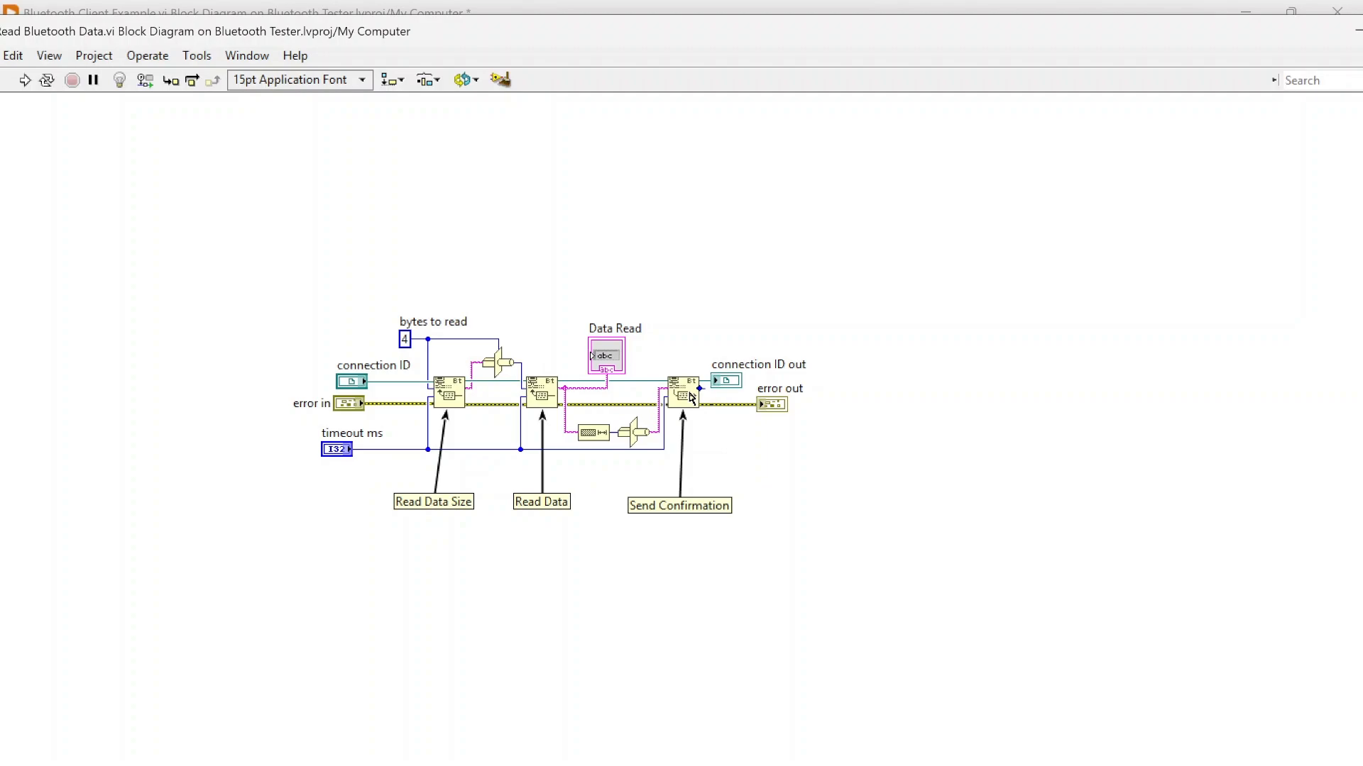
pyautogui.moveTo(666, 418)
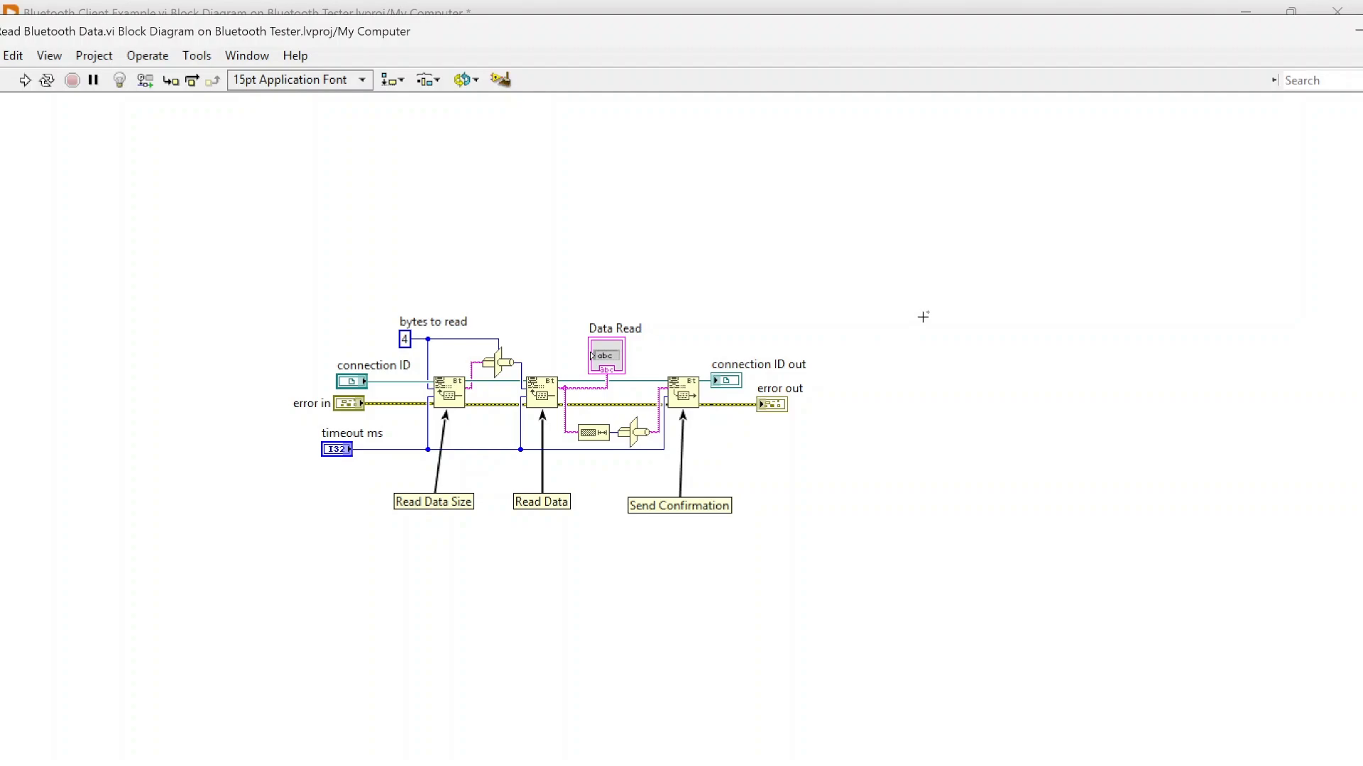
pyautogui.click(727, 380)
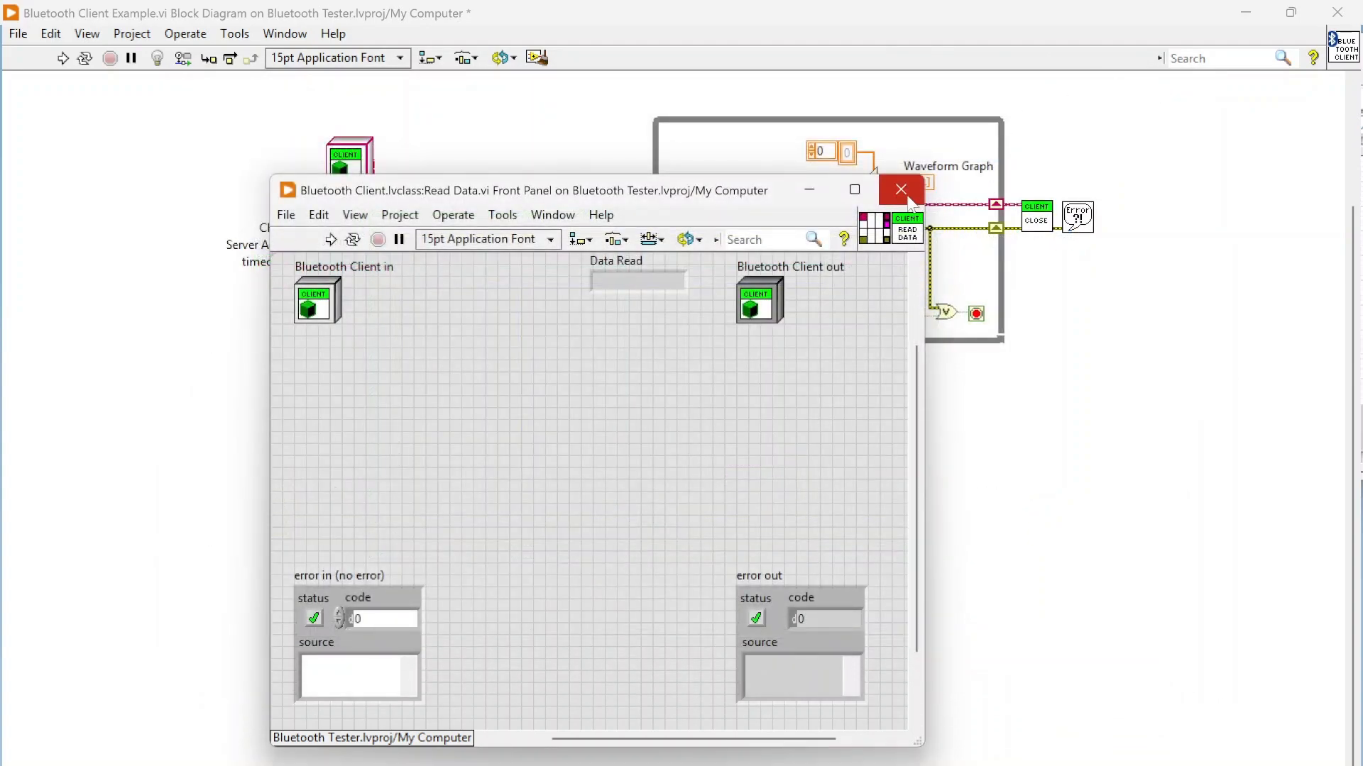
# Step: Close the Read Data subVI front panel
pyautogui.click(900, 190)
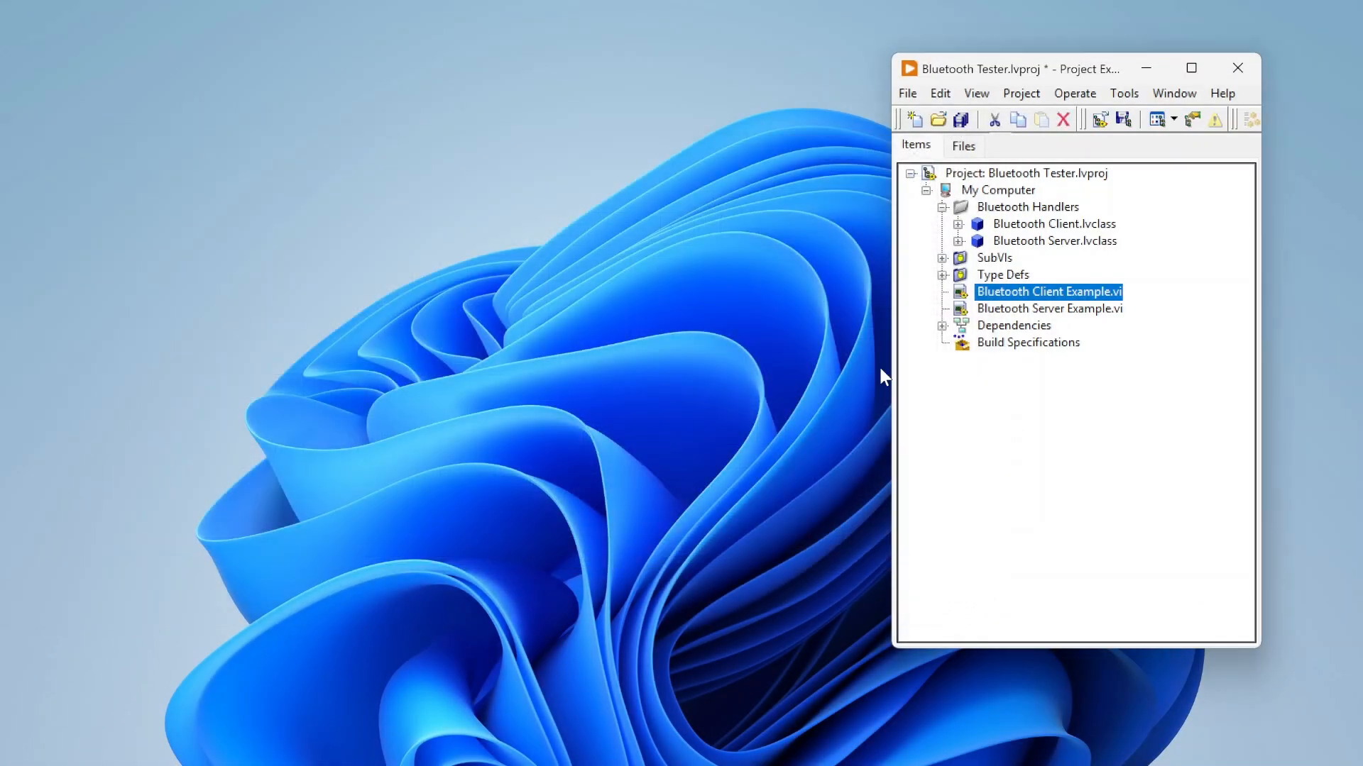
pyautogui.moveTo(1065, 393)
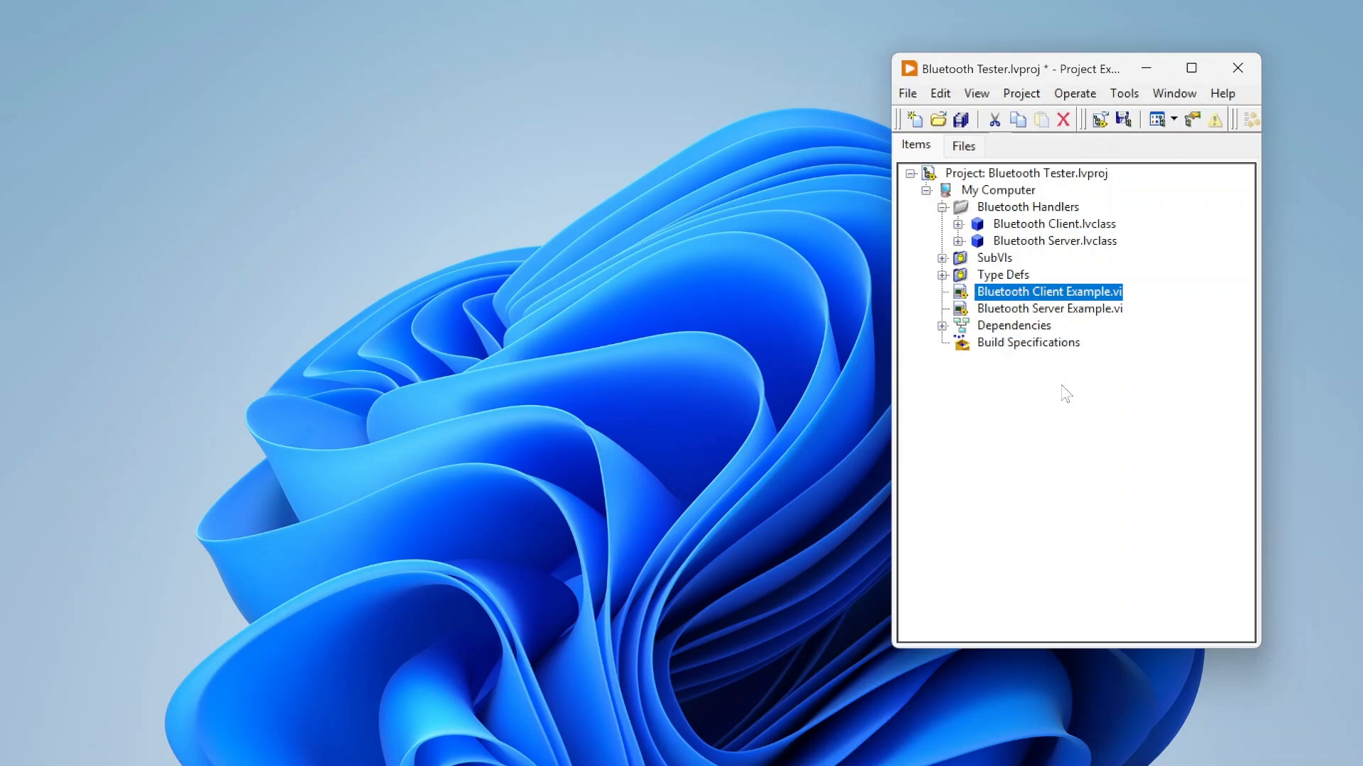
pyautogui.moveTo(1038, 301)
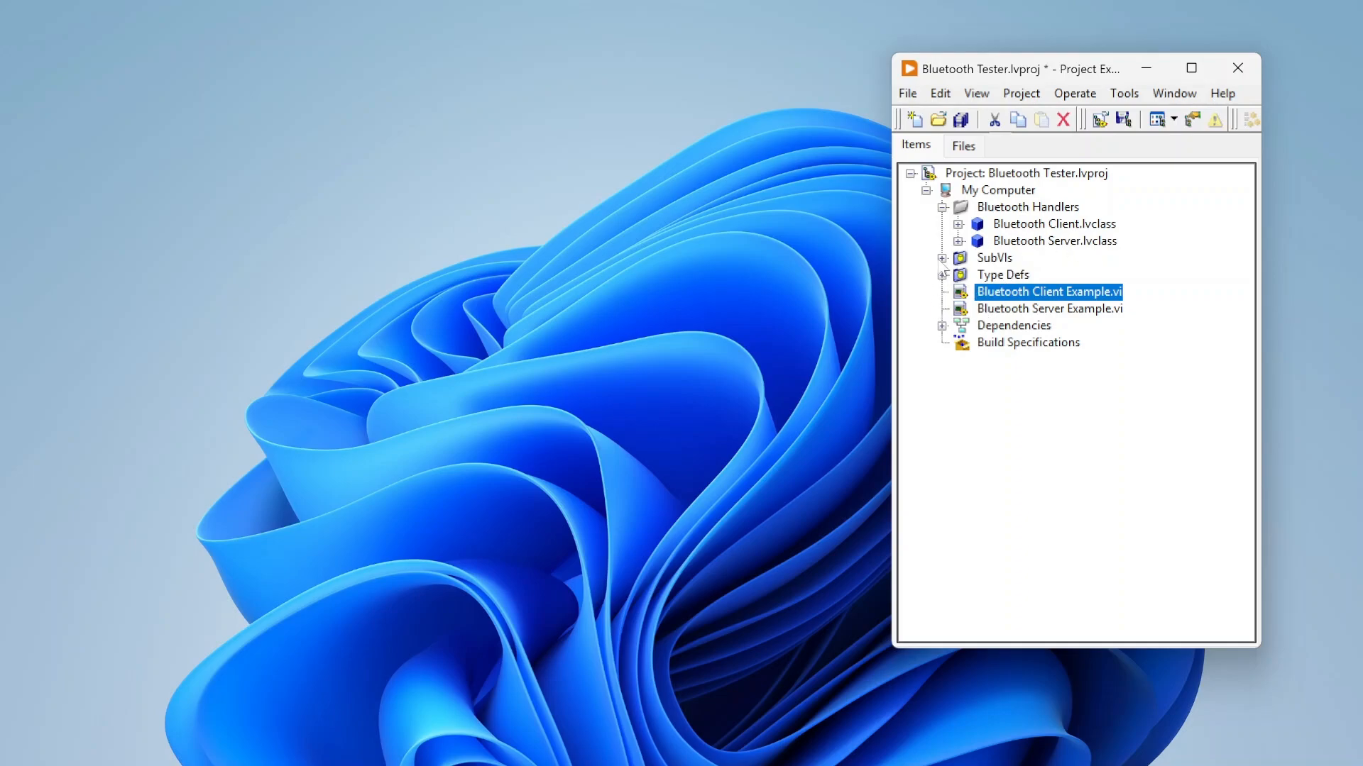
# Step: Expand the SubVIs folder to list Close Bluetooth Connection.vi through Write Bluetooth Data.vi
pyautogui.click(942, 258)
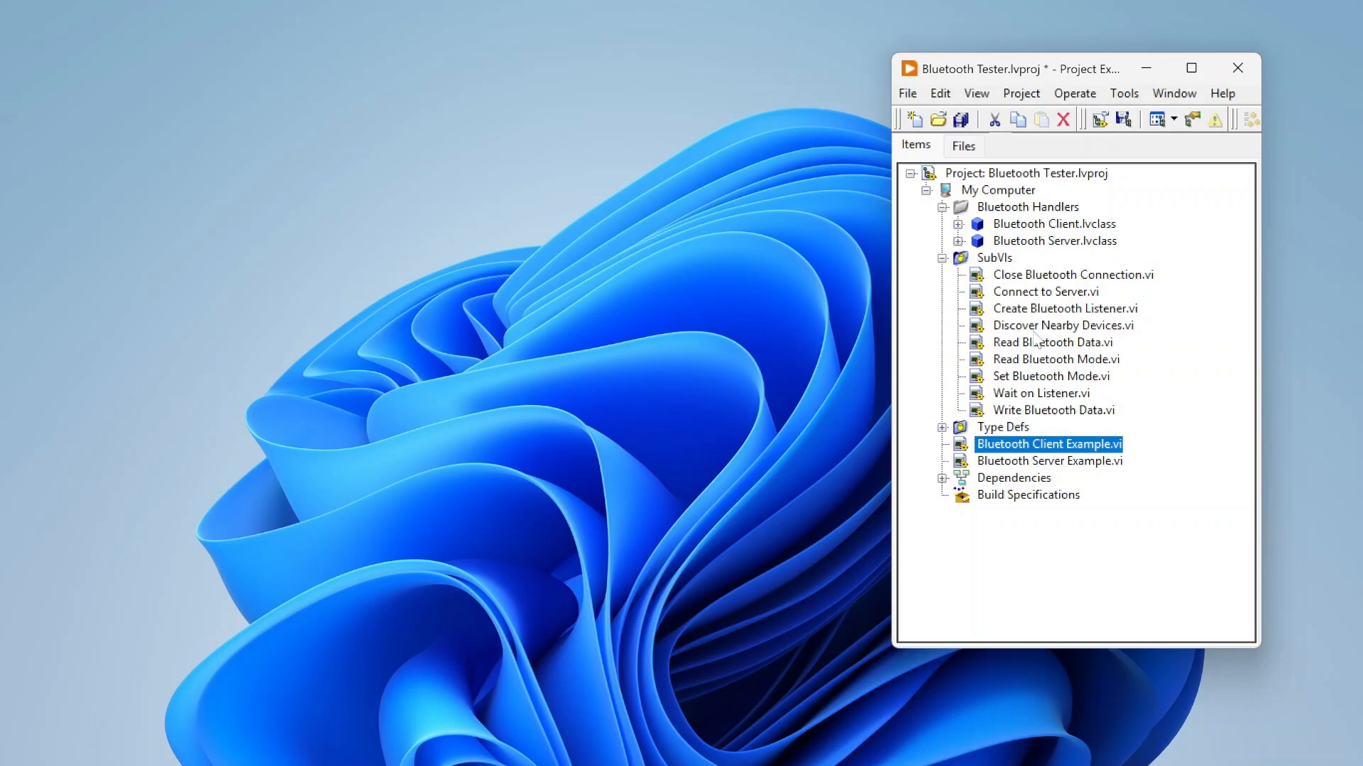
pyautogui.moveTo(1087, 450)
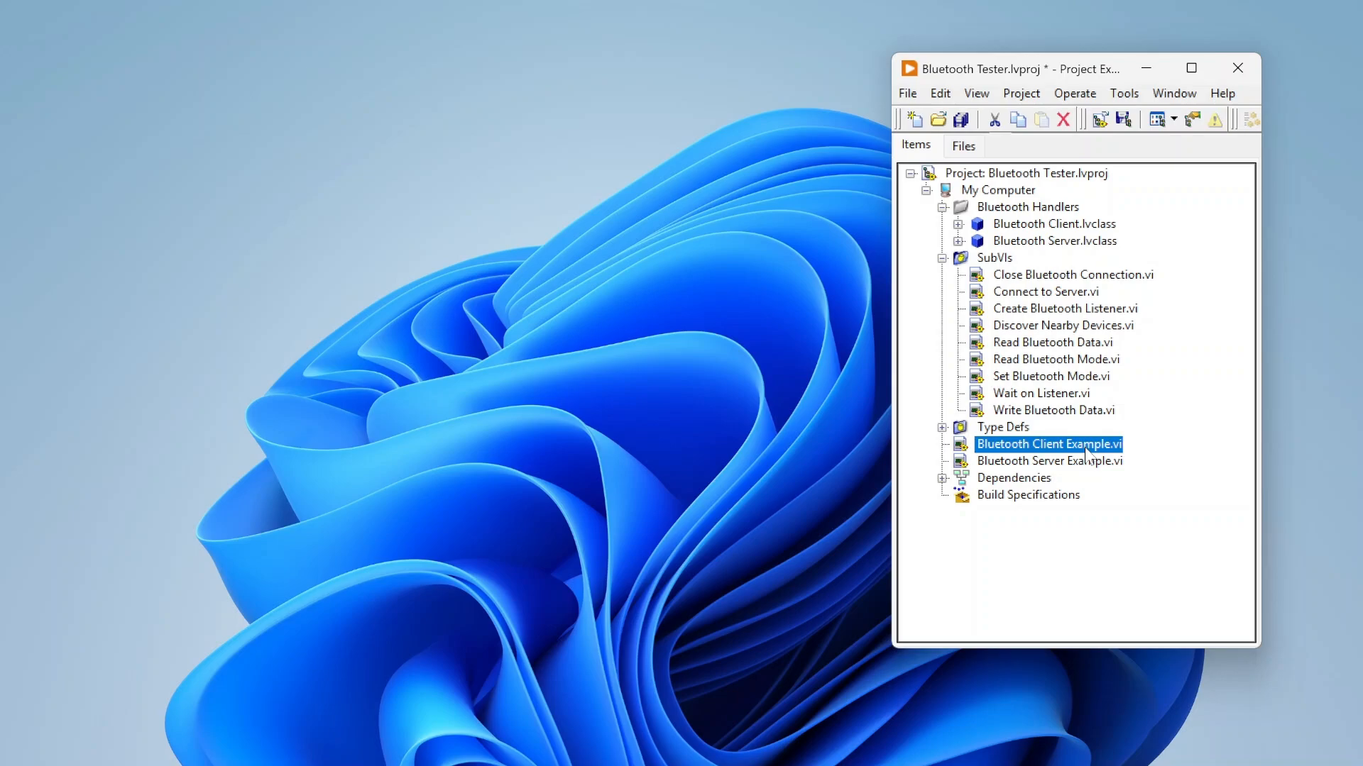
pyautogui.moveTo(1049, 460)
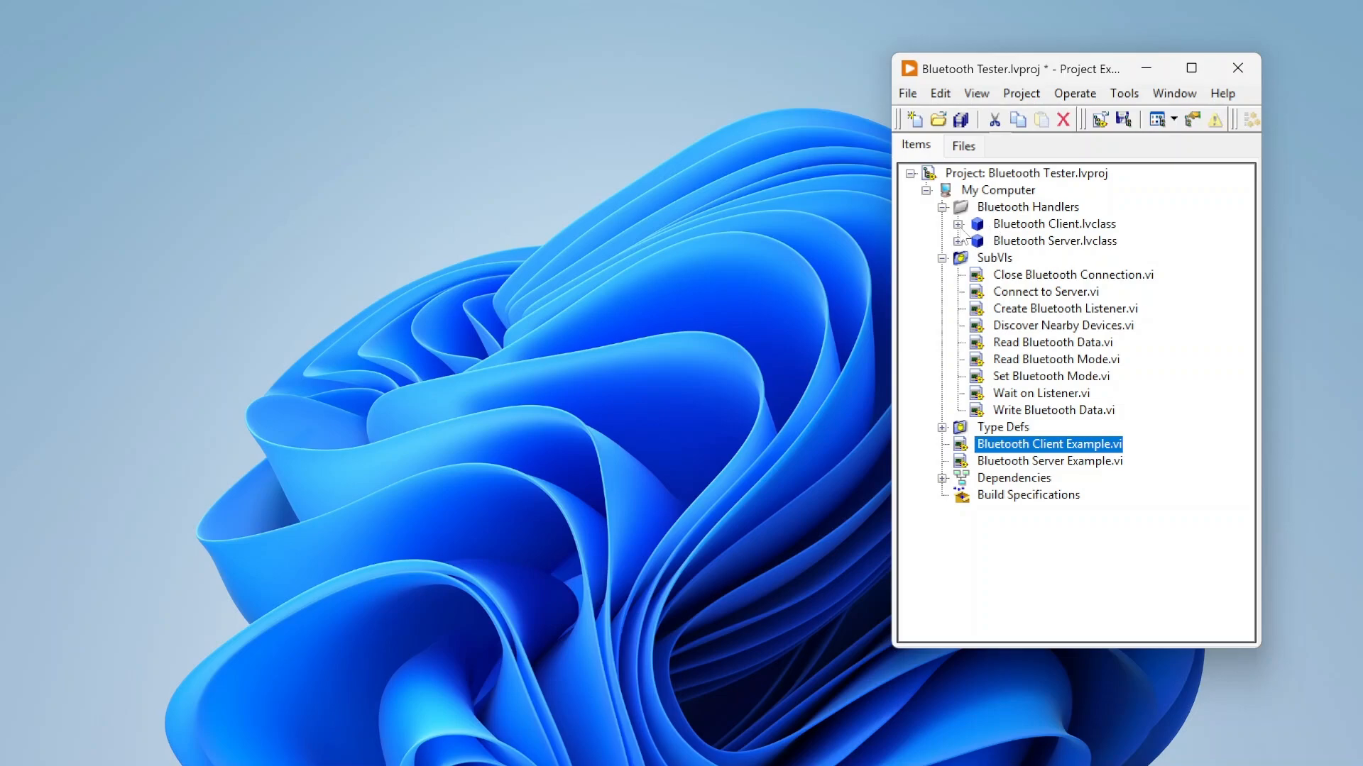
pyautogui.click(960, 224)
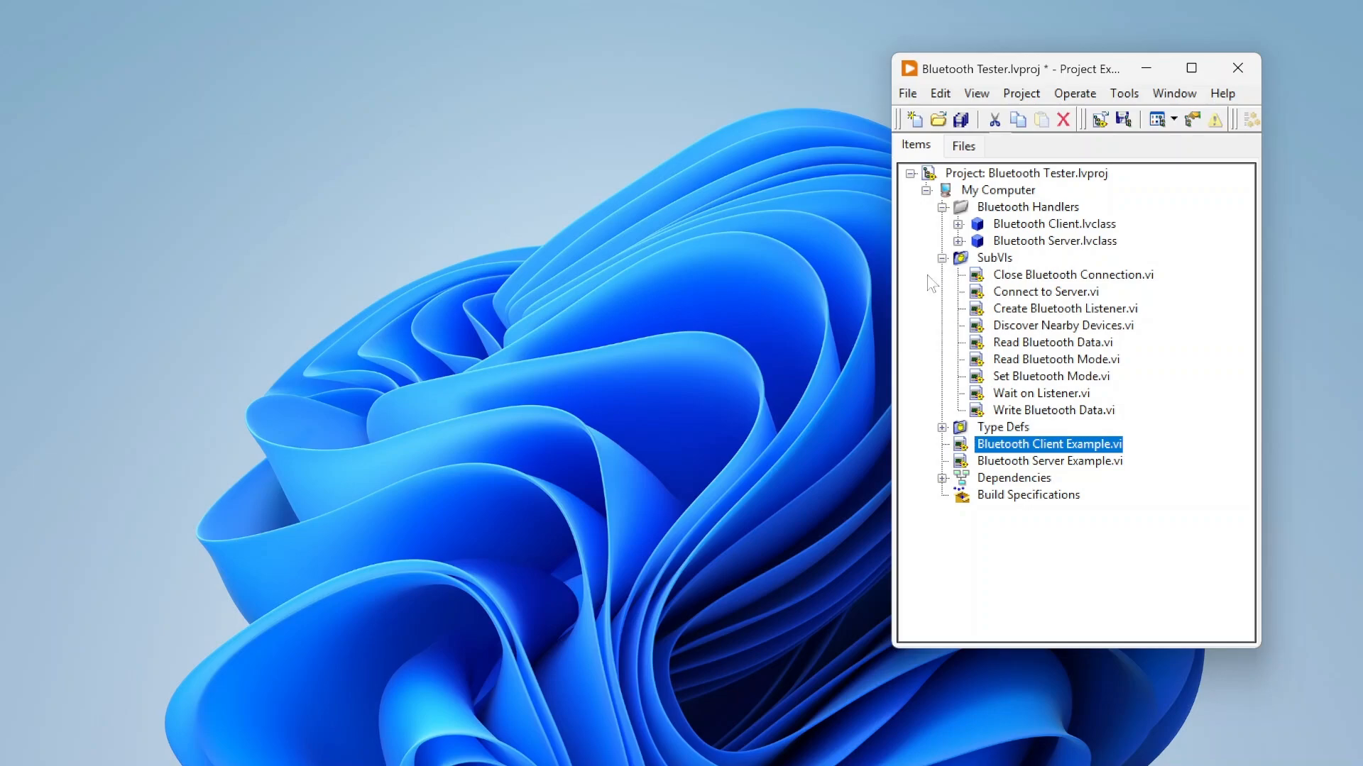
pyautogui.moveTo(1001, 714)
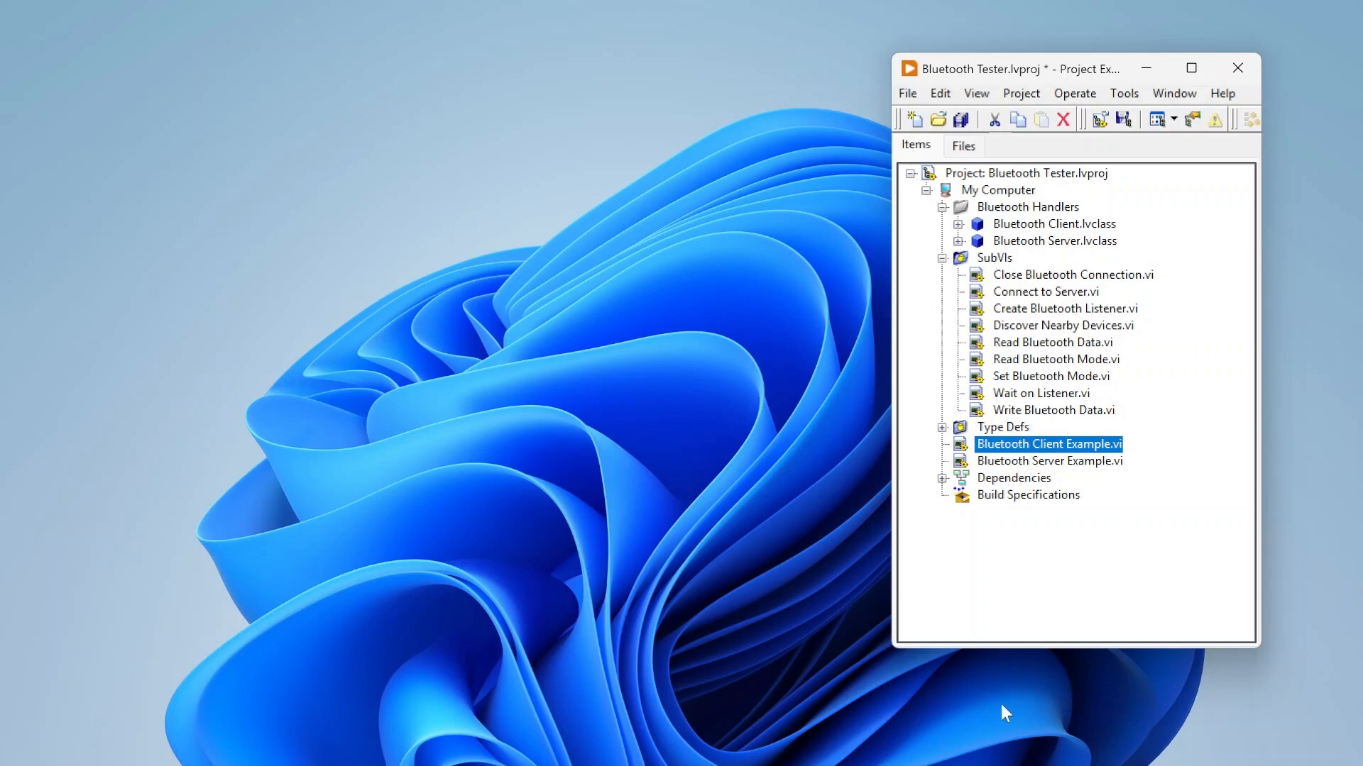